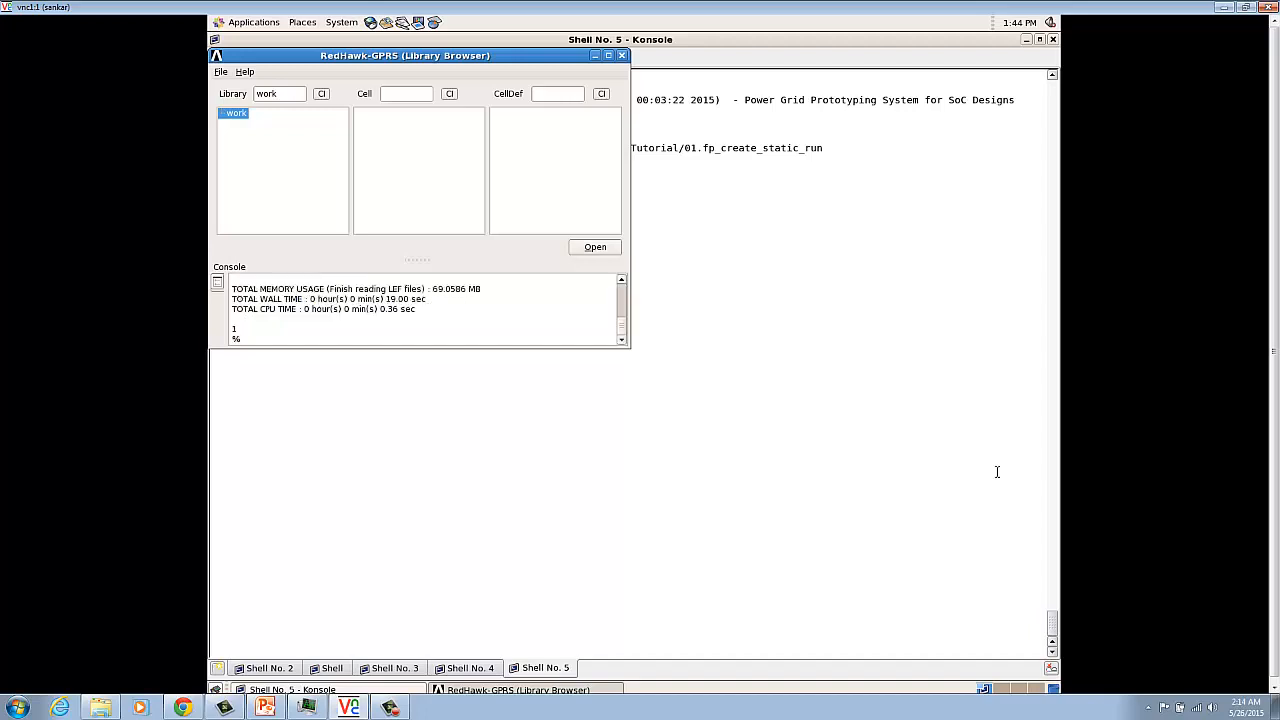
# Add a cell named TOP to the work library and dismiss the confirmation
pyautogui.click(235, 112)
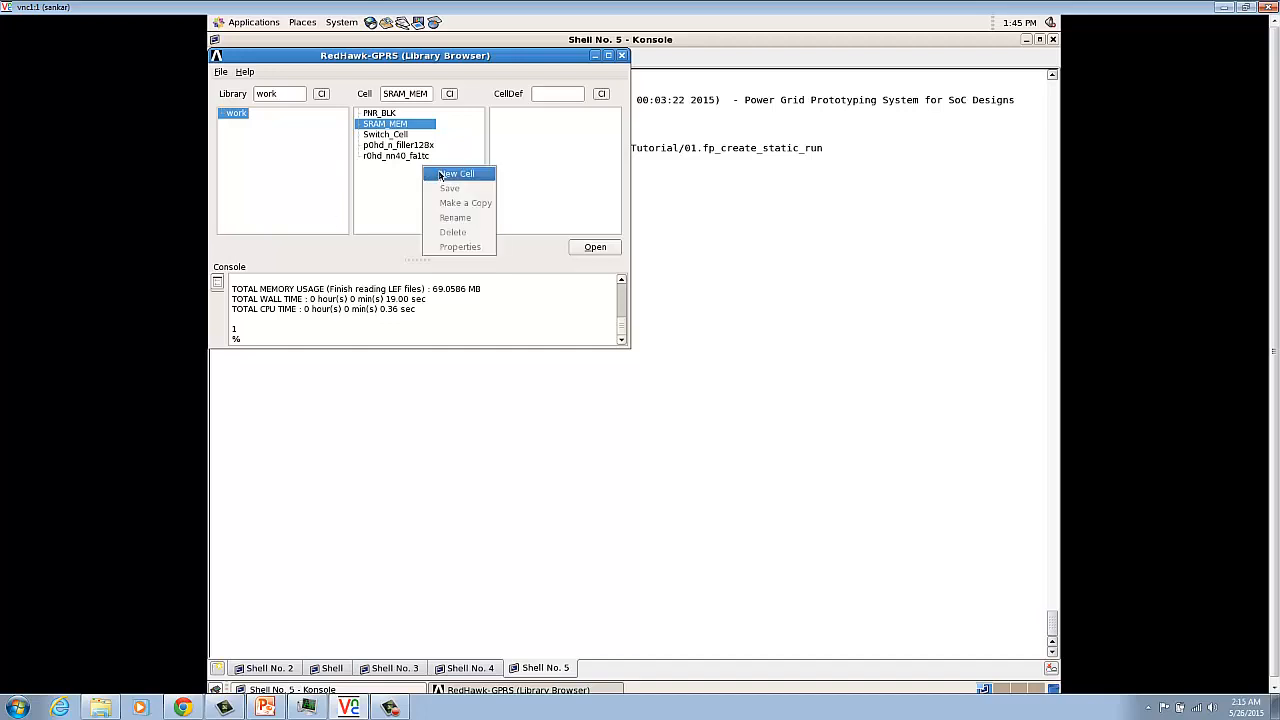
pyautogui.click(456, 173)
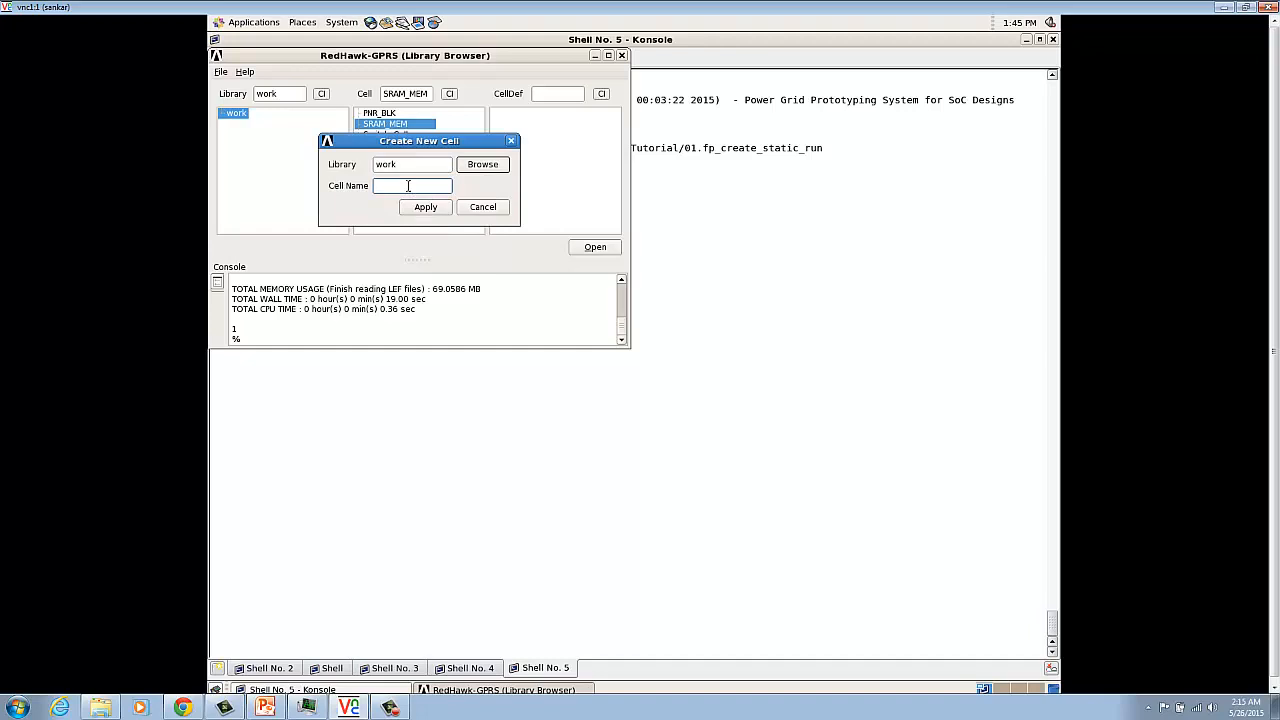
pyautogui.write('TOP')
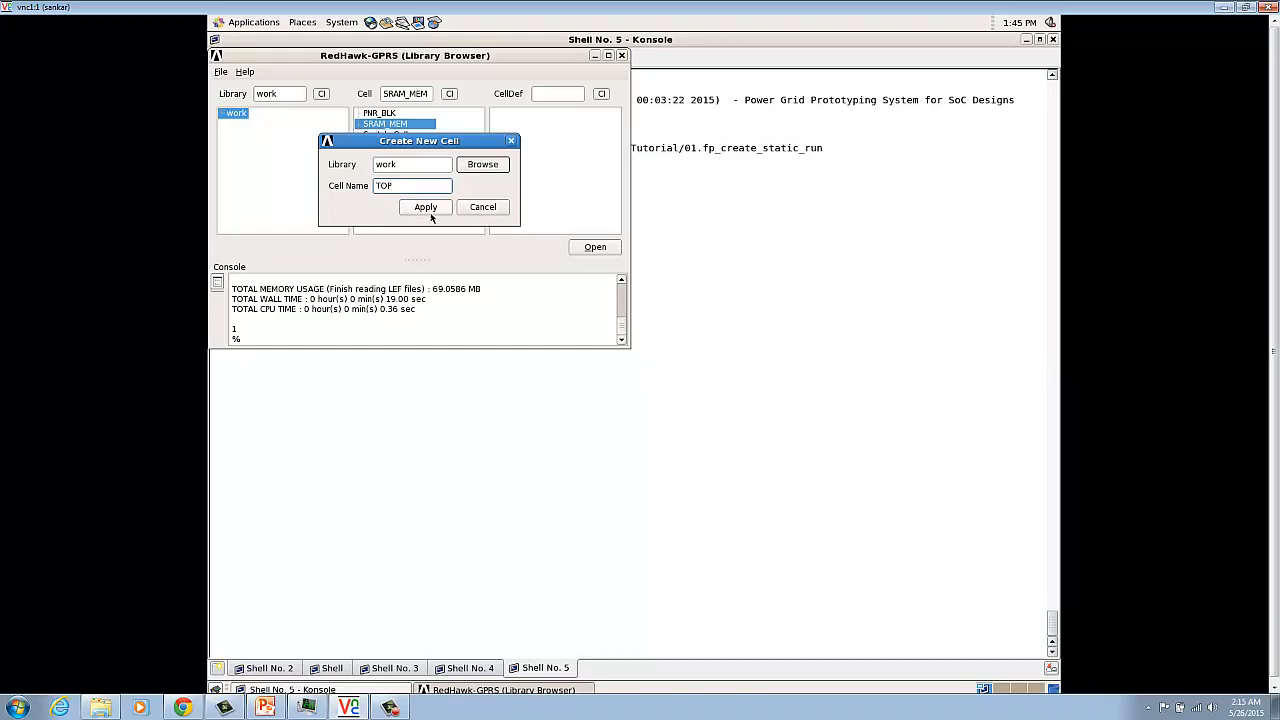
pyautogui.click(425, 207)
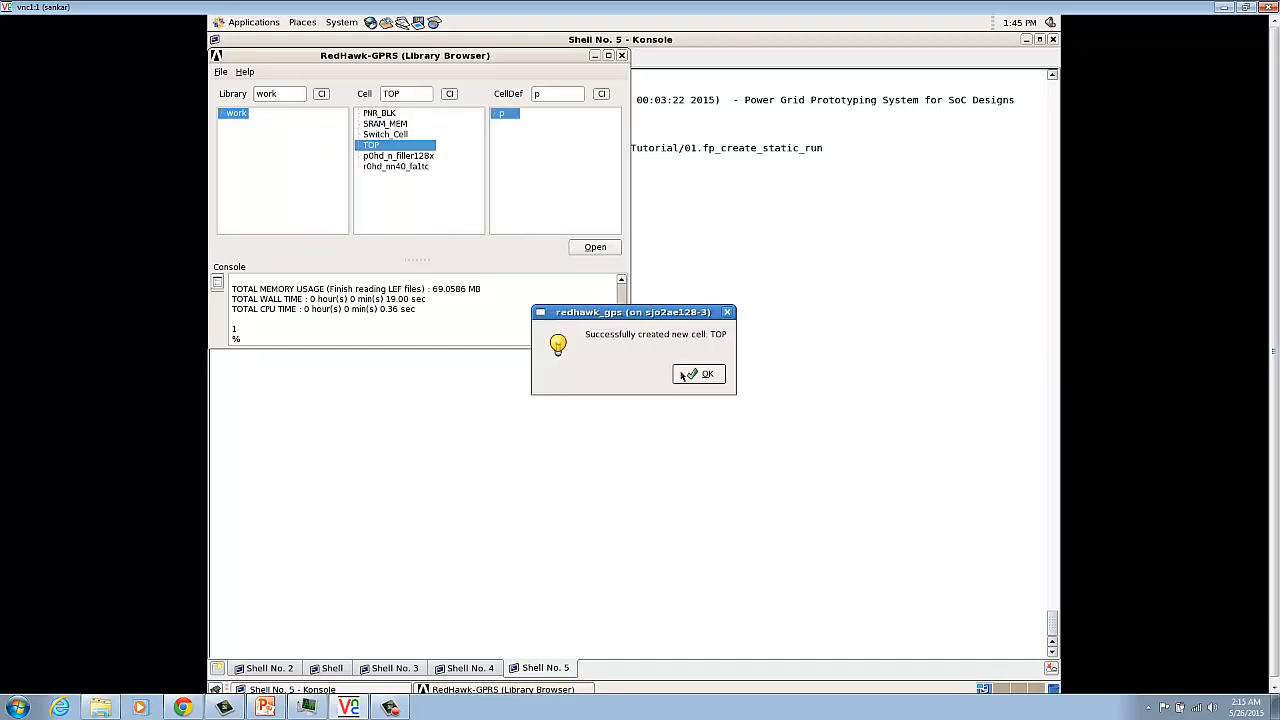
pyautogui.click(699, 373)
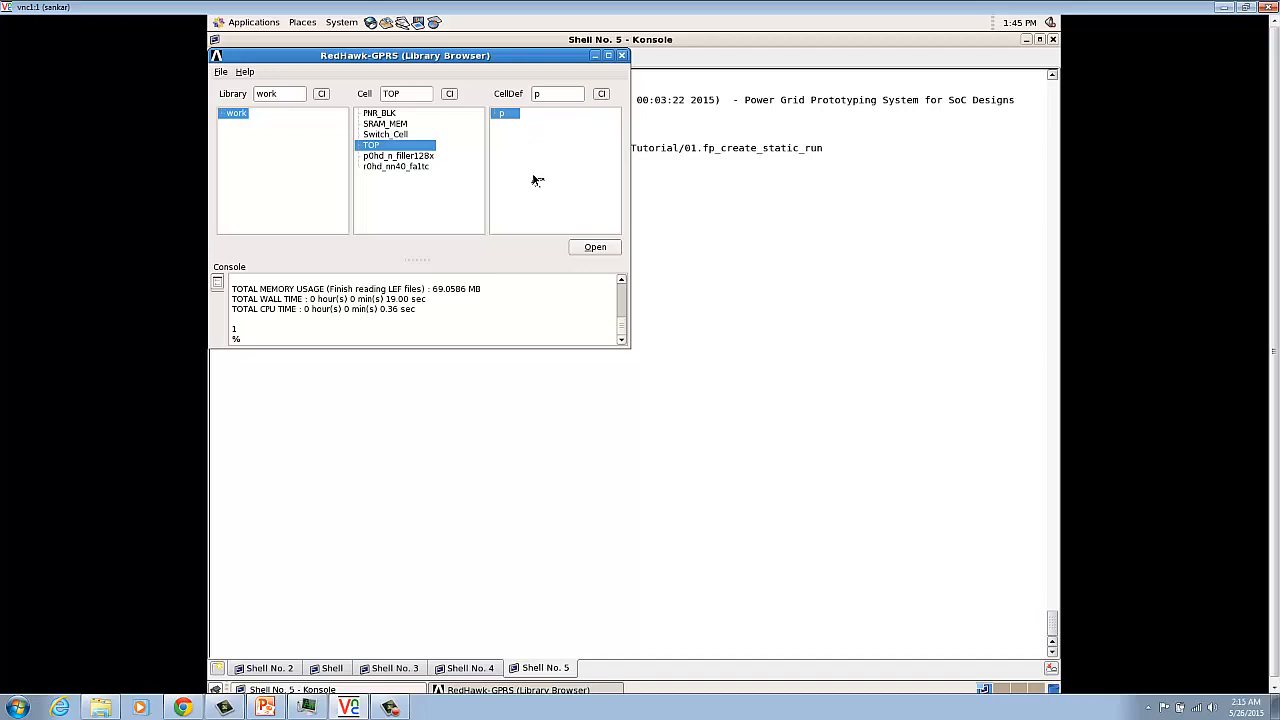
# Open TOP's p view and define a 1000 by 1000 floorplan
pyautogui.click(595, 247)
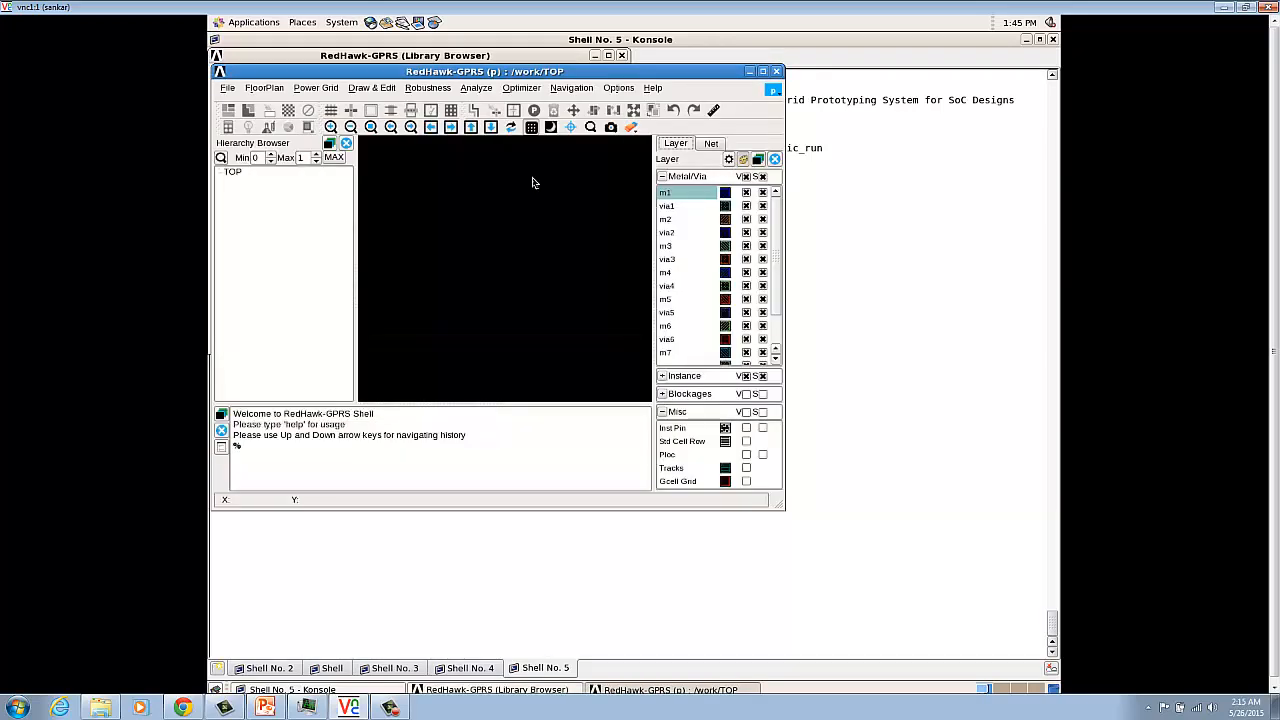
pyautogui.click(264, 88)
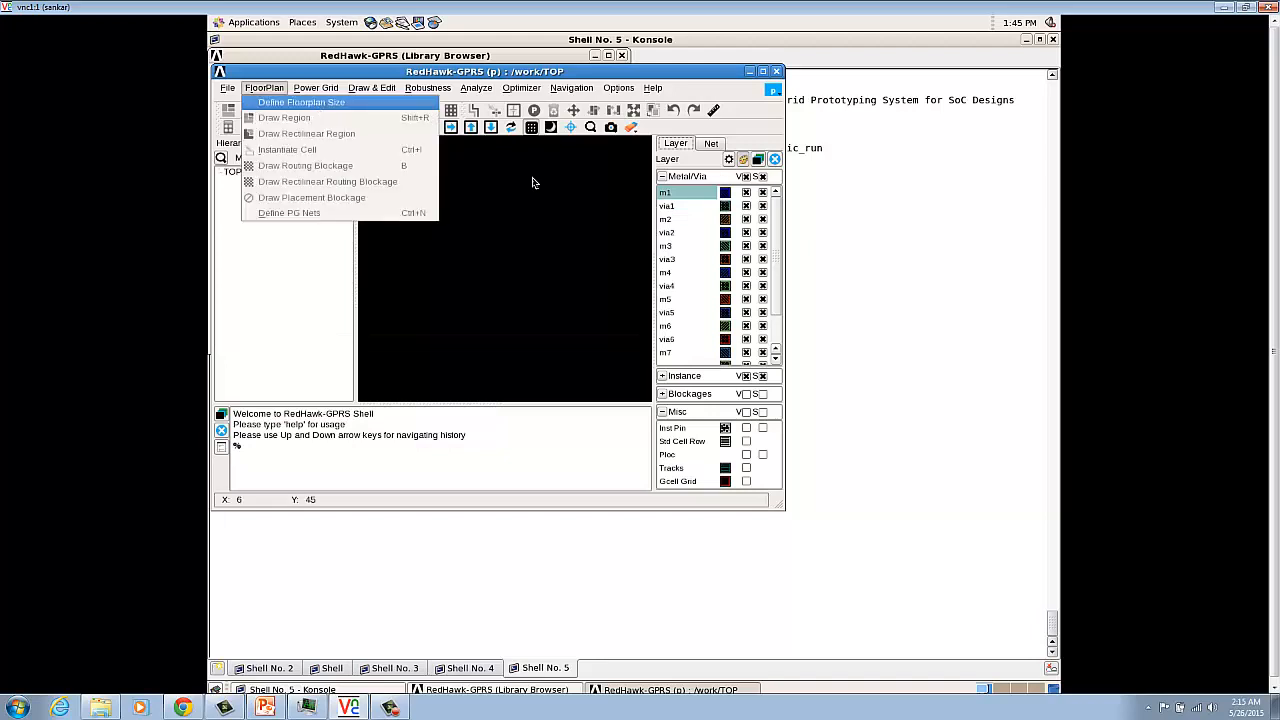
pyautogui.moveTo(360, 107)
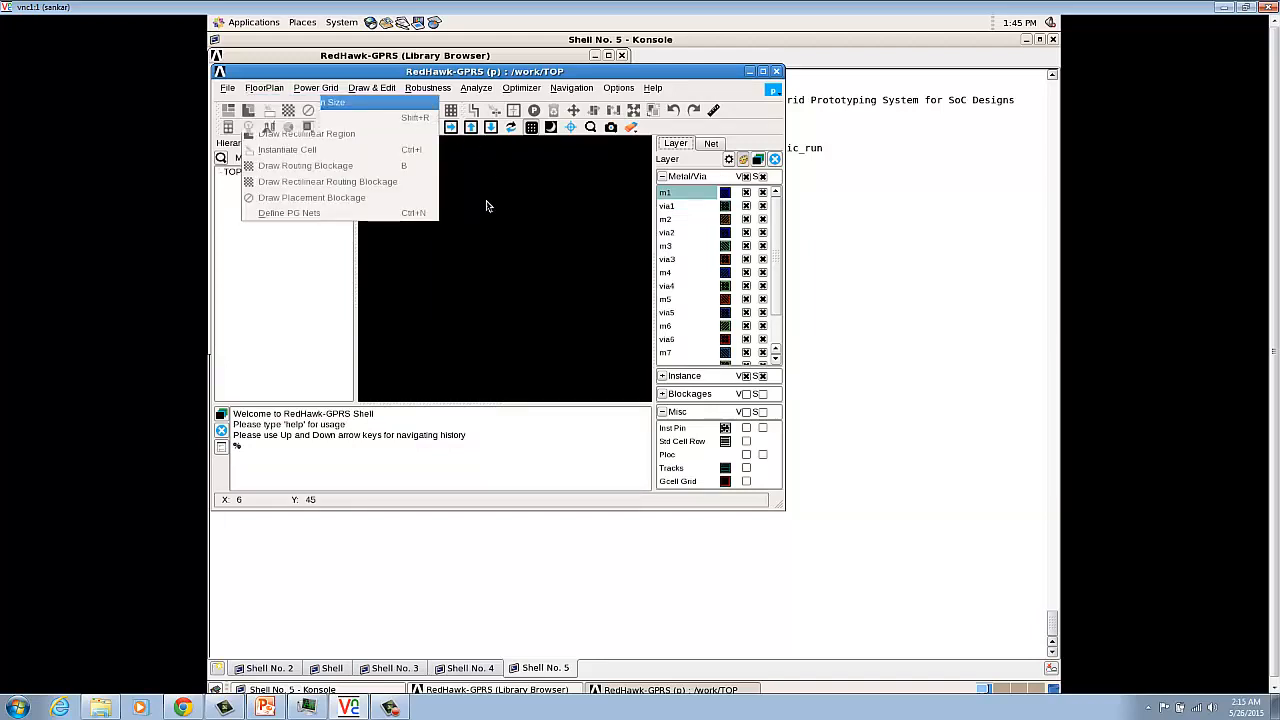
pyautogui.click(333, 101)
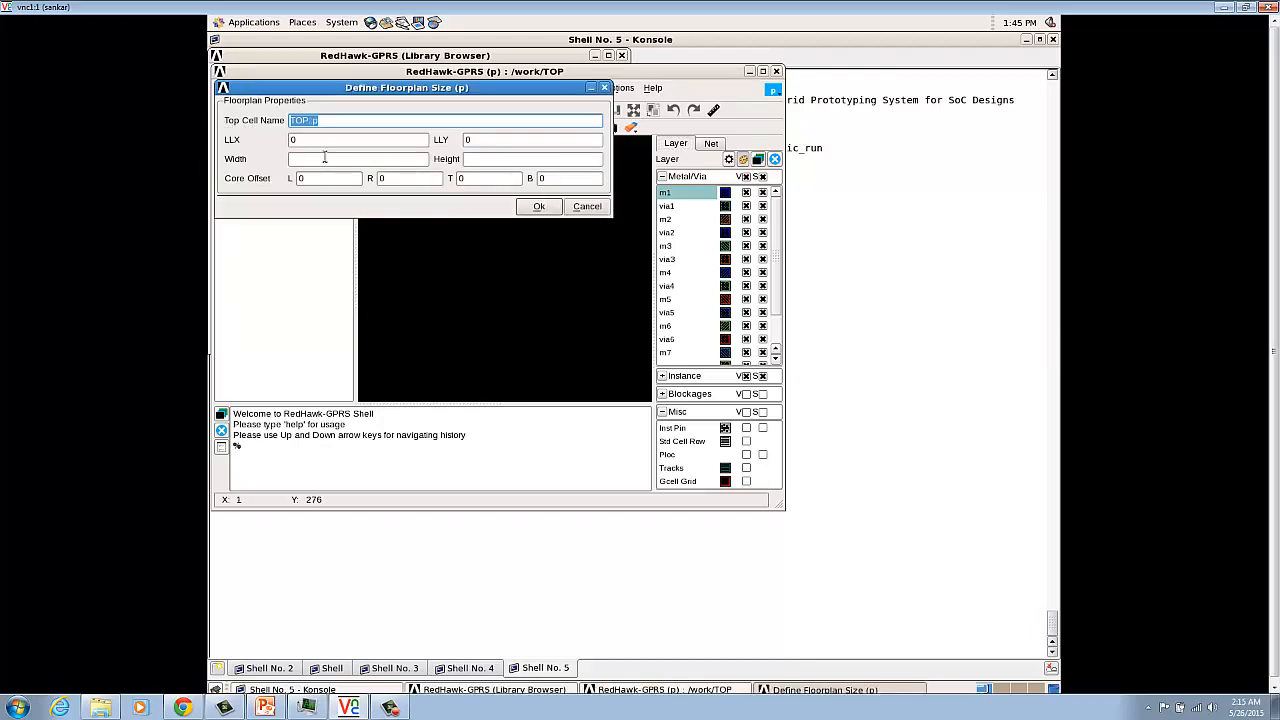
pyautogui.write('1000')
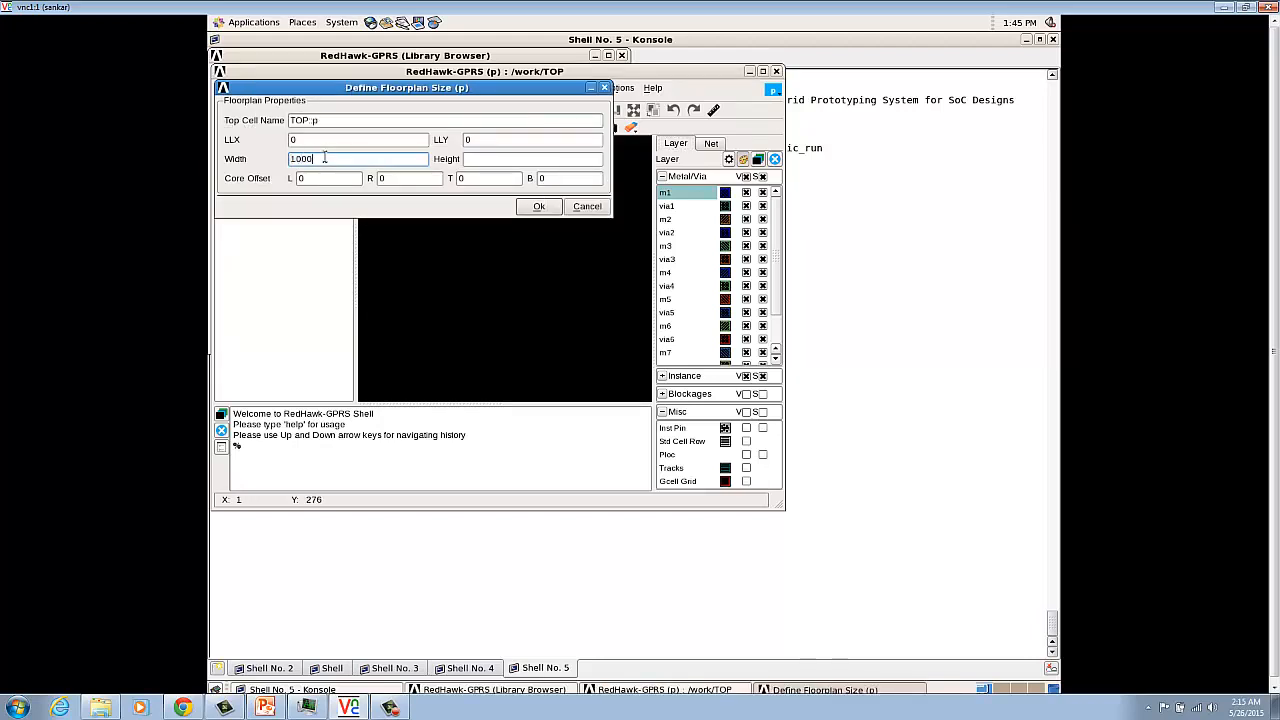
pyautogui.write('1000')
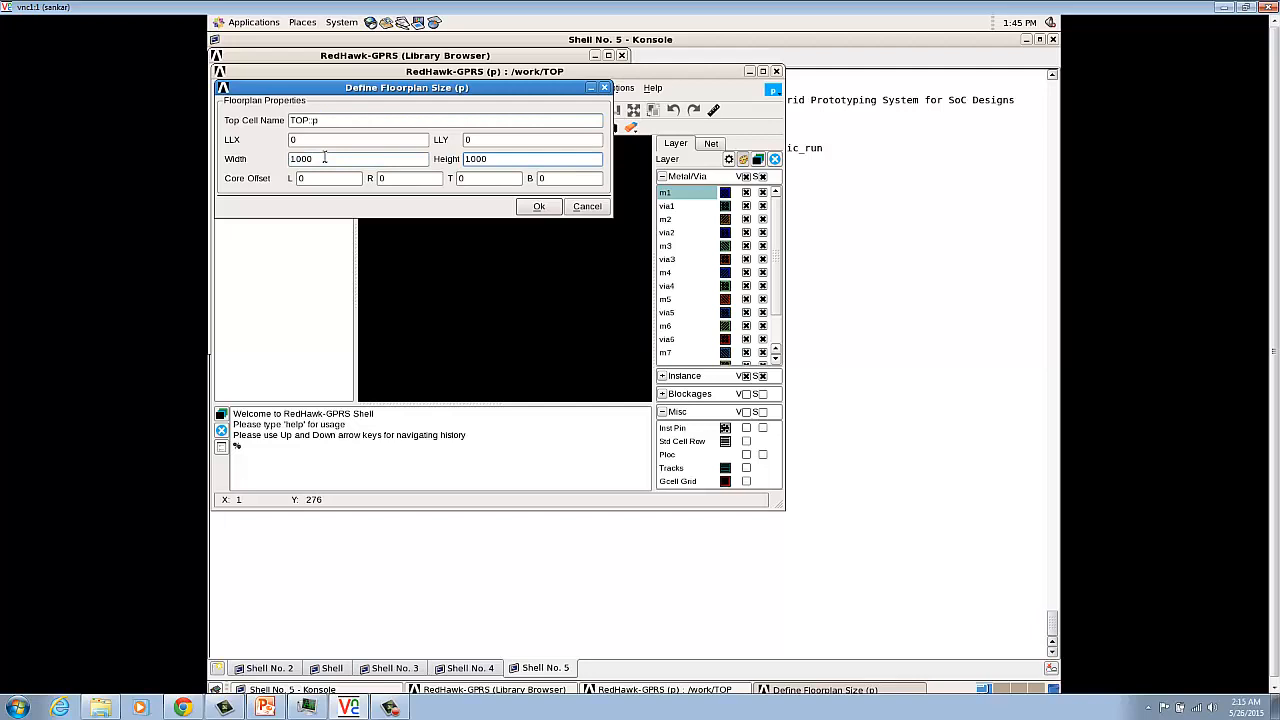
pyautogui.click(539, 206)
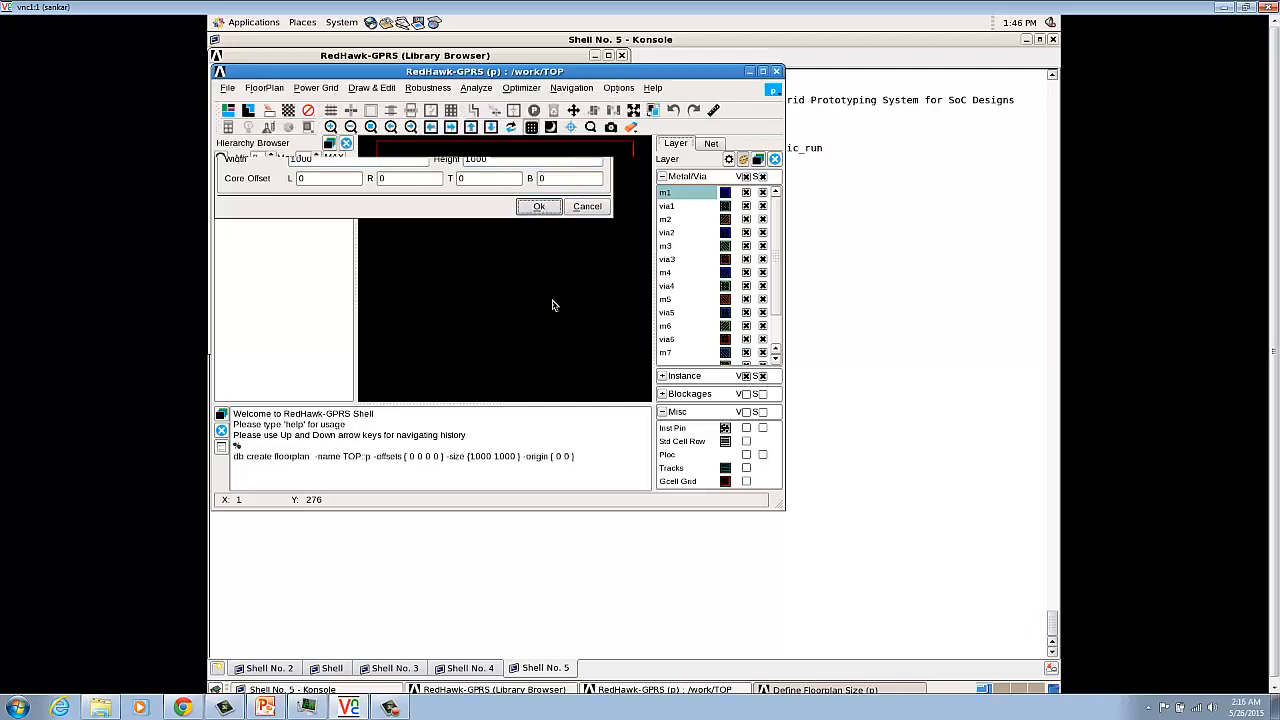
pyautogui.click(539, 206)
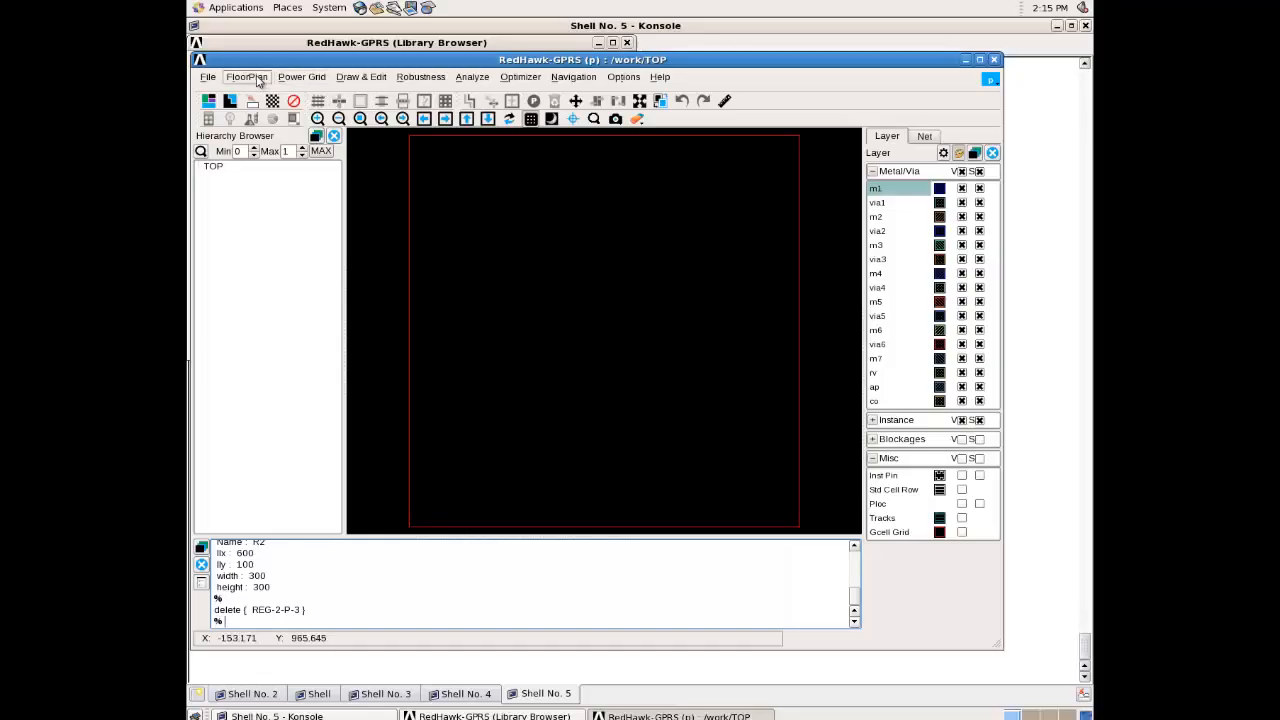
# Draw 300 by 300 regions R1 at upper left and R2 at lower right
pyautogui.click(246, 76)
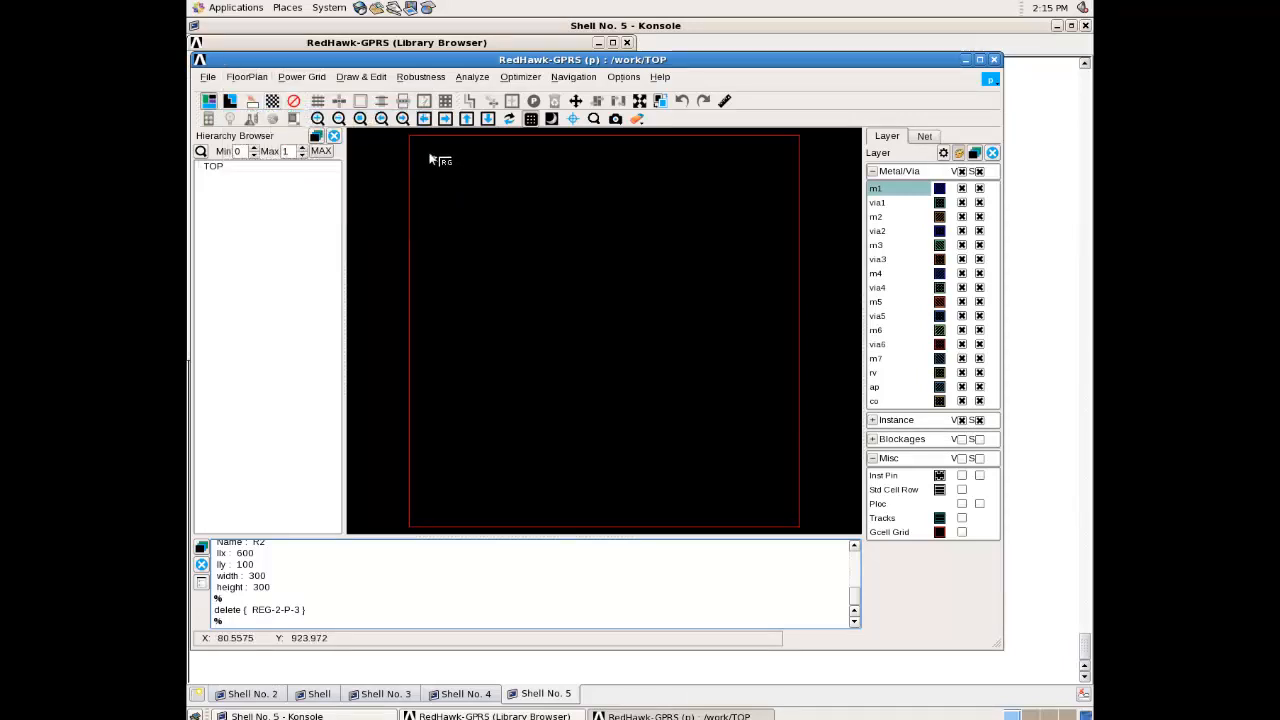
pyautogui.moveTo(428, 150); pyautogui.dragTo(543, 258)
pyautogui.write('100')
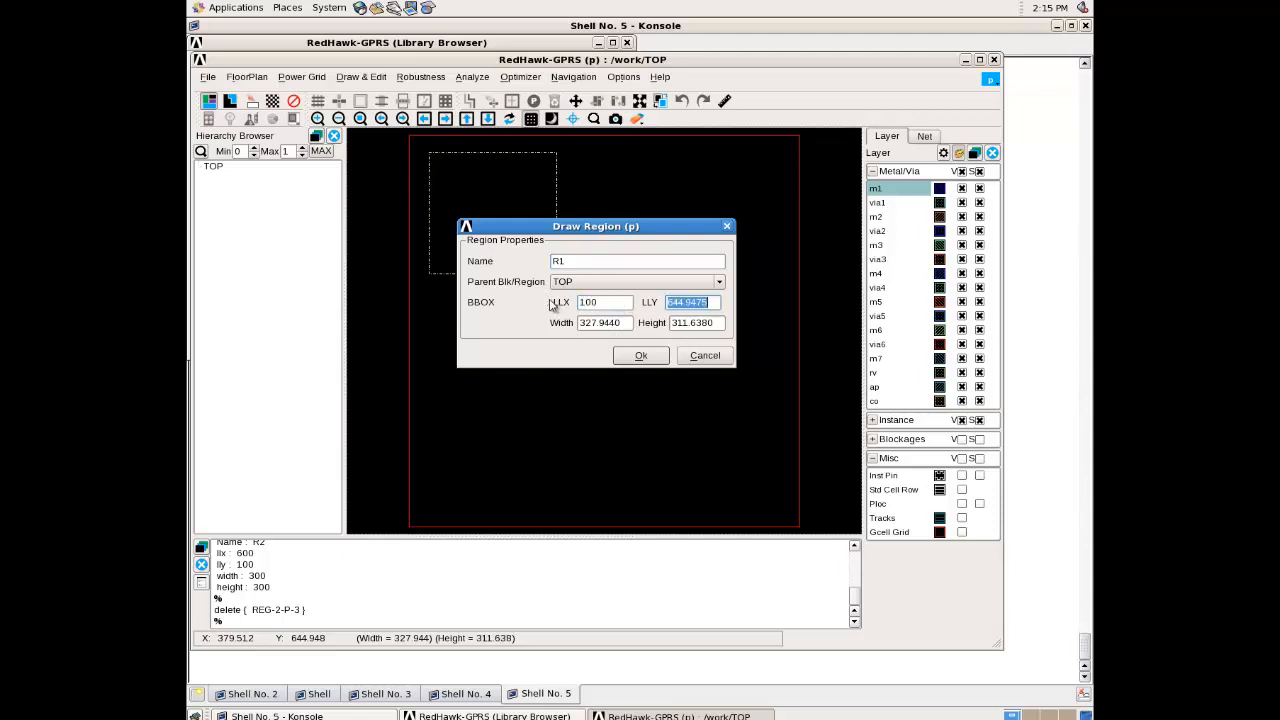
pyautogui.write('600')
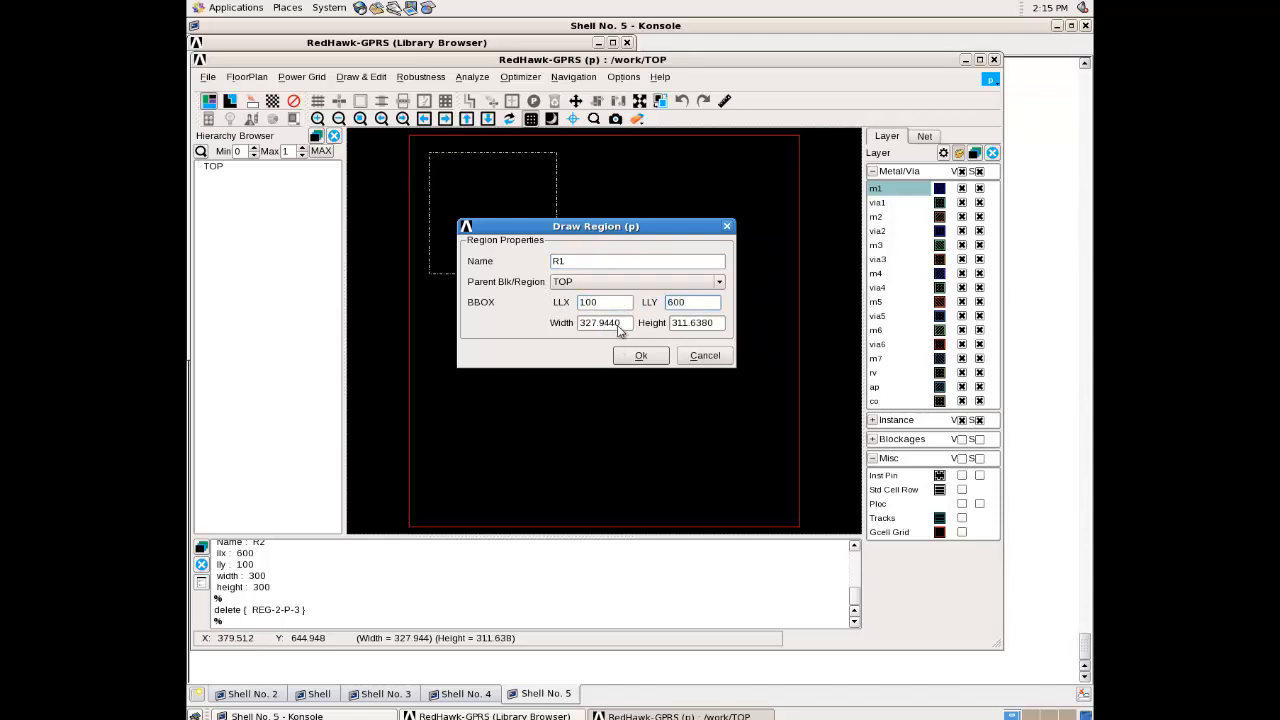
pyautogui.write('300')
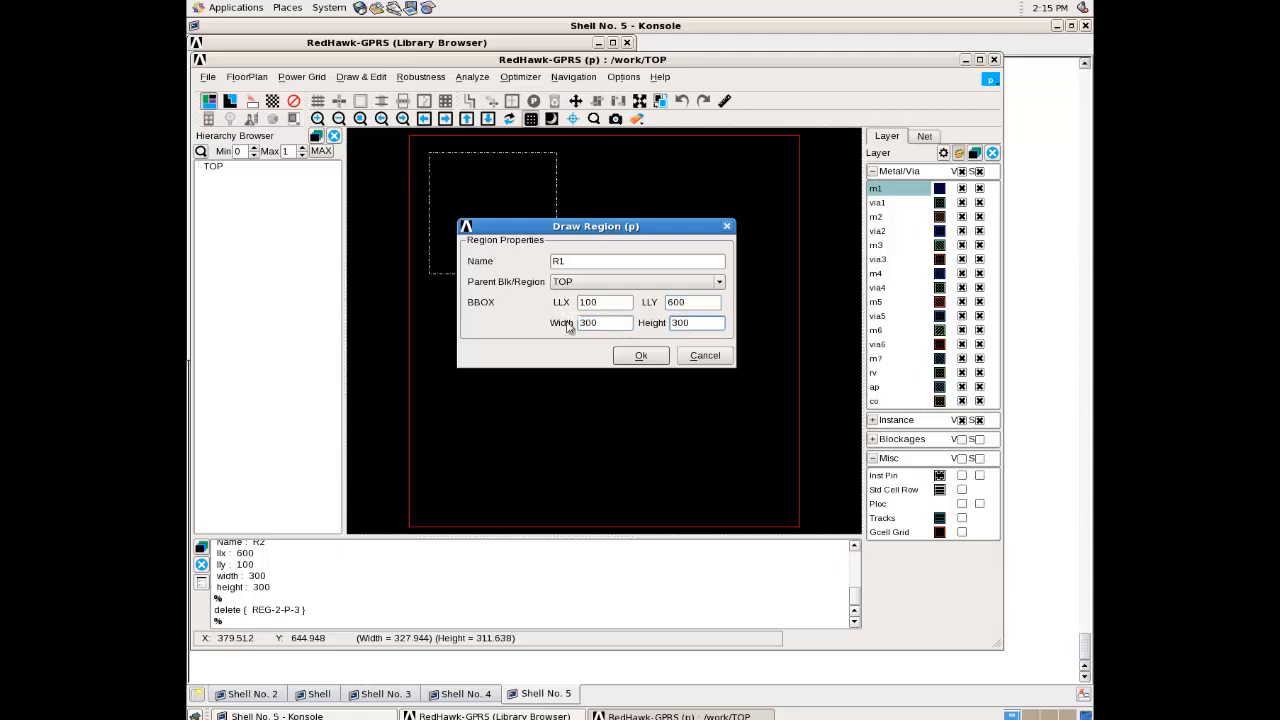
pyautogui.click(640, 355)
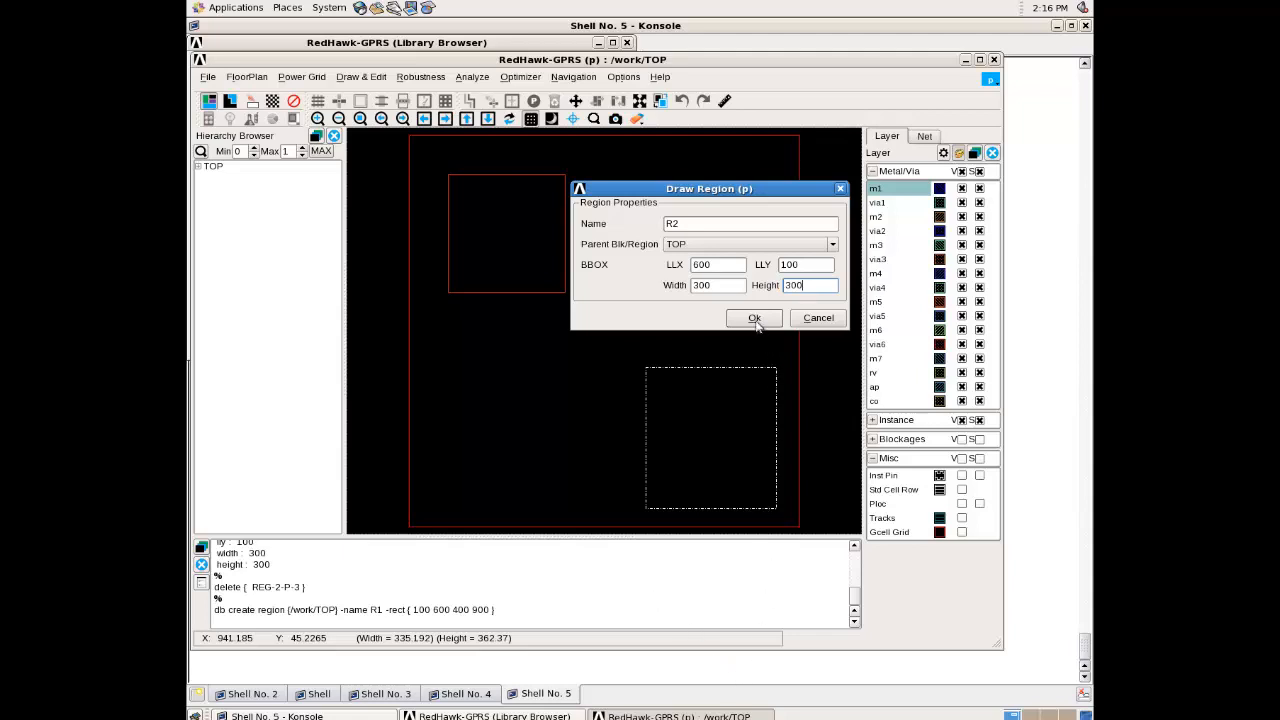
pyautogui.click(754, 318)
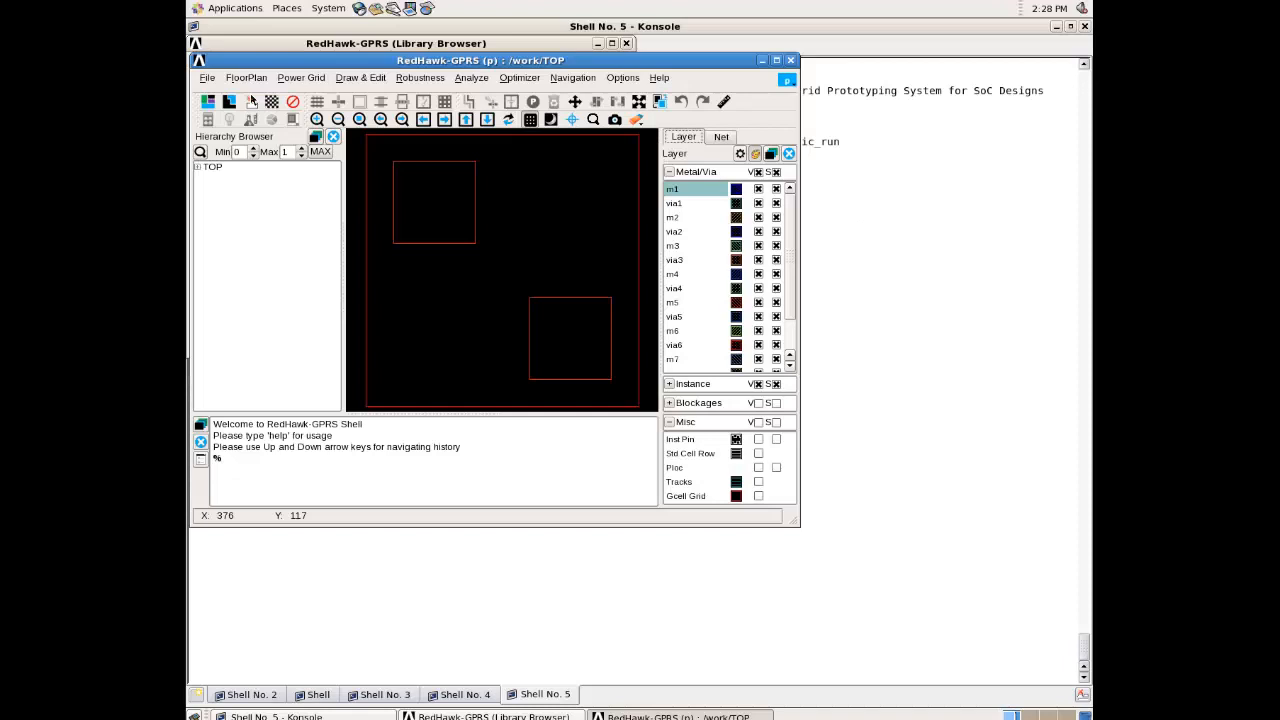
# Draw routing blockage RB1 at LLX 100, LLY 200, width 300, height 200
pyautogui.click(246, 77)
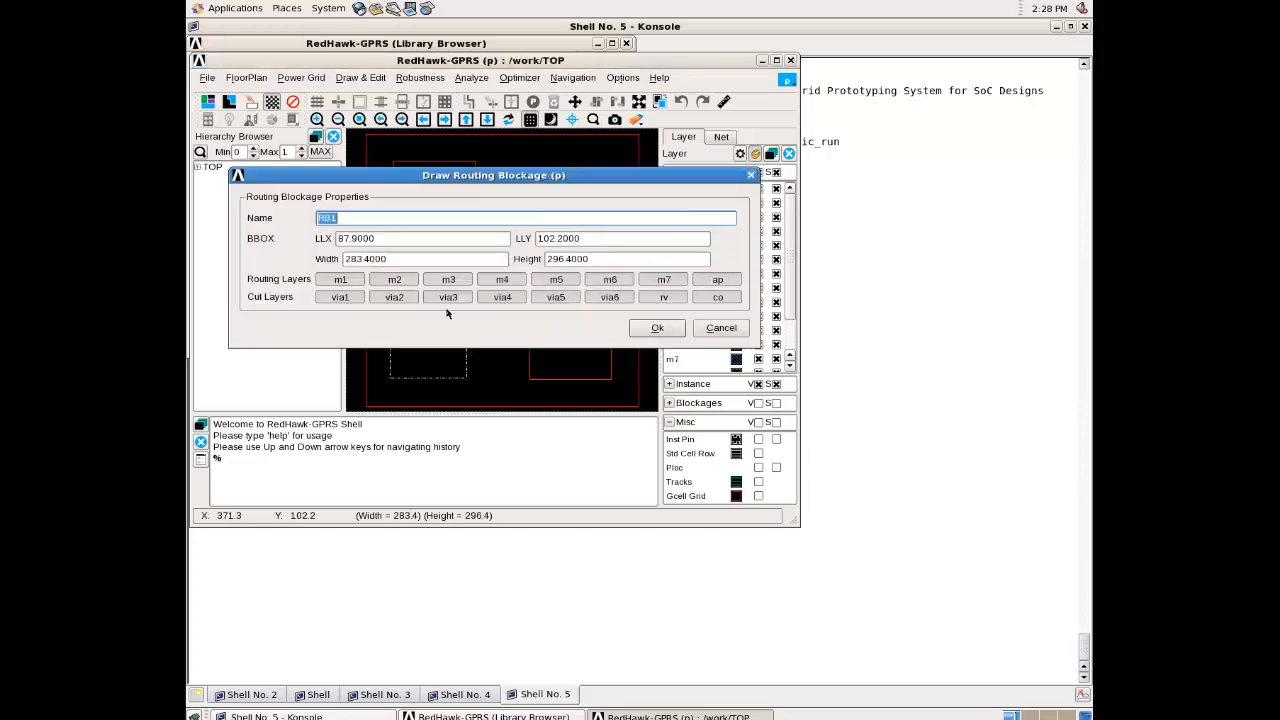
pyautogui.click(420, 238)
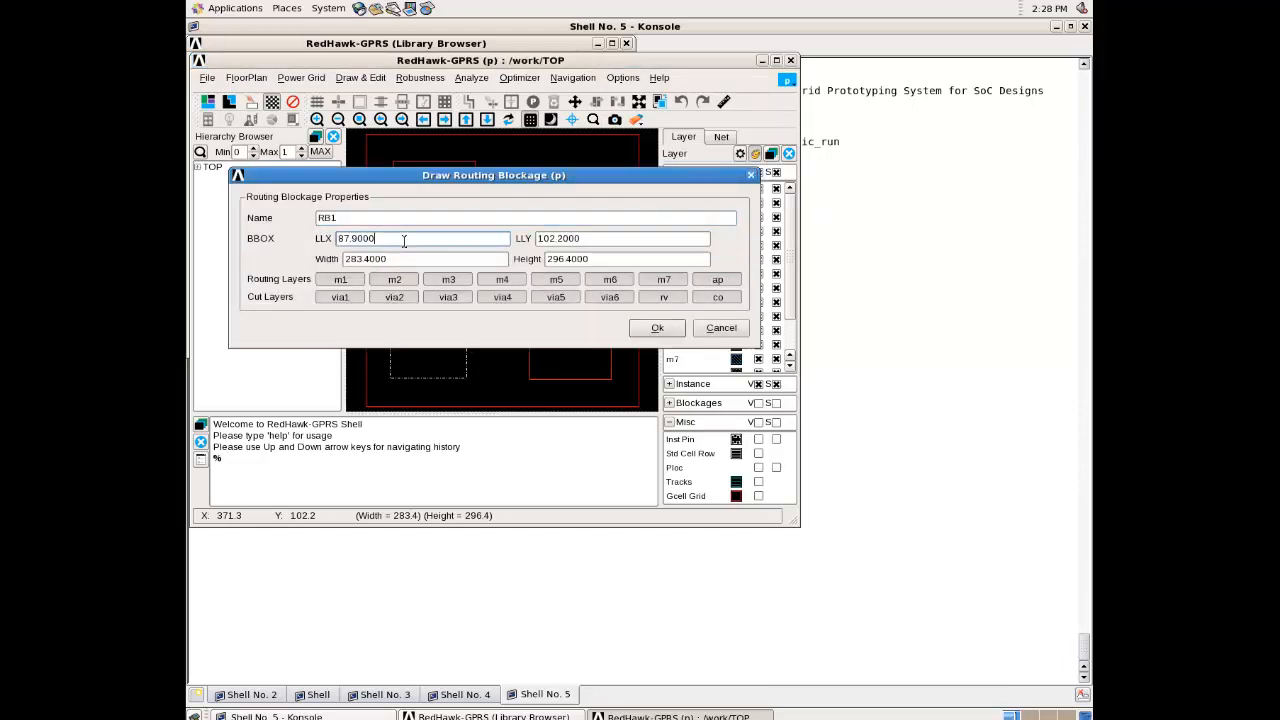
pyautogui.press('BackSpace')
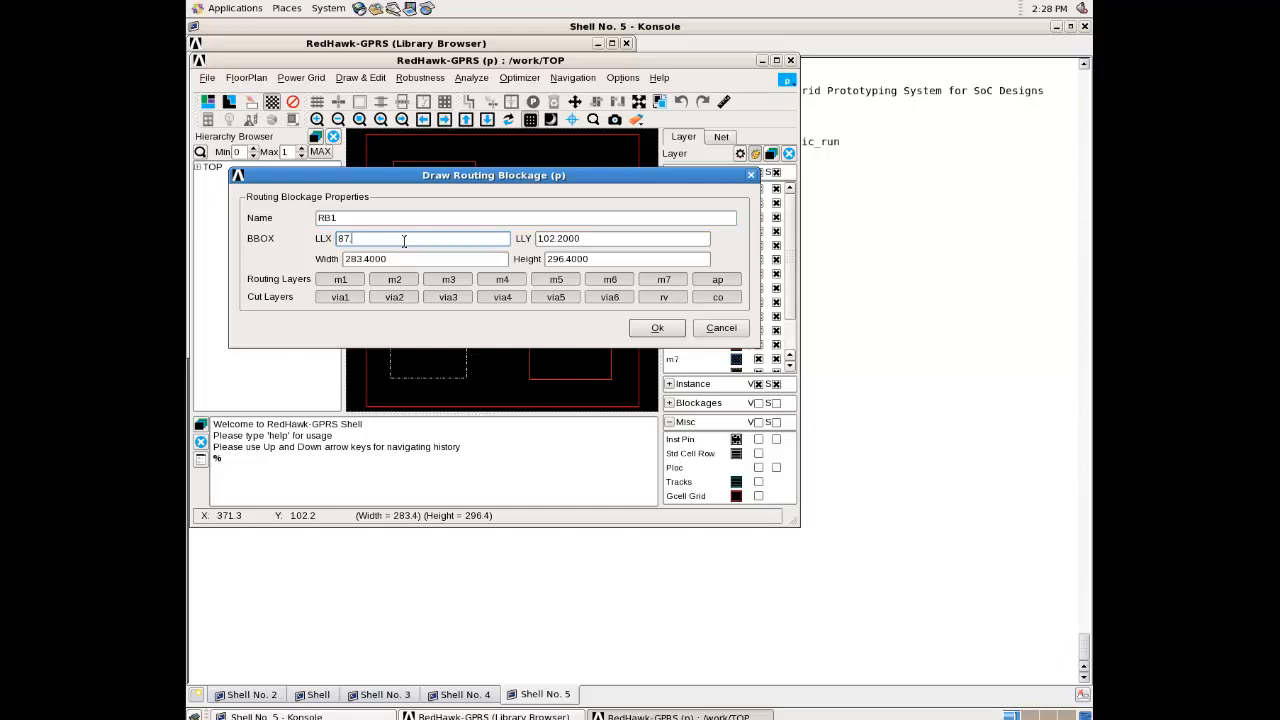
pyautogui.write('1')
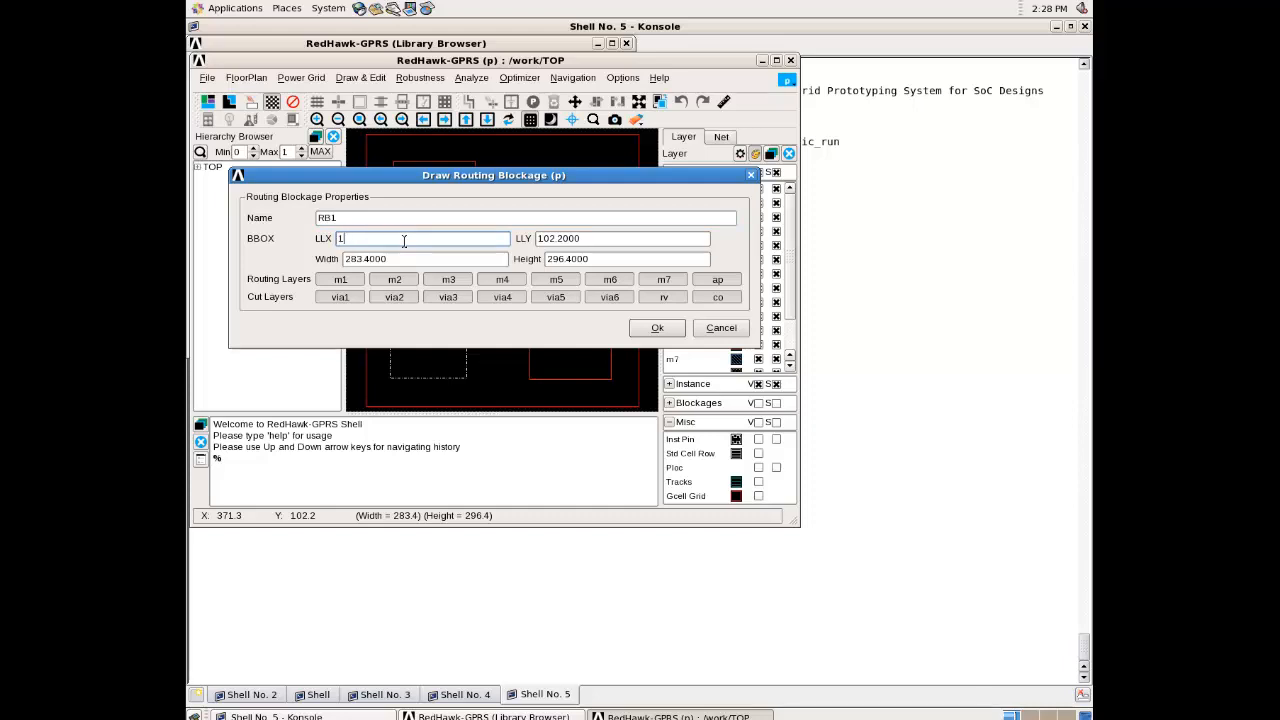
pyautogui.write('200')
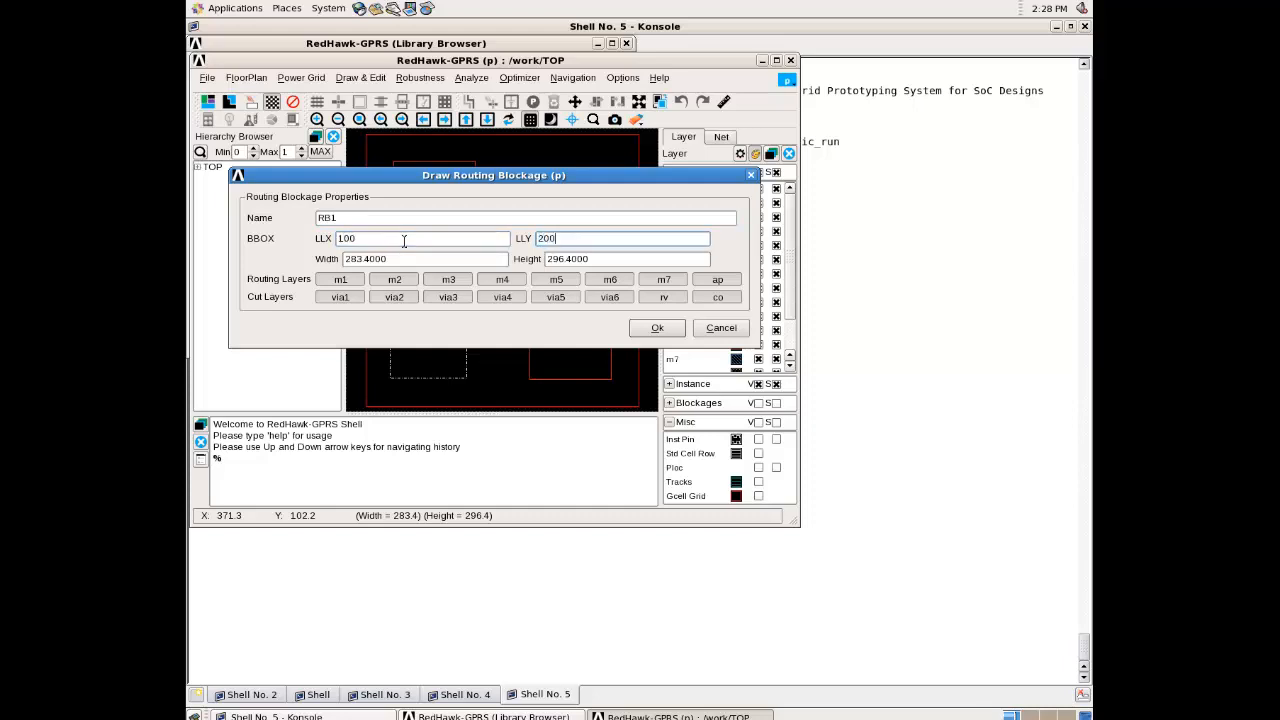
pyautogui.write('300')
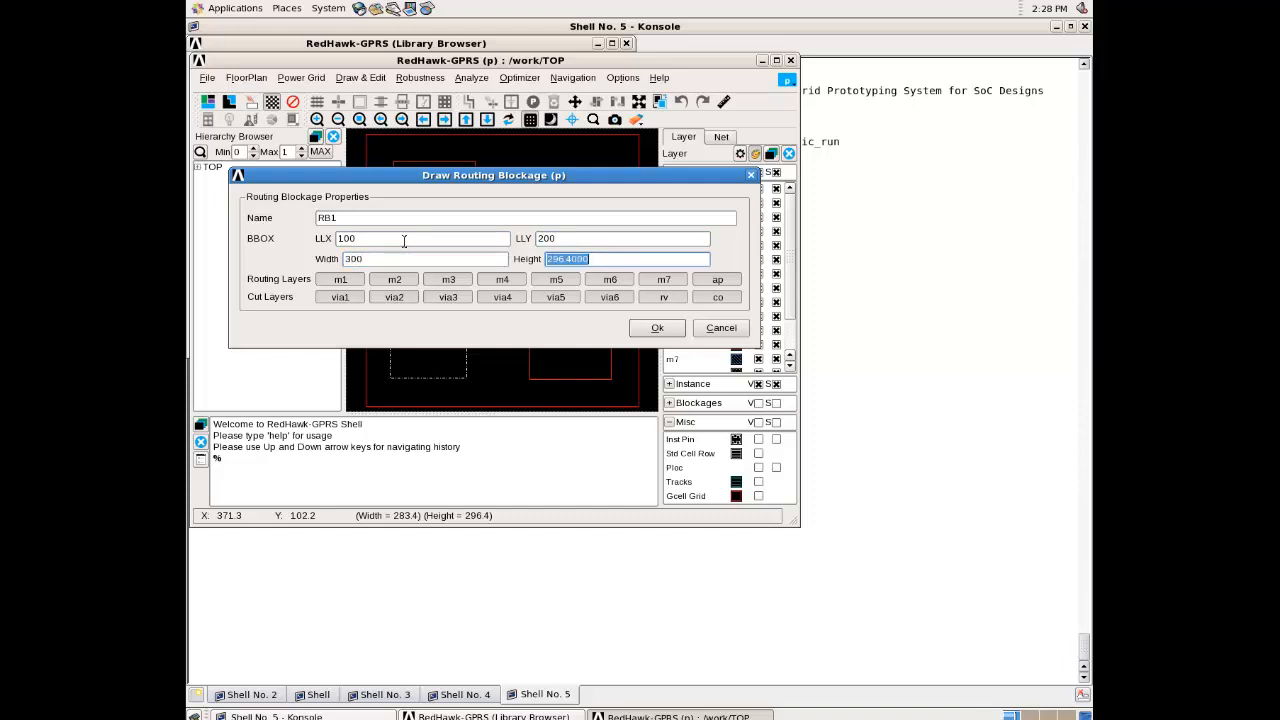
pyautogui.write('200')
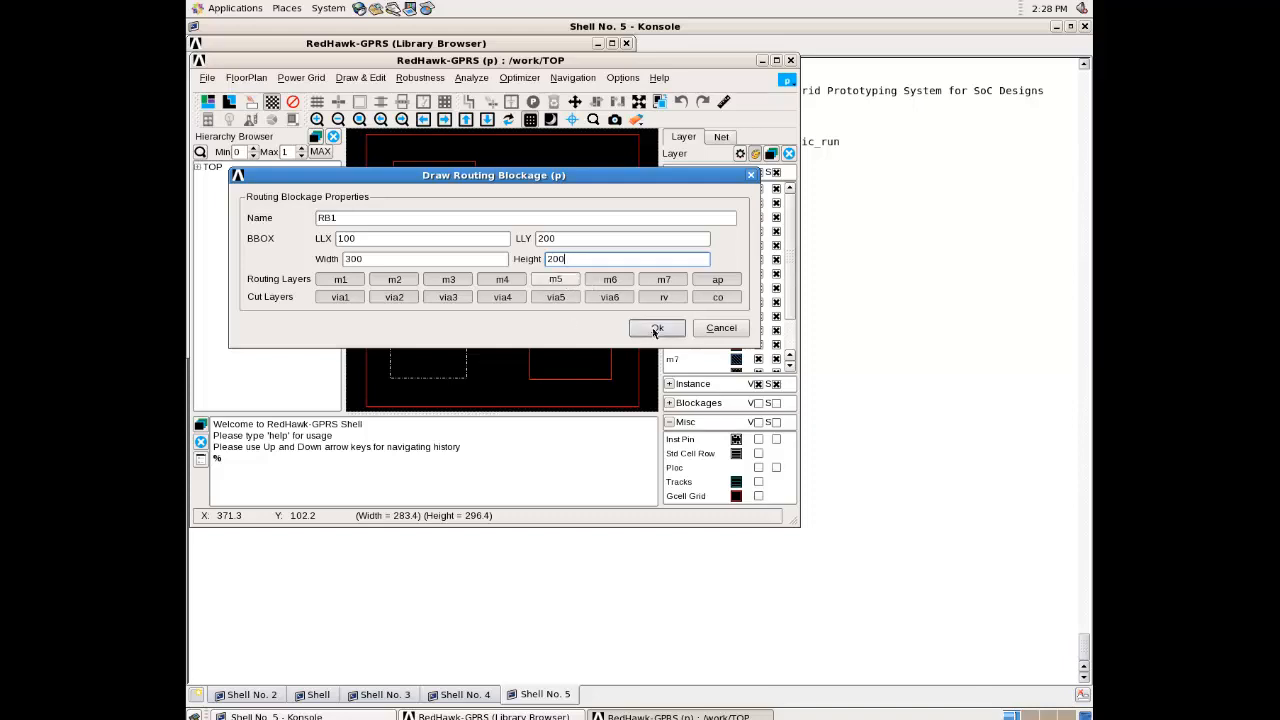
pyautogui.click(655, 328)
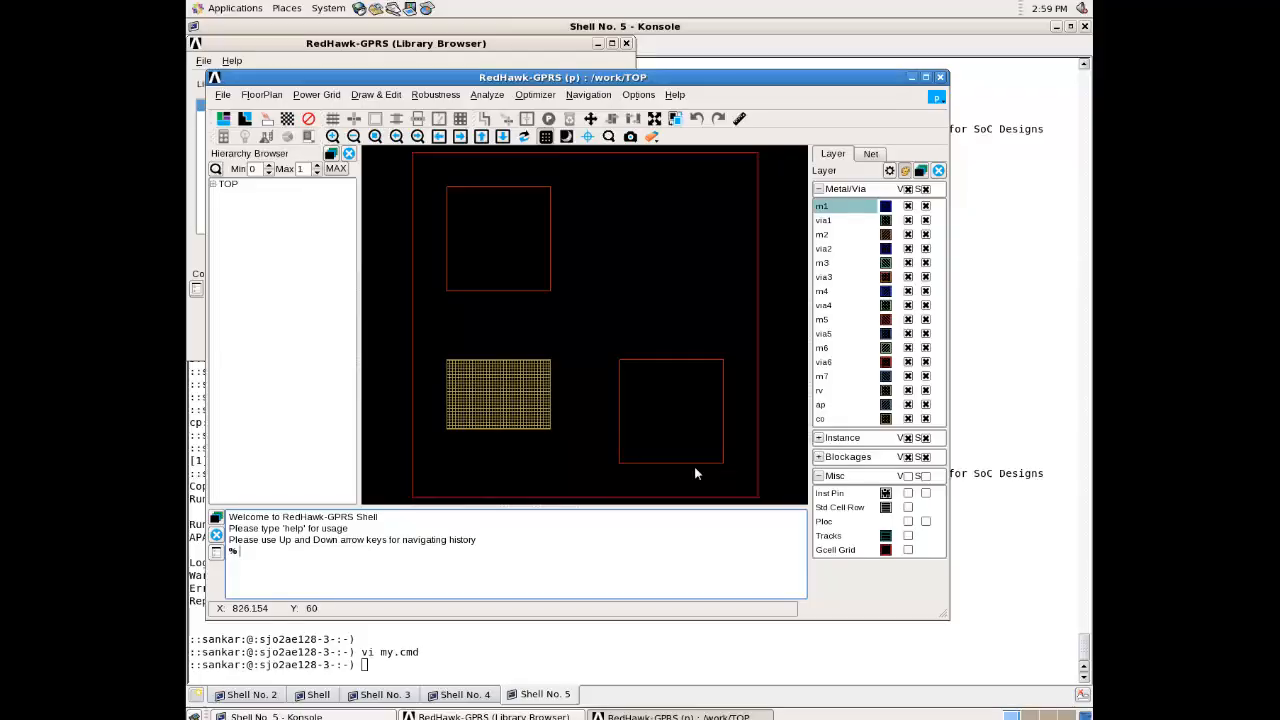
pyautogui.moveTo(350, 210)
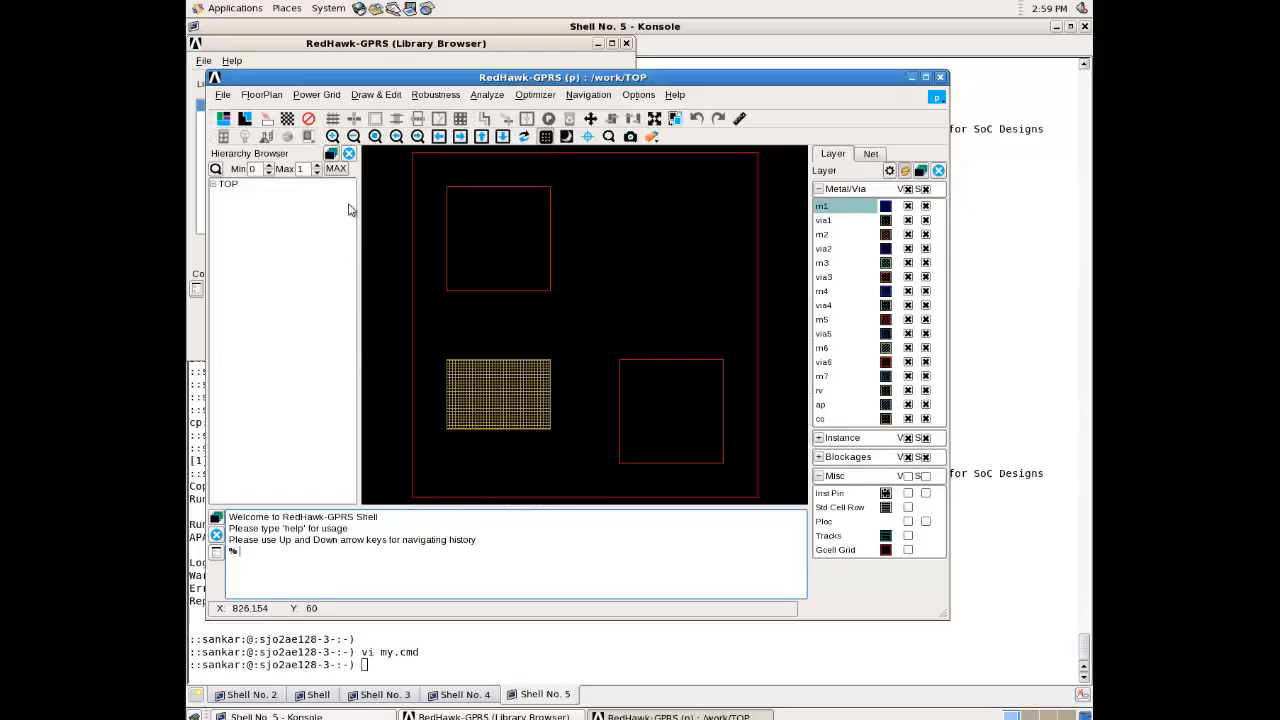
# Define VDD as a 1.0 V power net
pyautogui.click(261, 94)
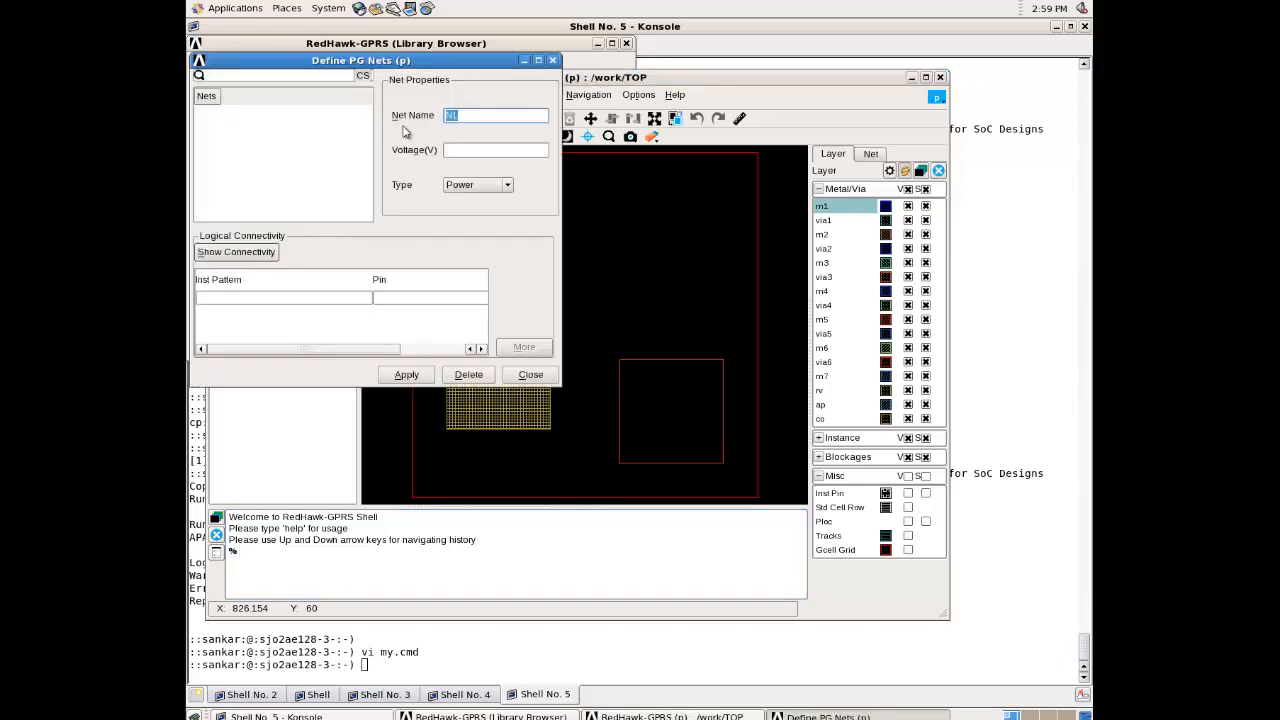
pyautogui.write('VDD')
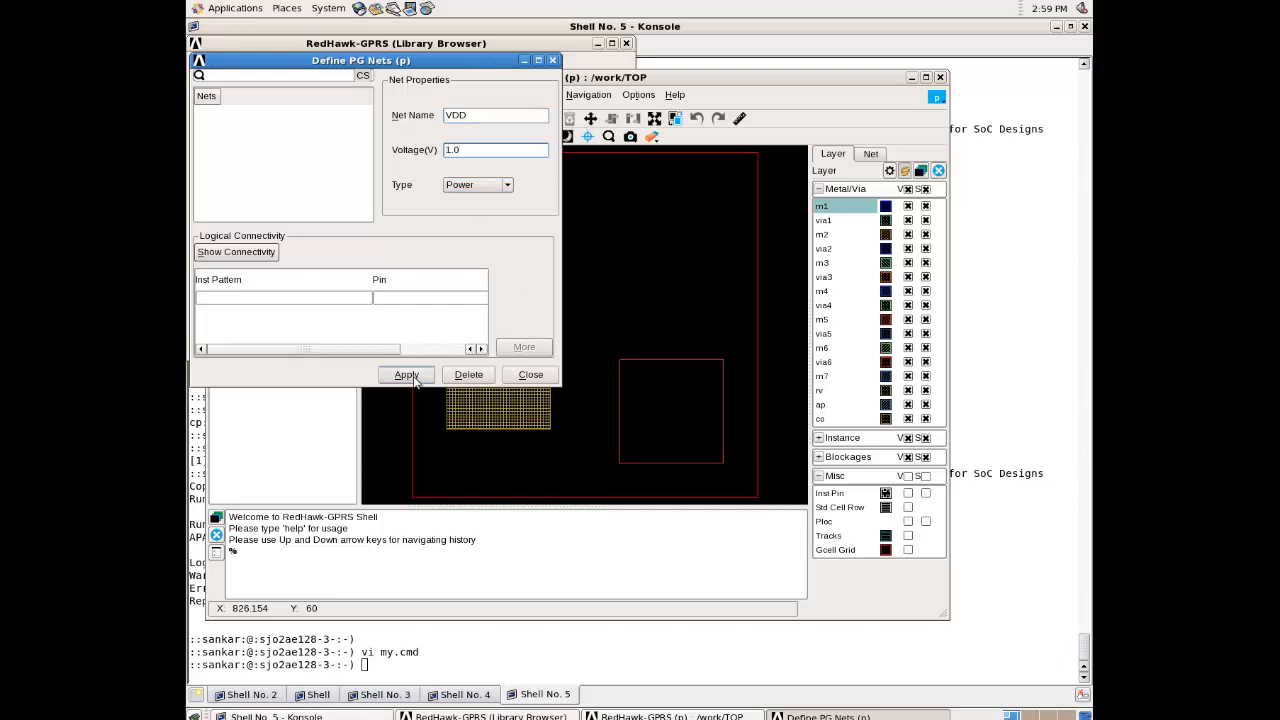
pyautogui.click(406, 374)
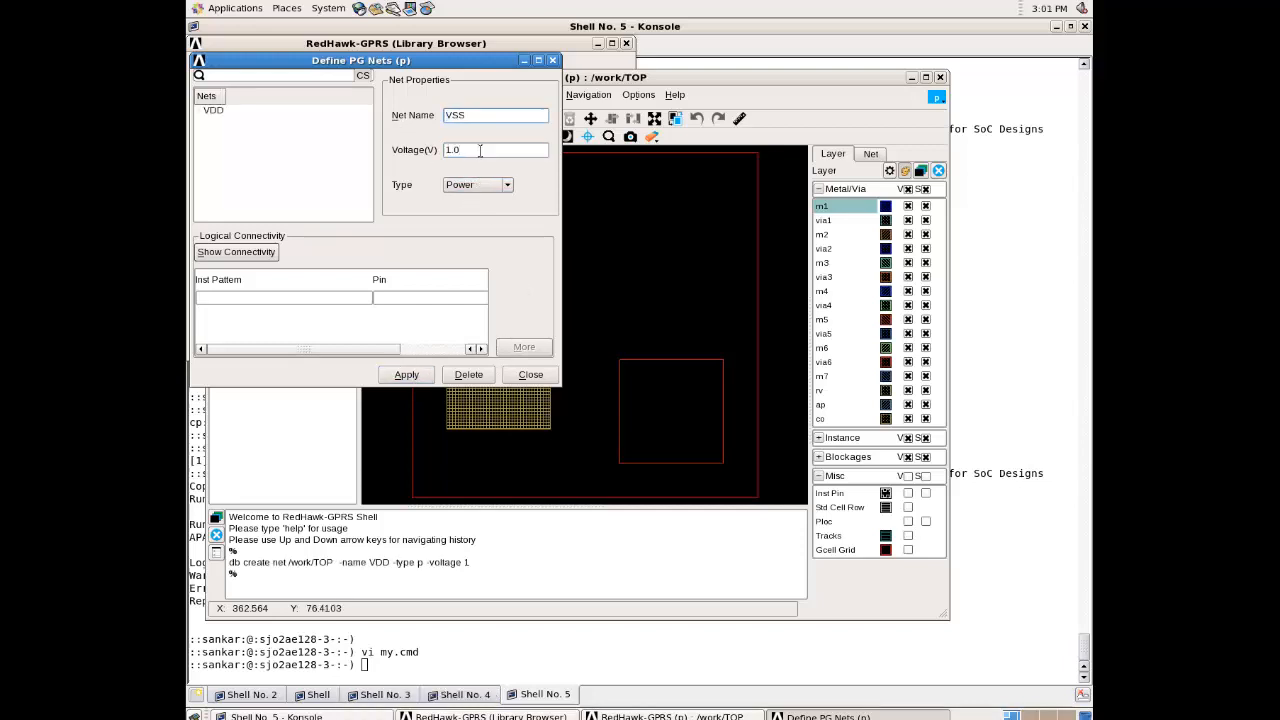
# Define VSS as a 0 V ground net and close net definition
pyautogui.write('0')
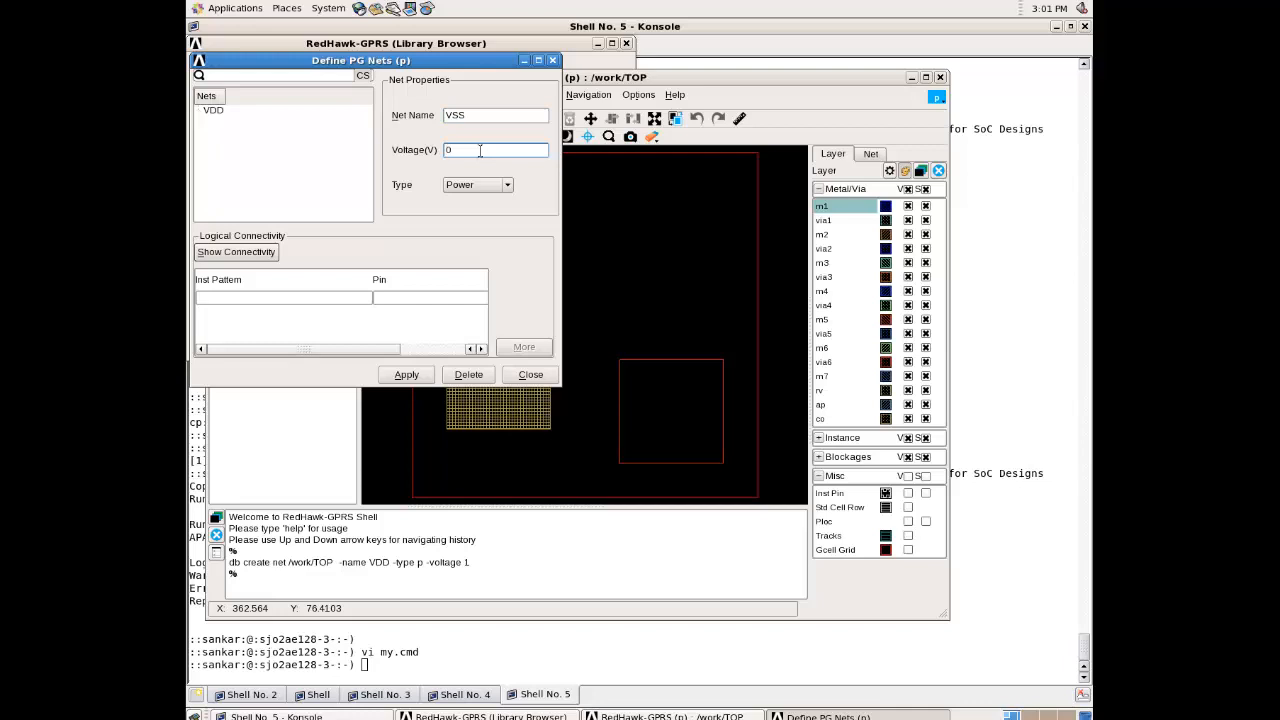
pyautogui.click(506, 185)
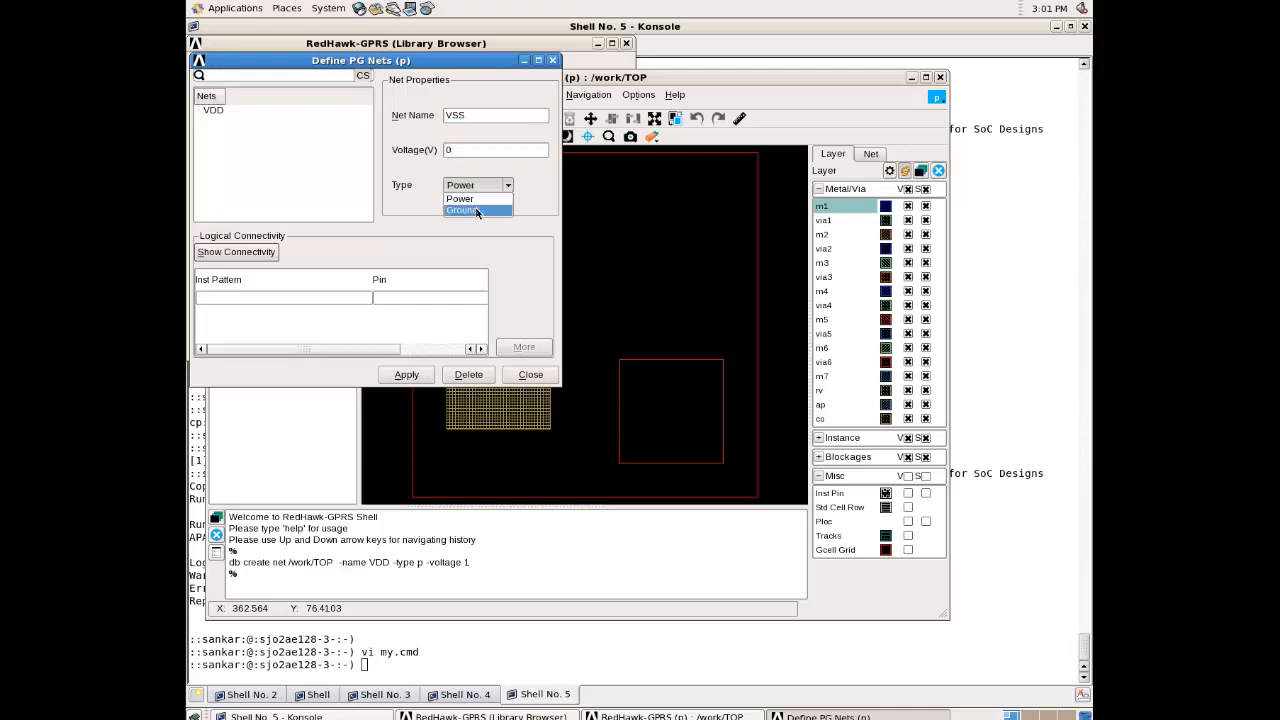
pyautogui.click(462, 210)
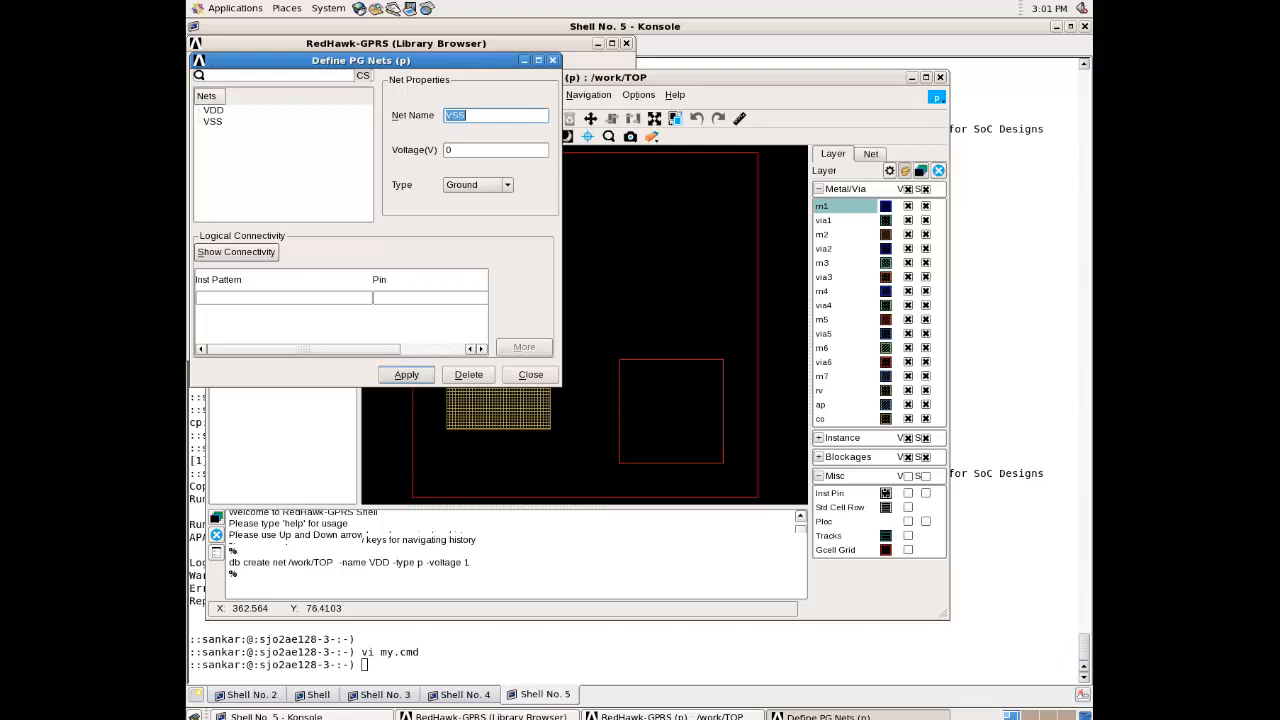
pyautogui.click(406, 374)
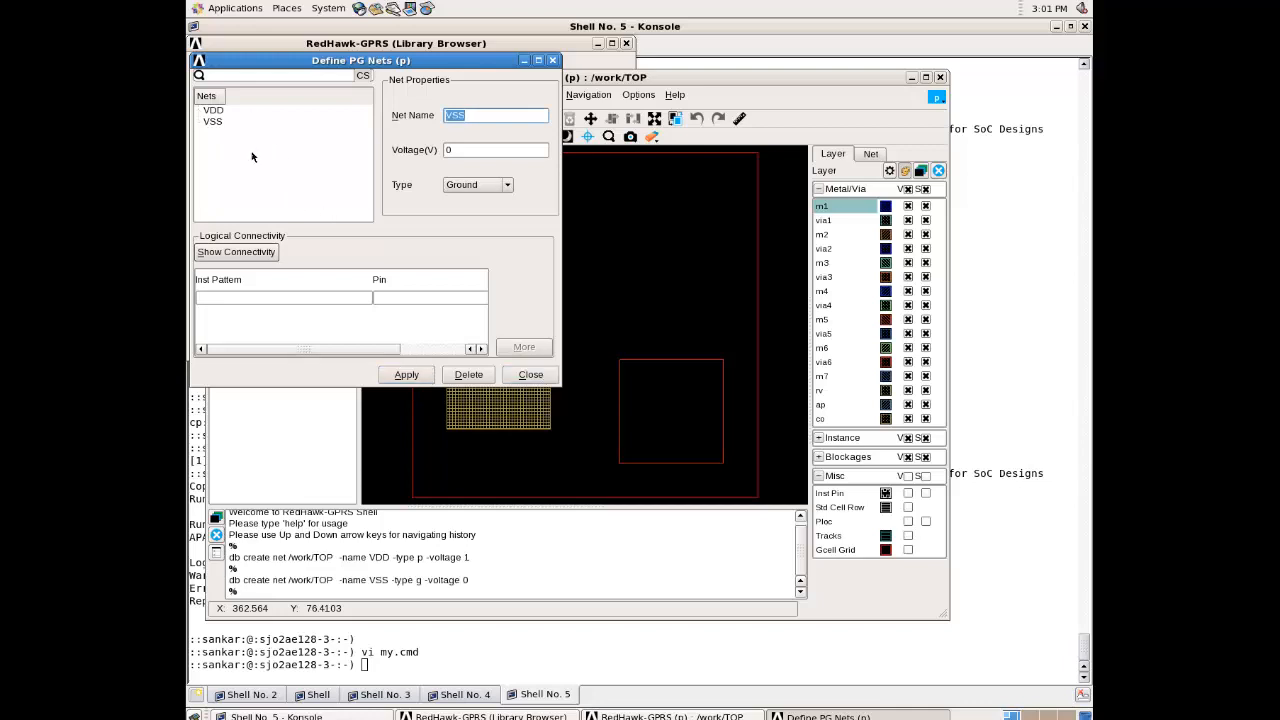
pyautogui.moveTo(467, 327)
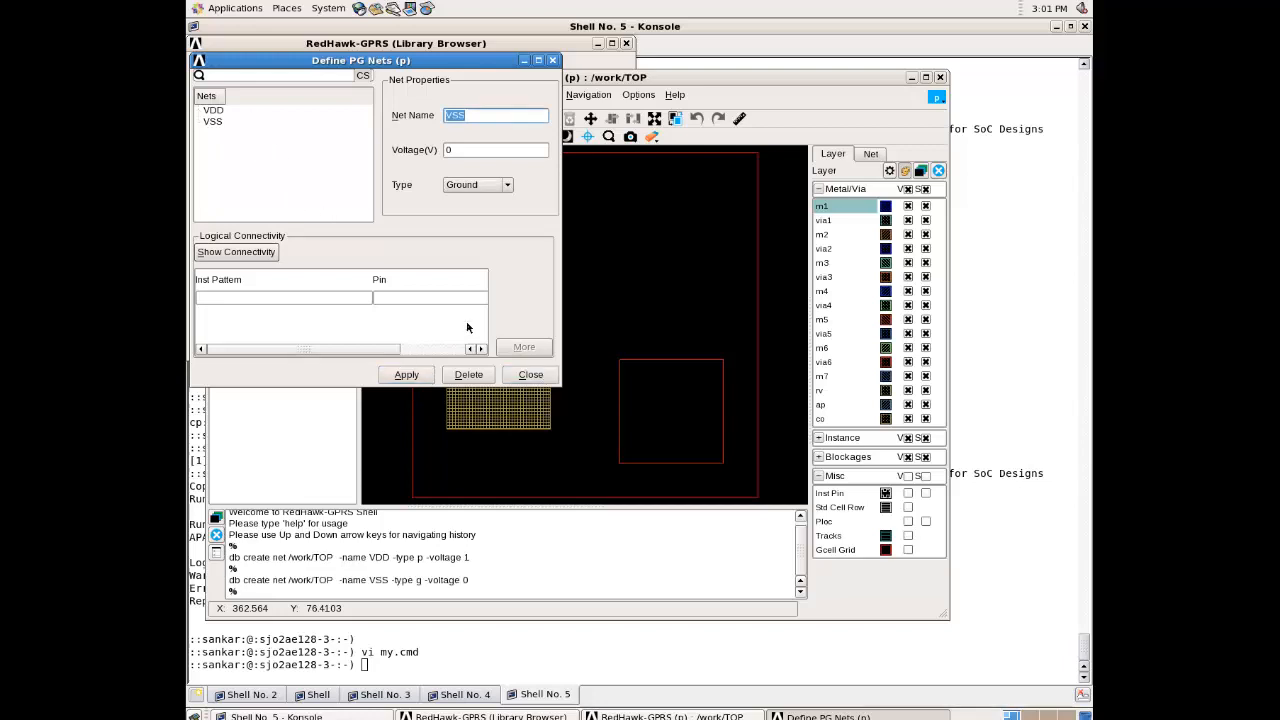
pyautogui.click(530, 374)
pyautogui.write('vi')
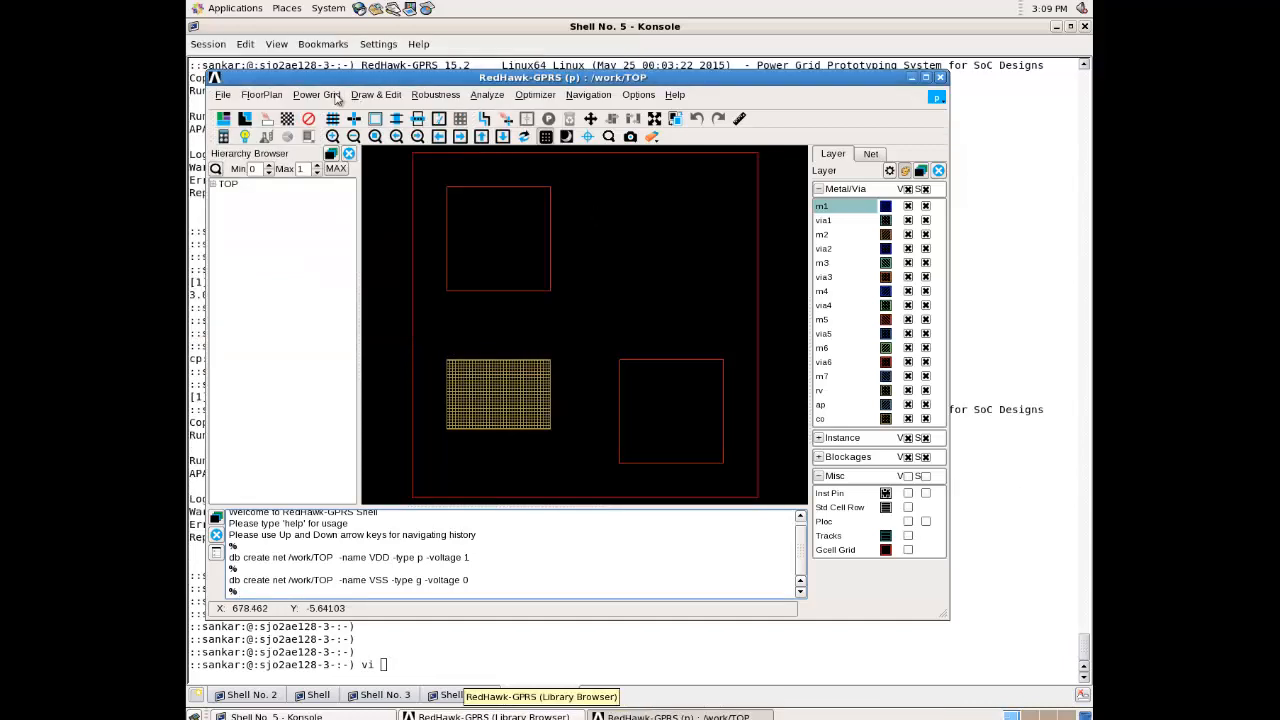
# Create vertical m5 mesh RM1 for VDD/VSS: width 10, spacing 40, group pitch 100
pyautogui.click(316, 94)
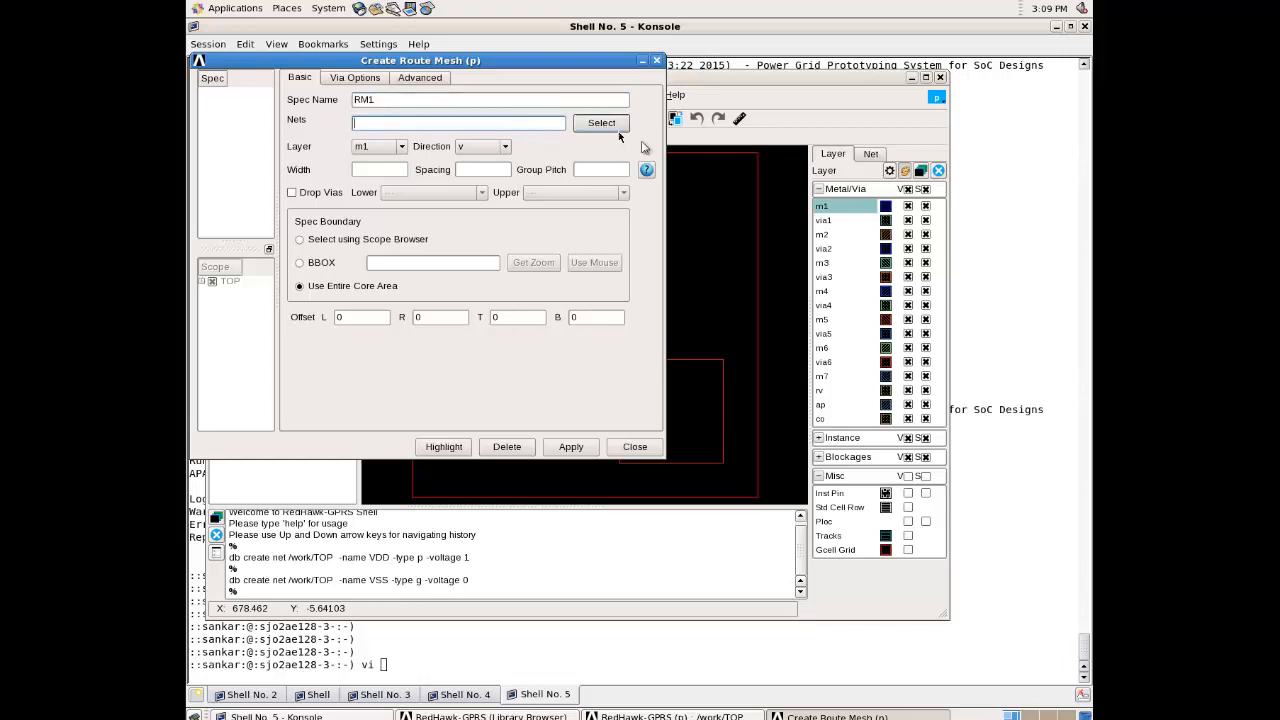
pyautogui.click(601, 122)
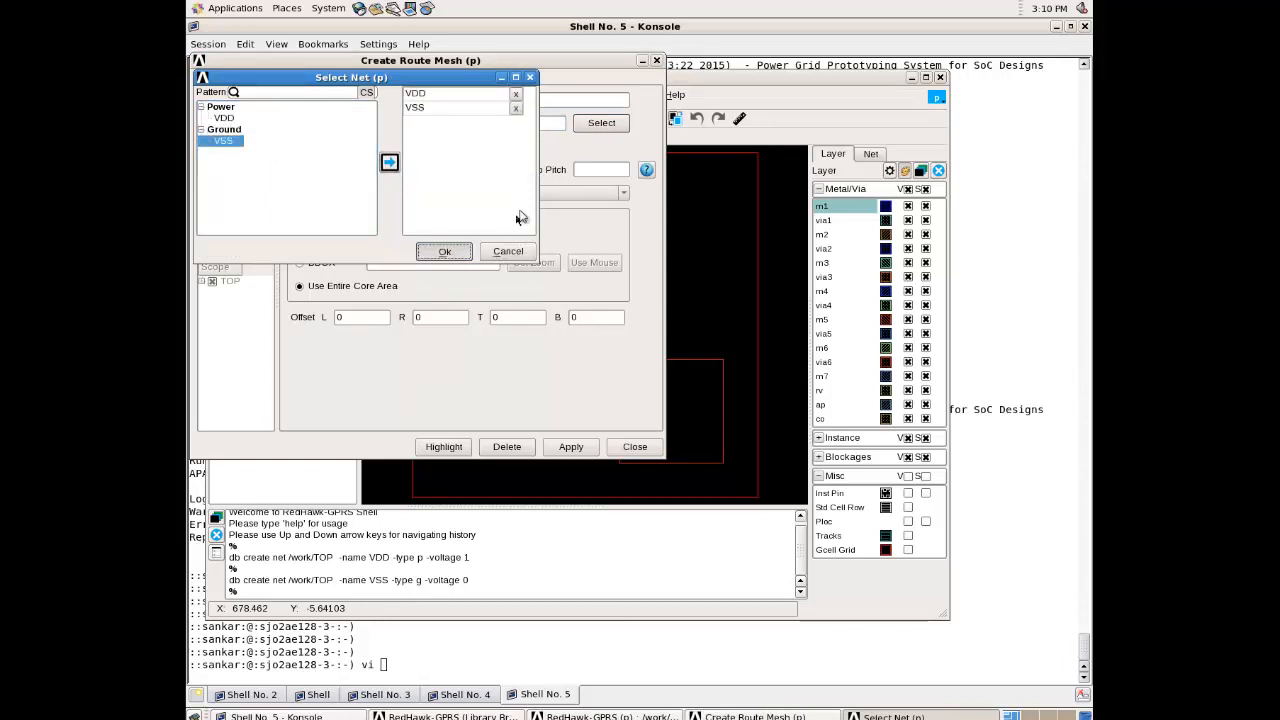
pyautogui.click(444, 251)
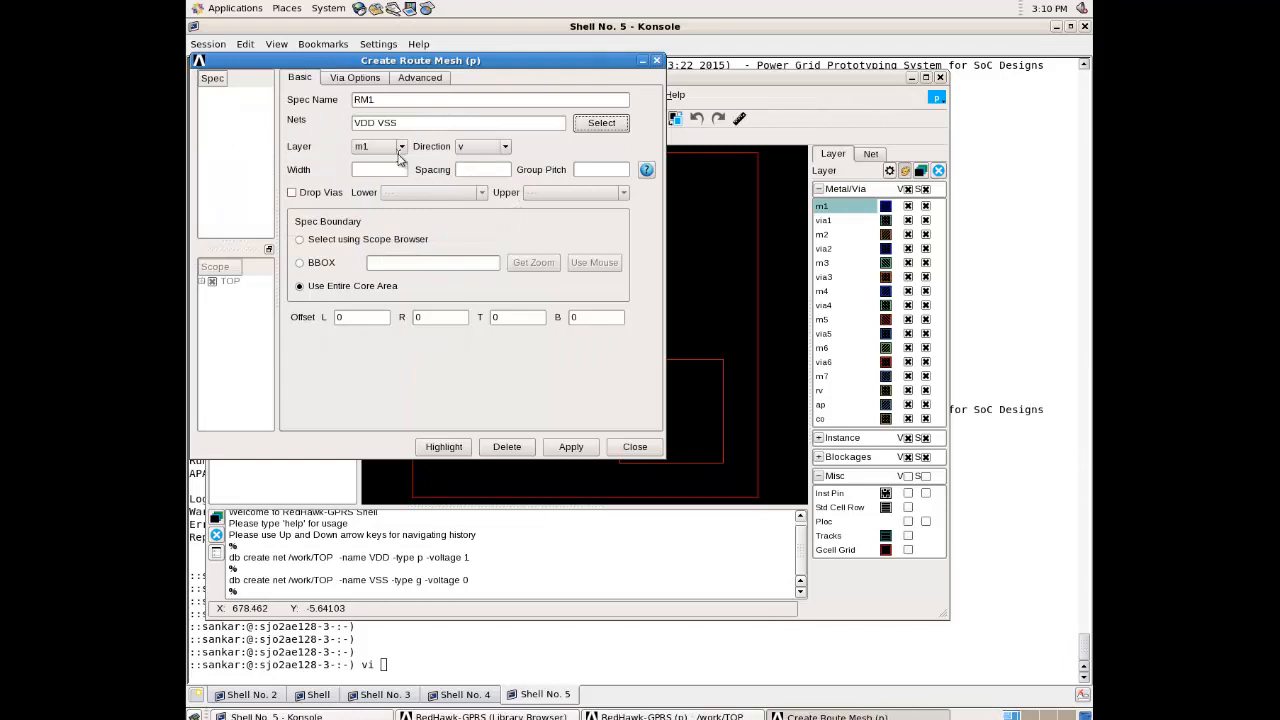
pyautogui.click(402, 146)
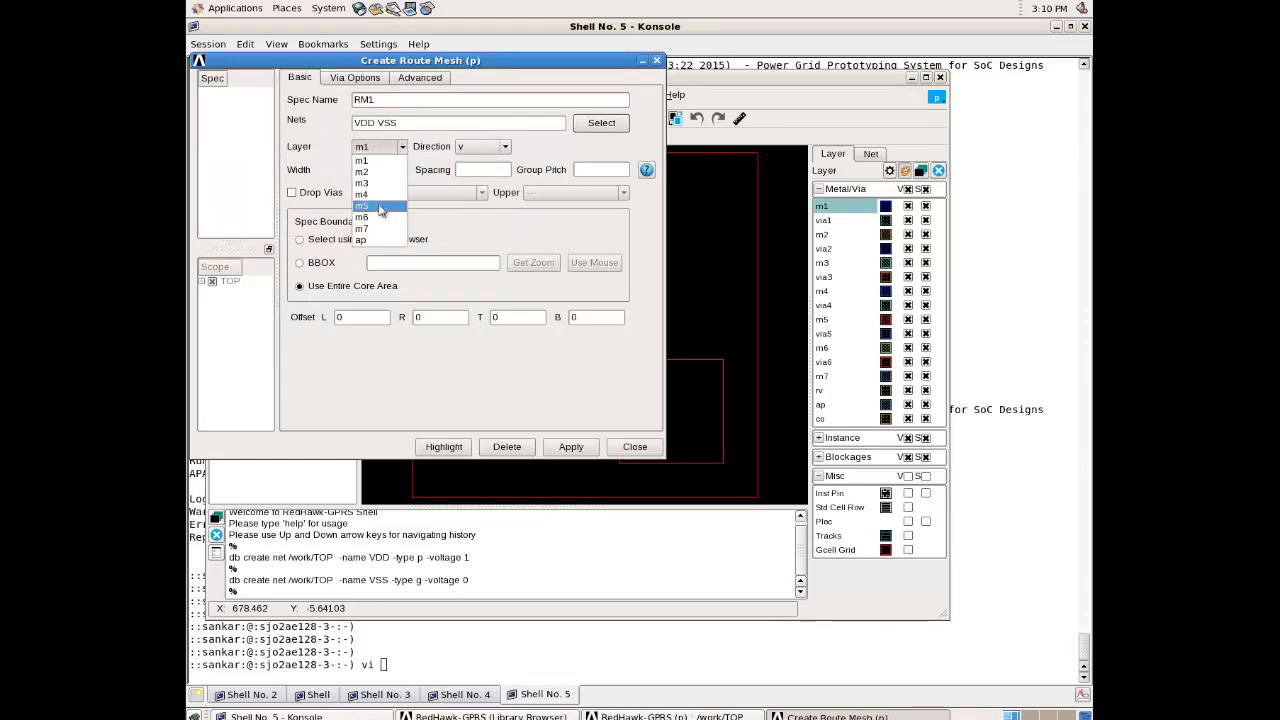
pyautogui.click(361, 206)
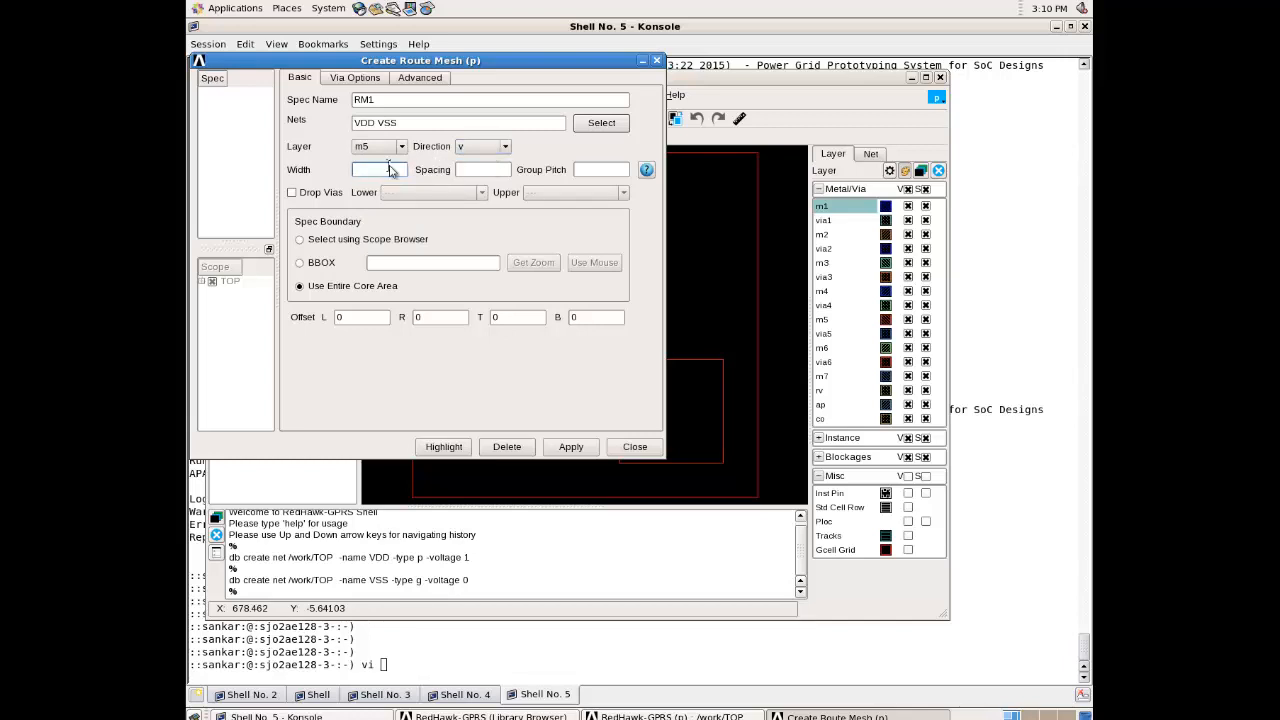
pyautogui.write('10')
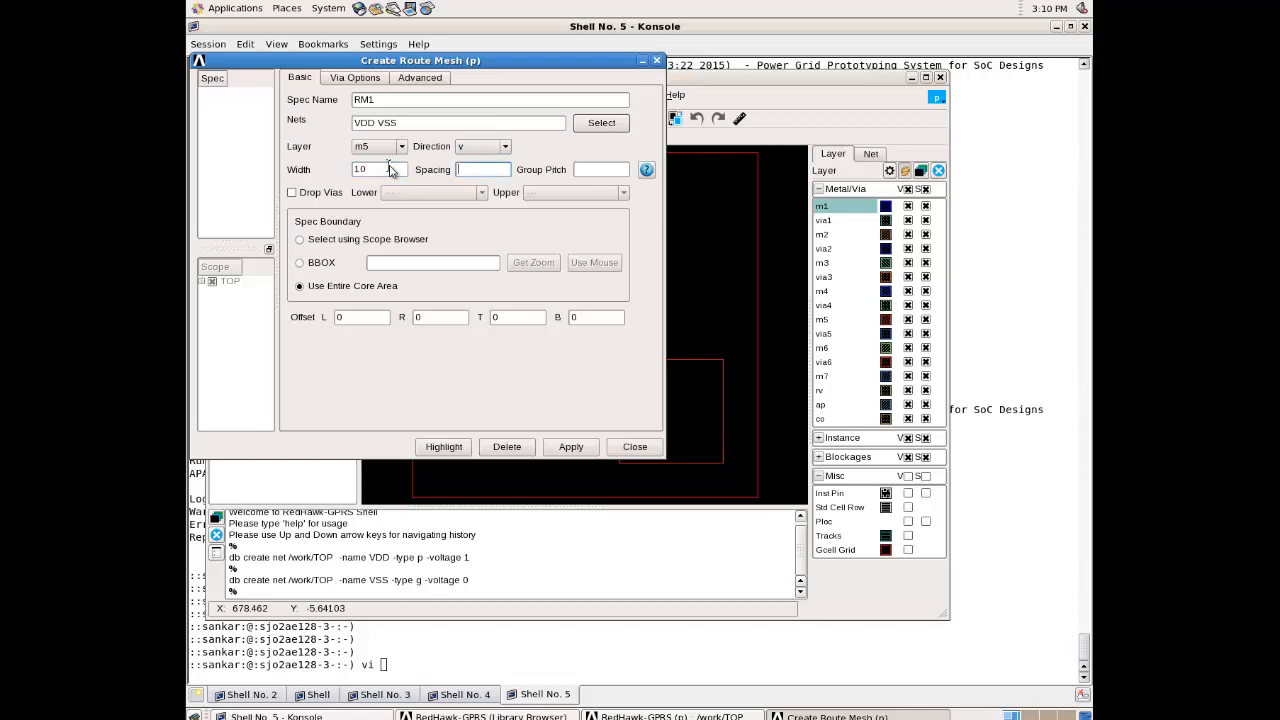
pyautogui.write('40')
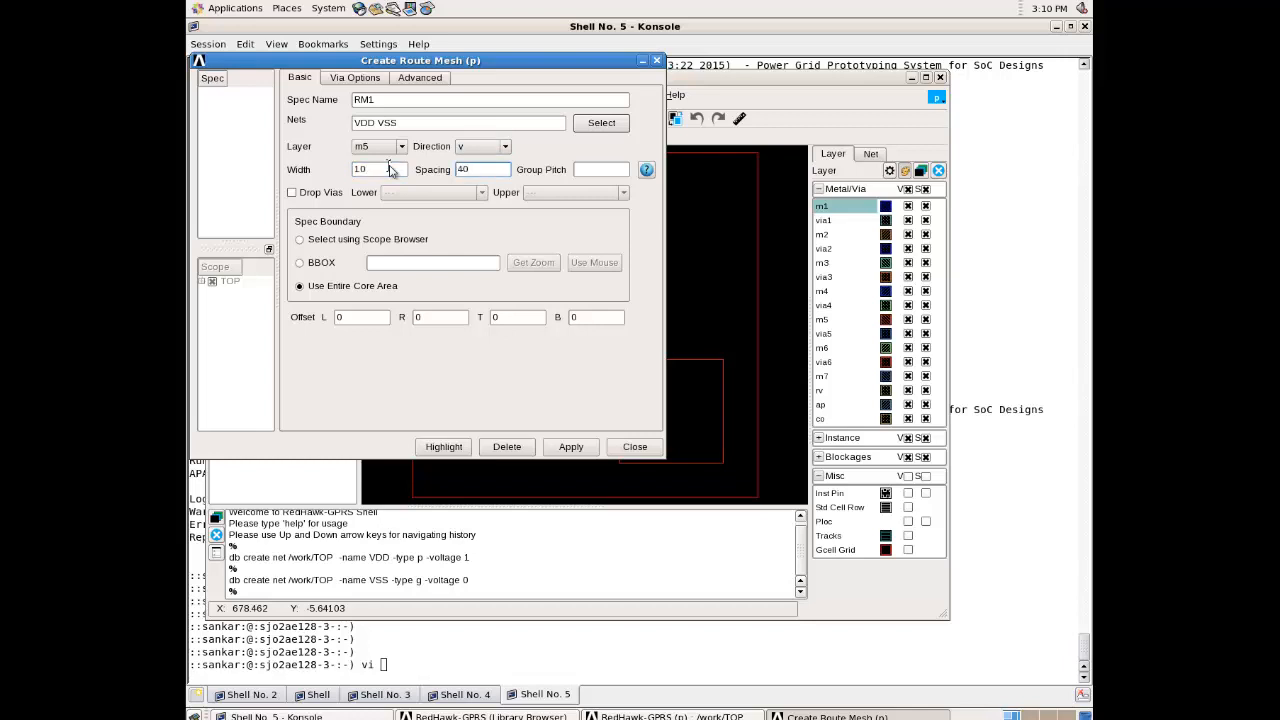
pyautogui.click(600, 169)
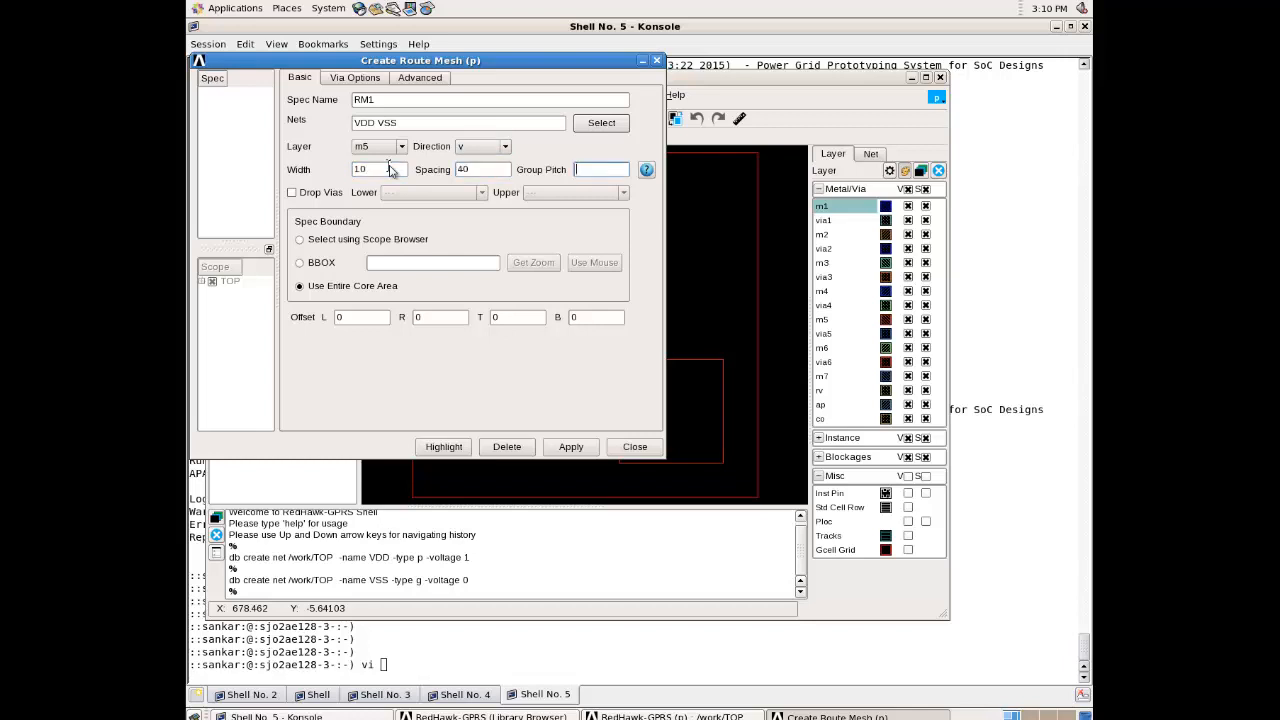
pyautogui.write('100')
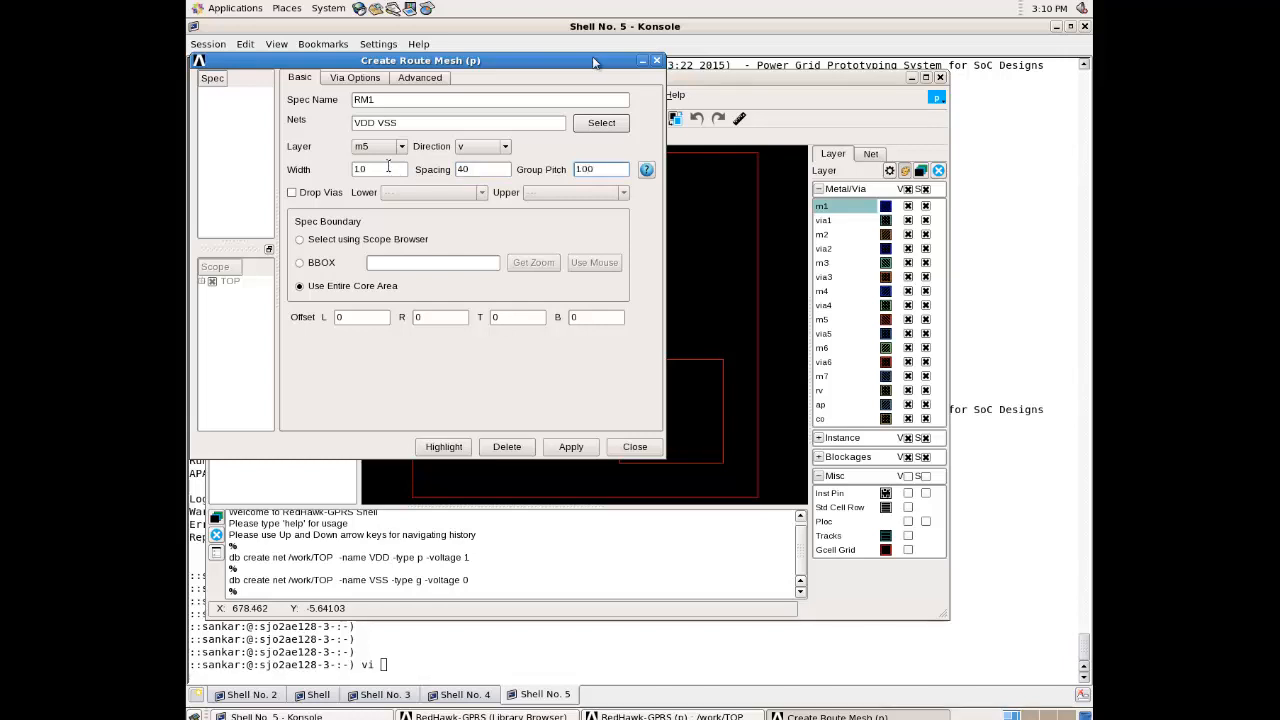
pyautogui.click(646, 169)
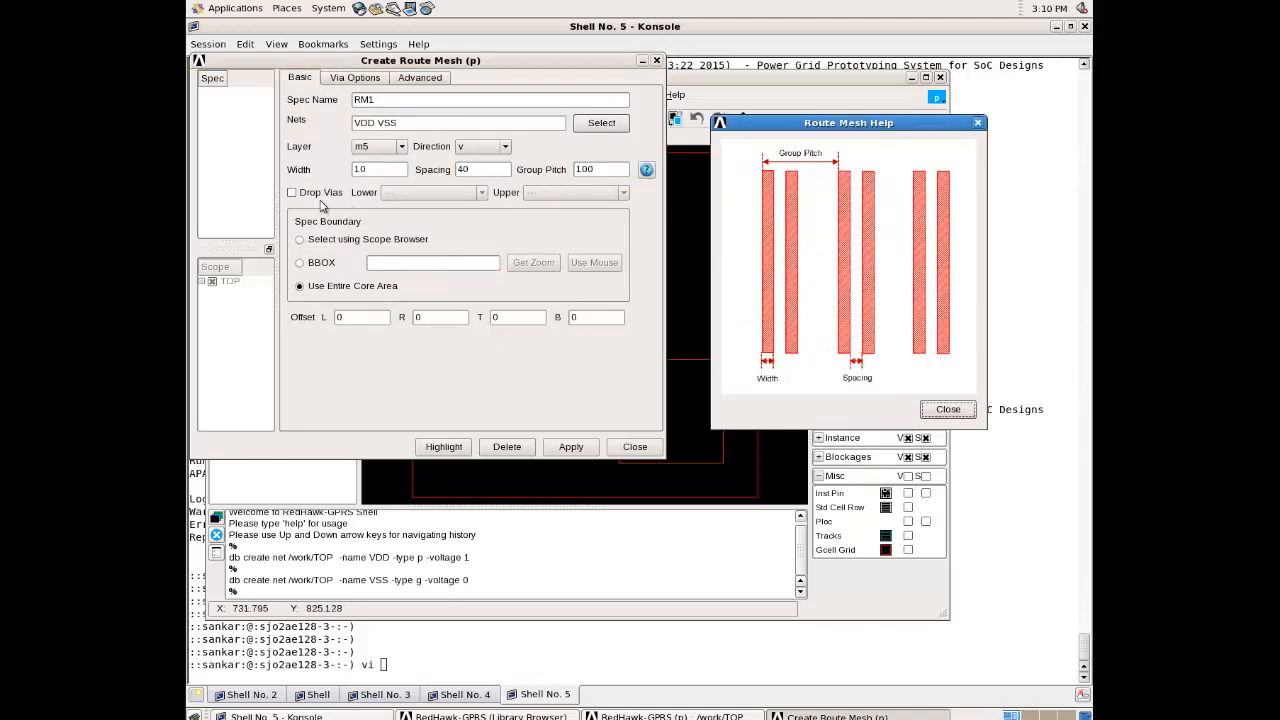
pyautogui.moveTo(575, 212)
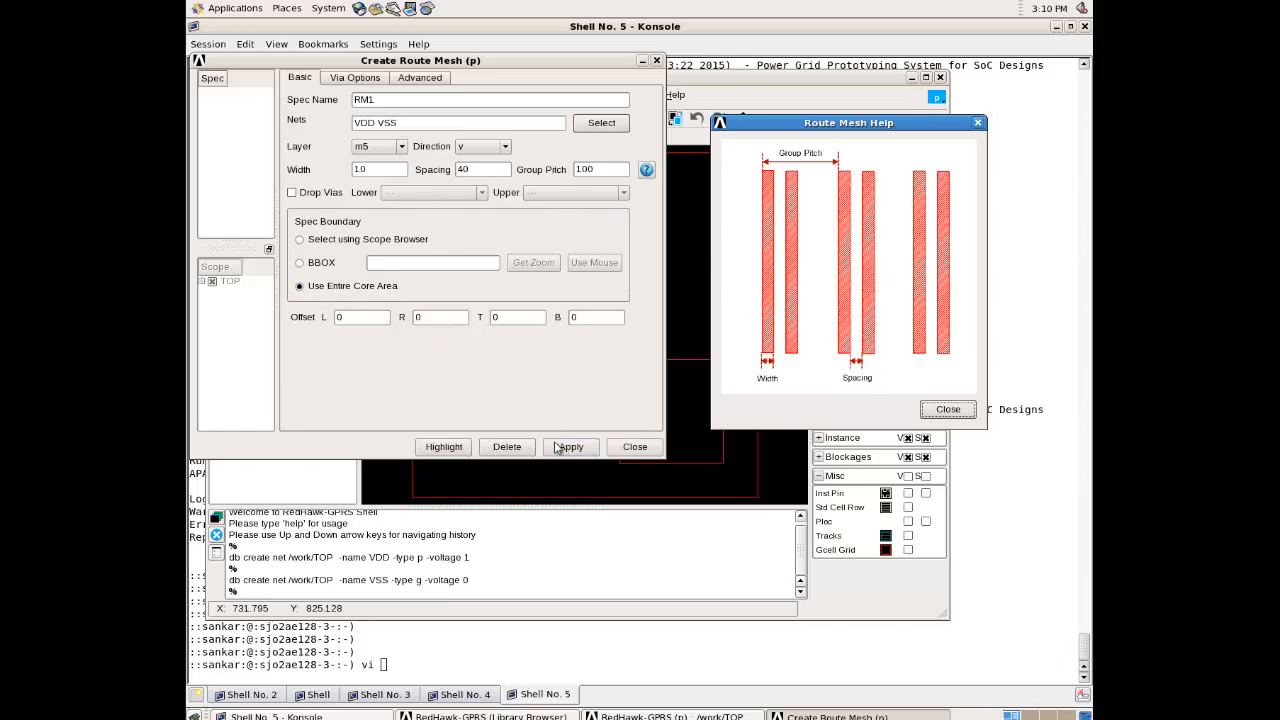
pyautogui.click(570, 446)
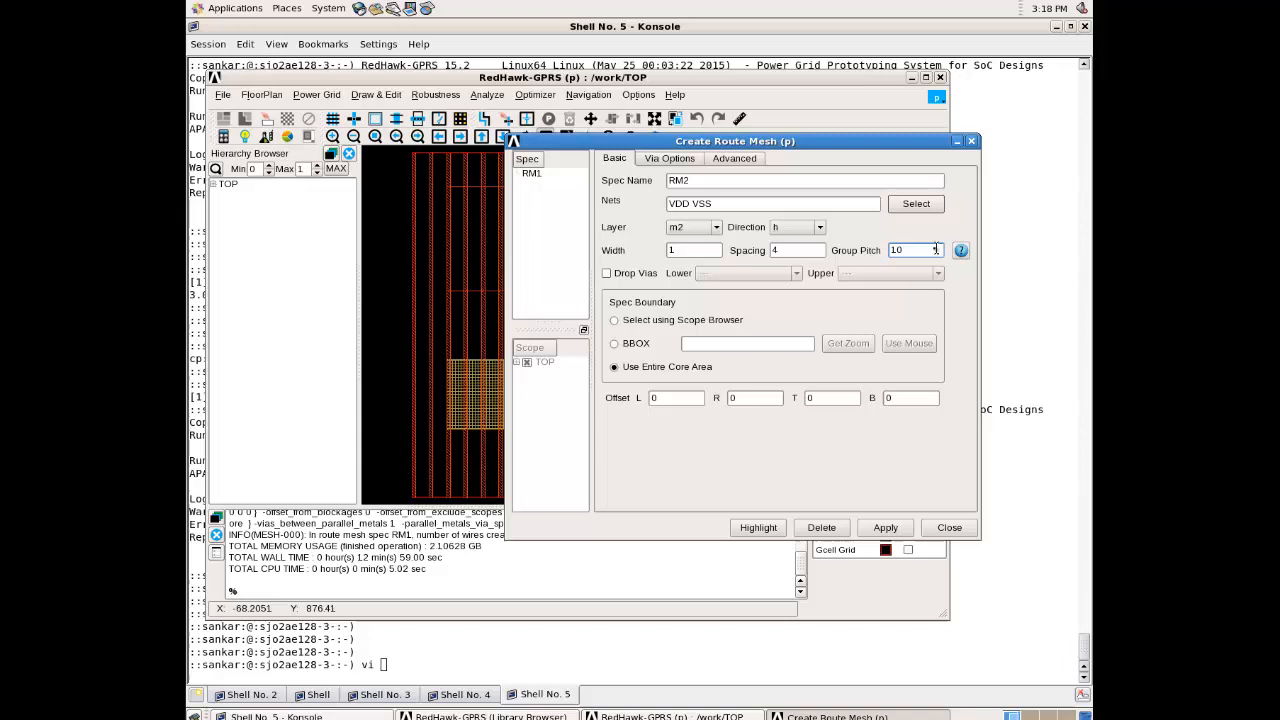
# Generate m2 mesh RM2 with vias up to m5, then adjust displayed layers
pyautogui.click(606, 273)
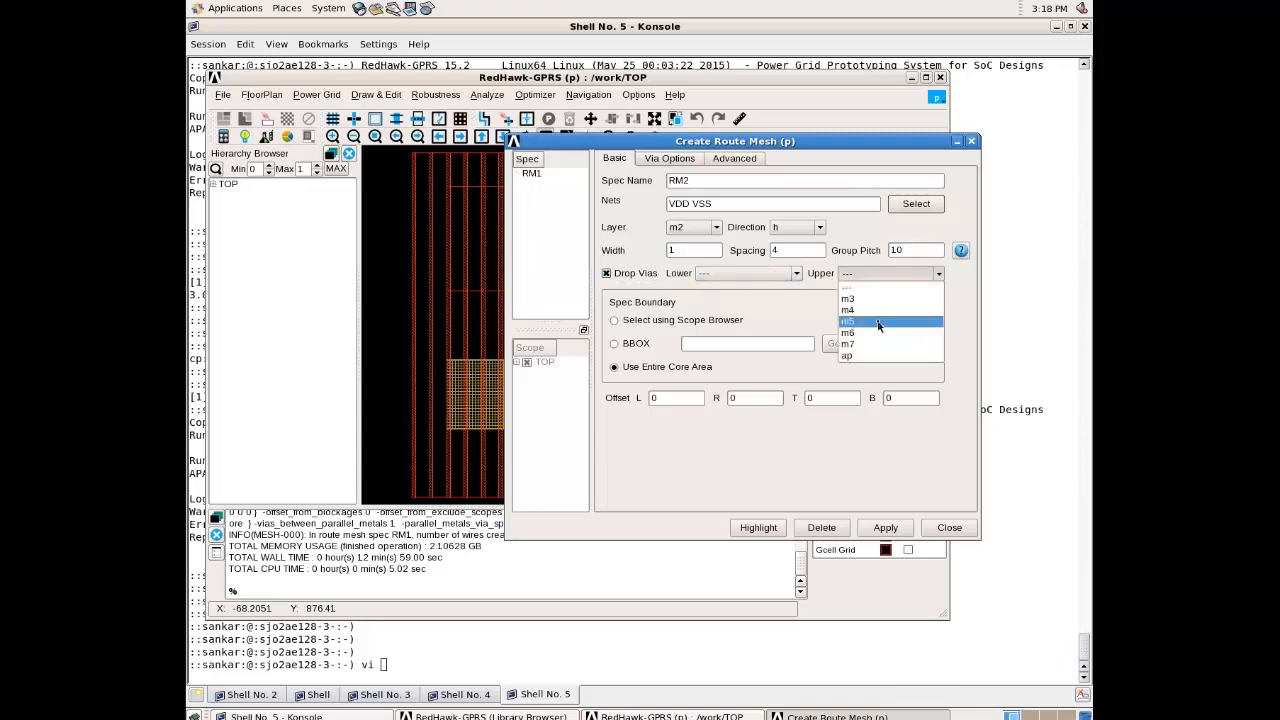
pyautogui.click(848, 320)
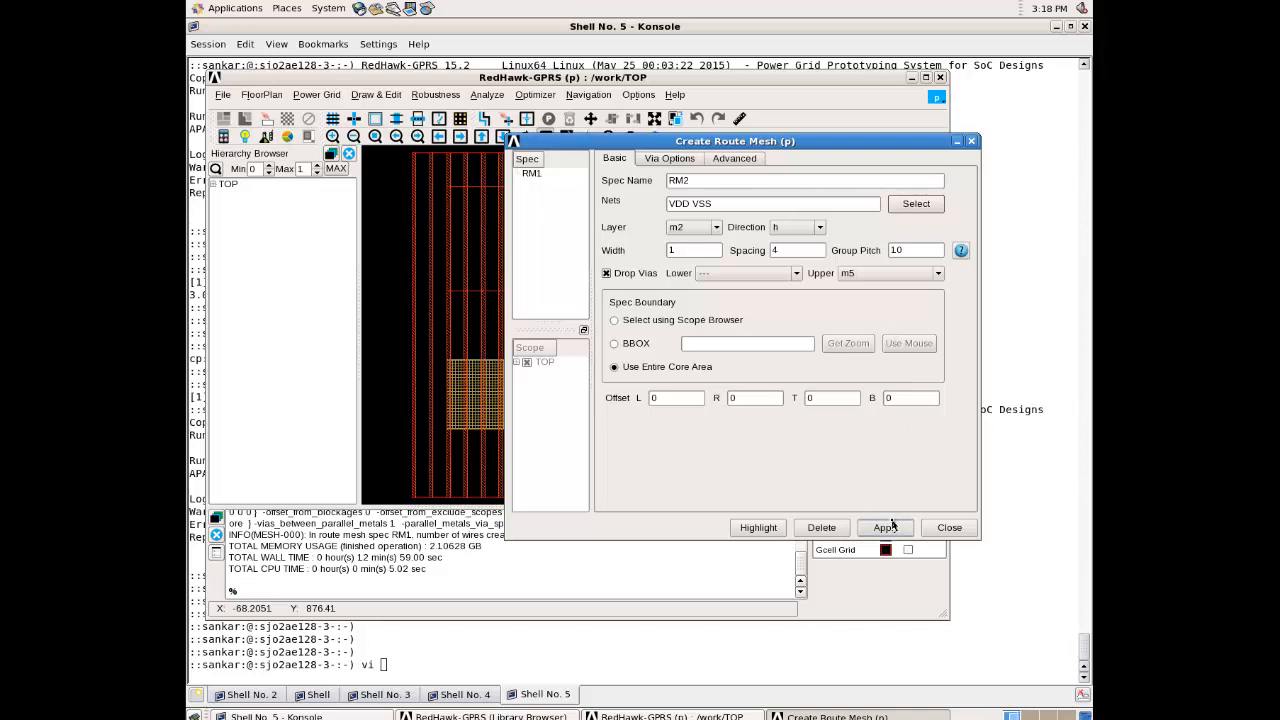
pyautogui.click(885, 527)
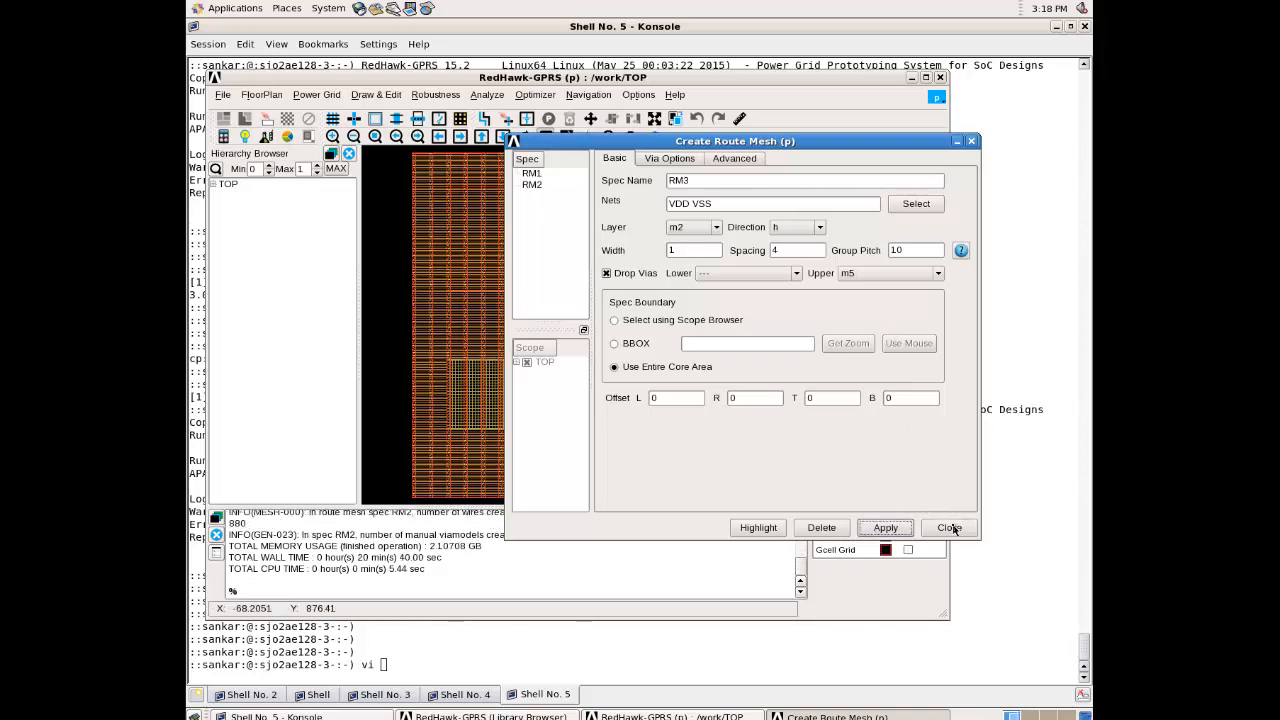
pyautogui.click(948, 527)
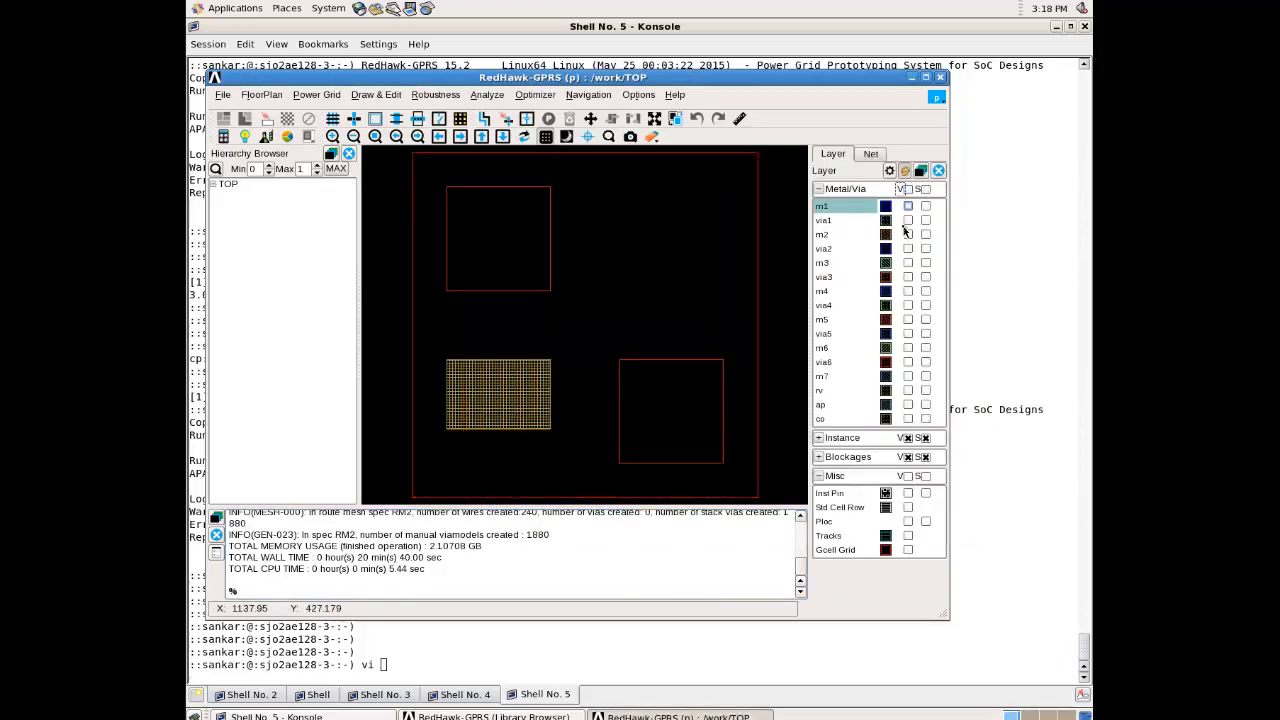
pyautogui.click(907, 234)
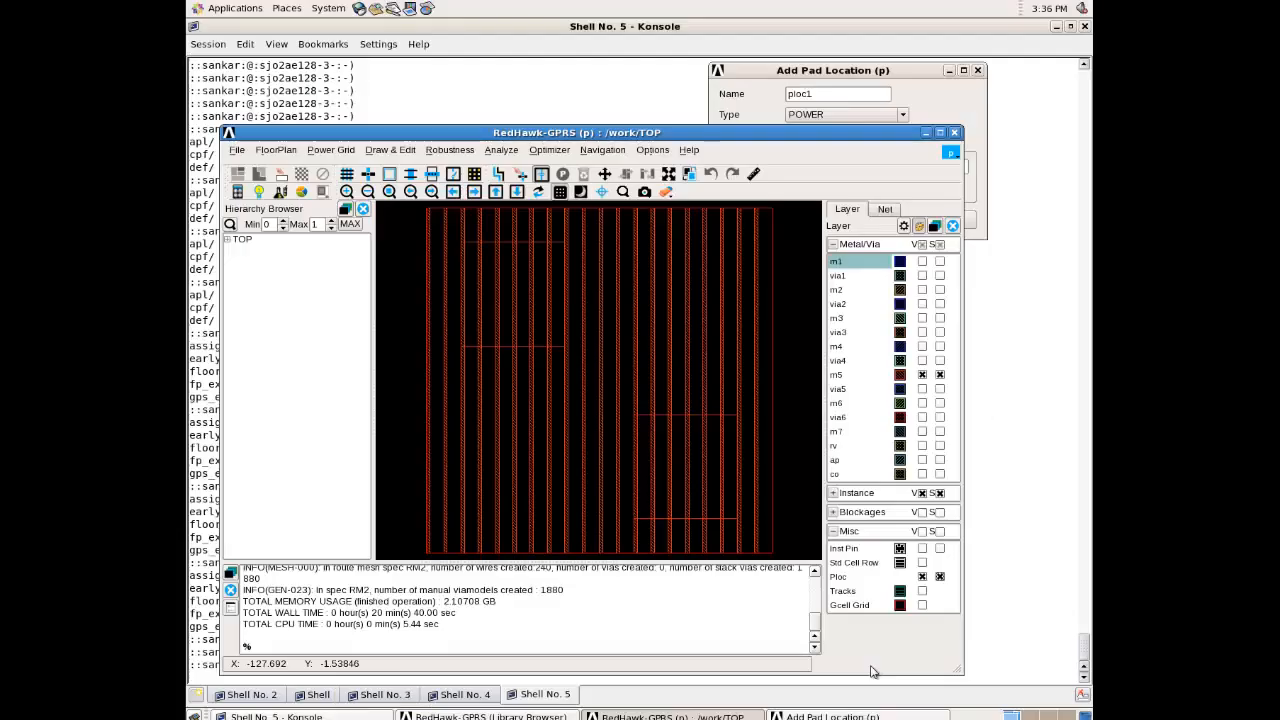
pyautogui.moveTo(511, 340)
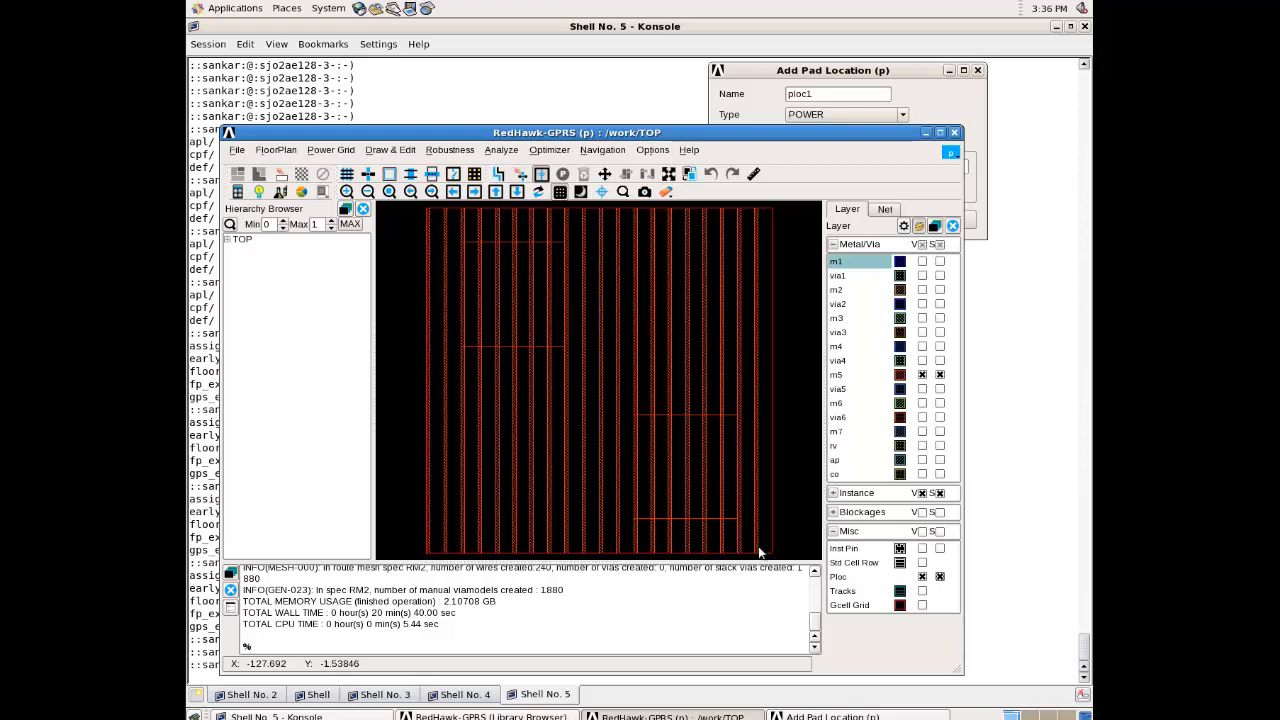
pyautogui.moveTo(410, 210)
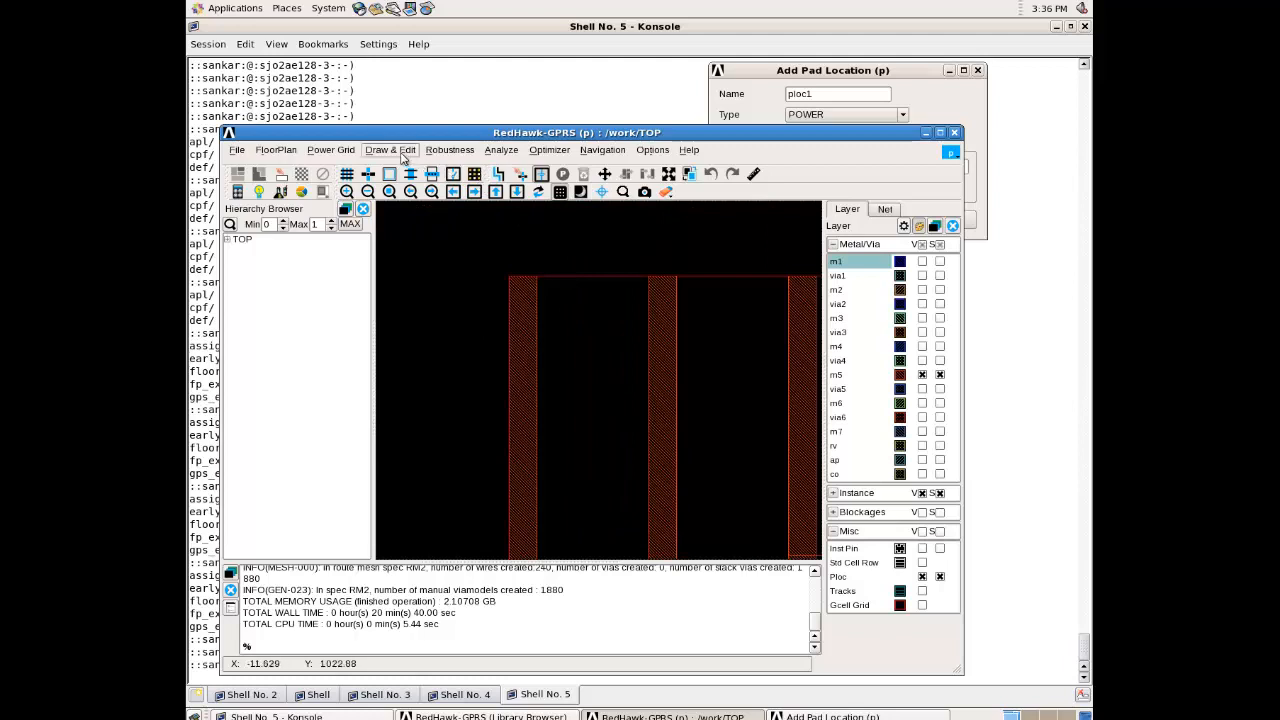
# Place power pad ploc1 on m5 by mouse and set the next pad to ground
pyautogui.click(390, 149)
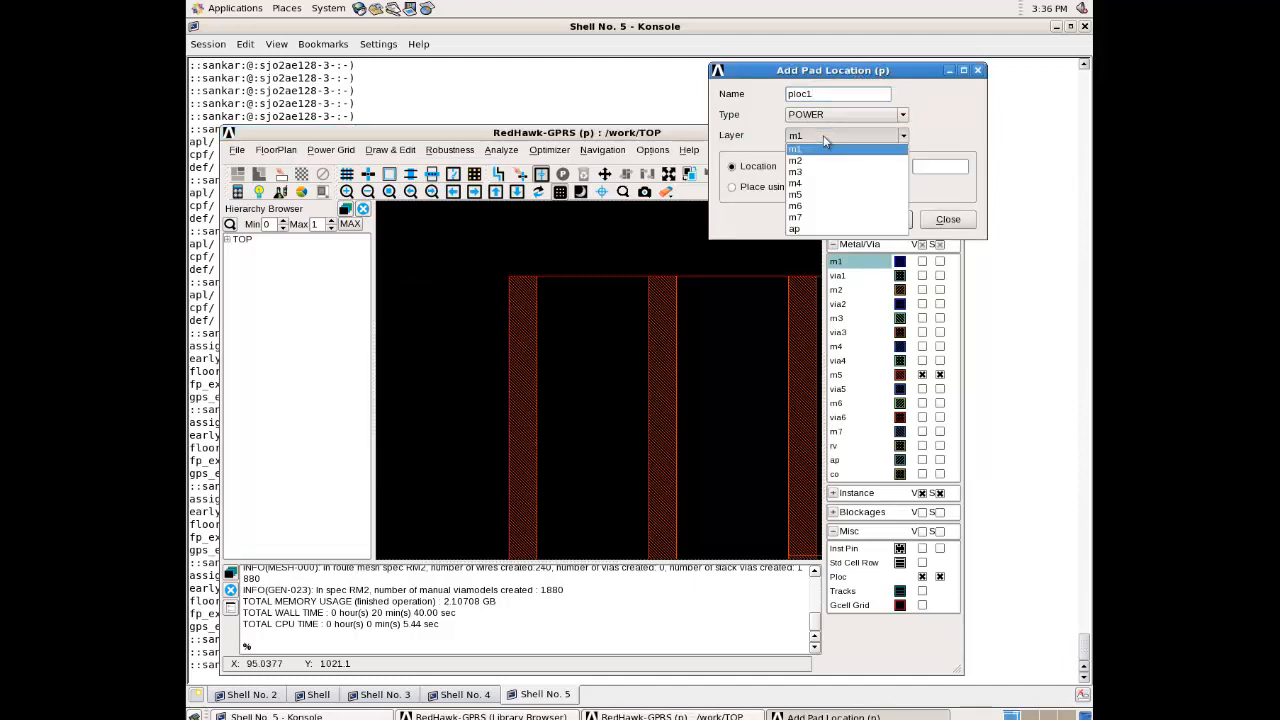
pyautogui.click(795, 195)
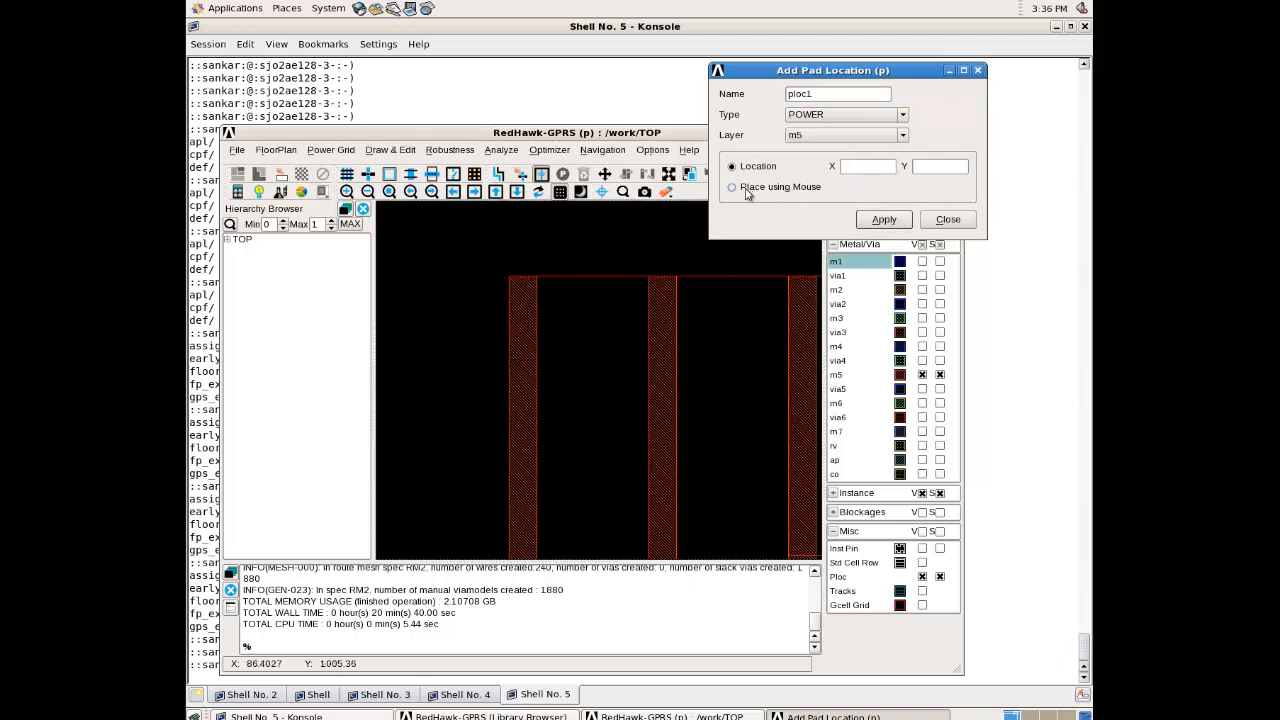
pyautogui.click(732, 187)
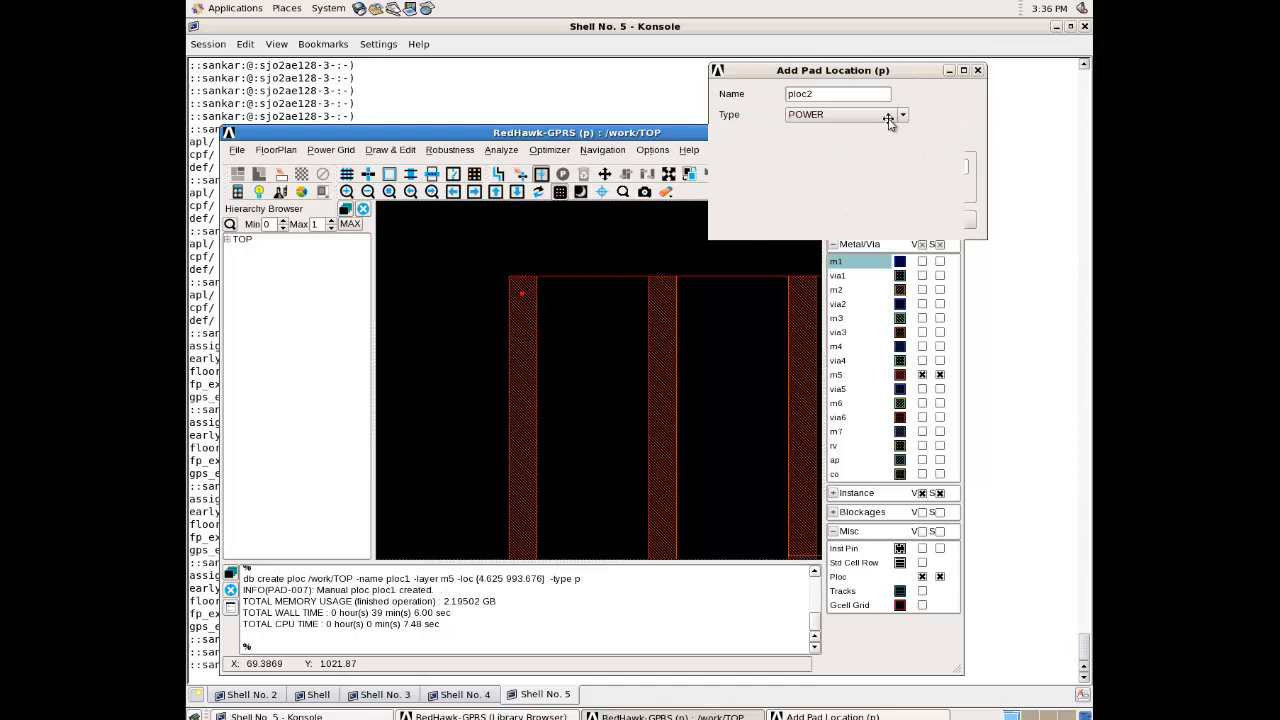
pyautogui.click(902, 114)
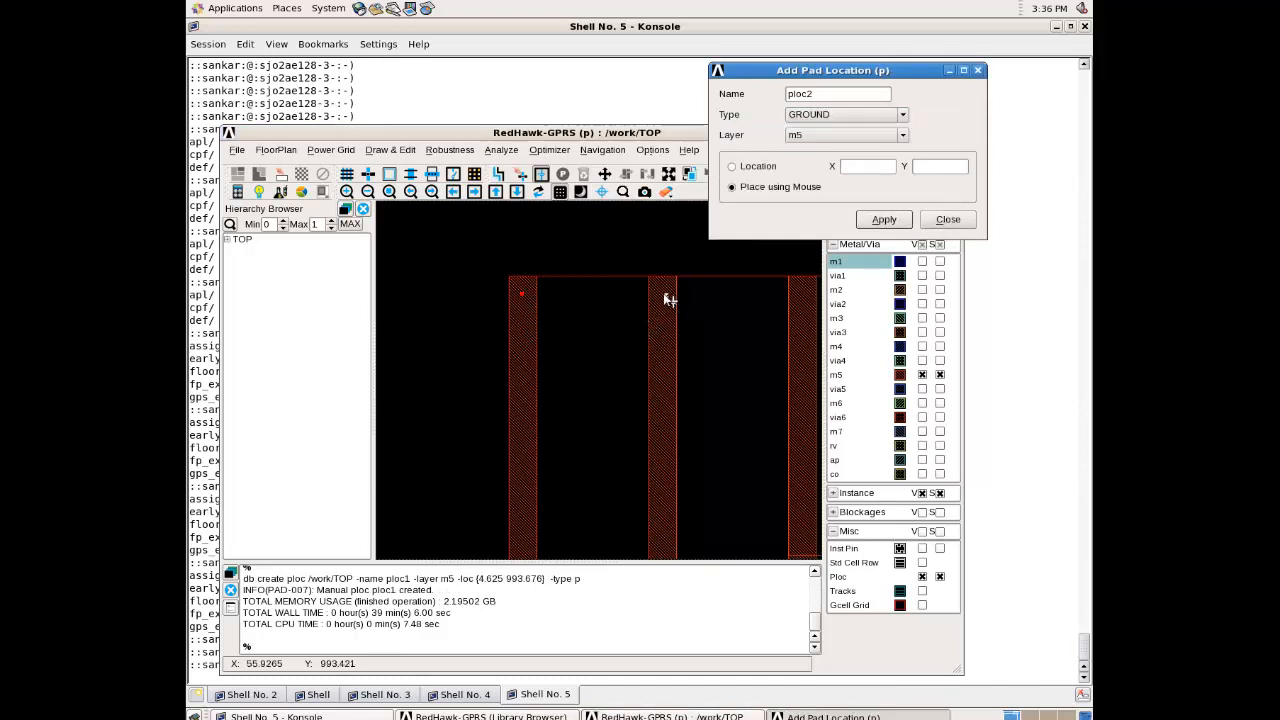
pyautogui.moveTo(668, 298)
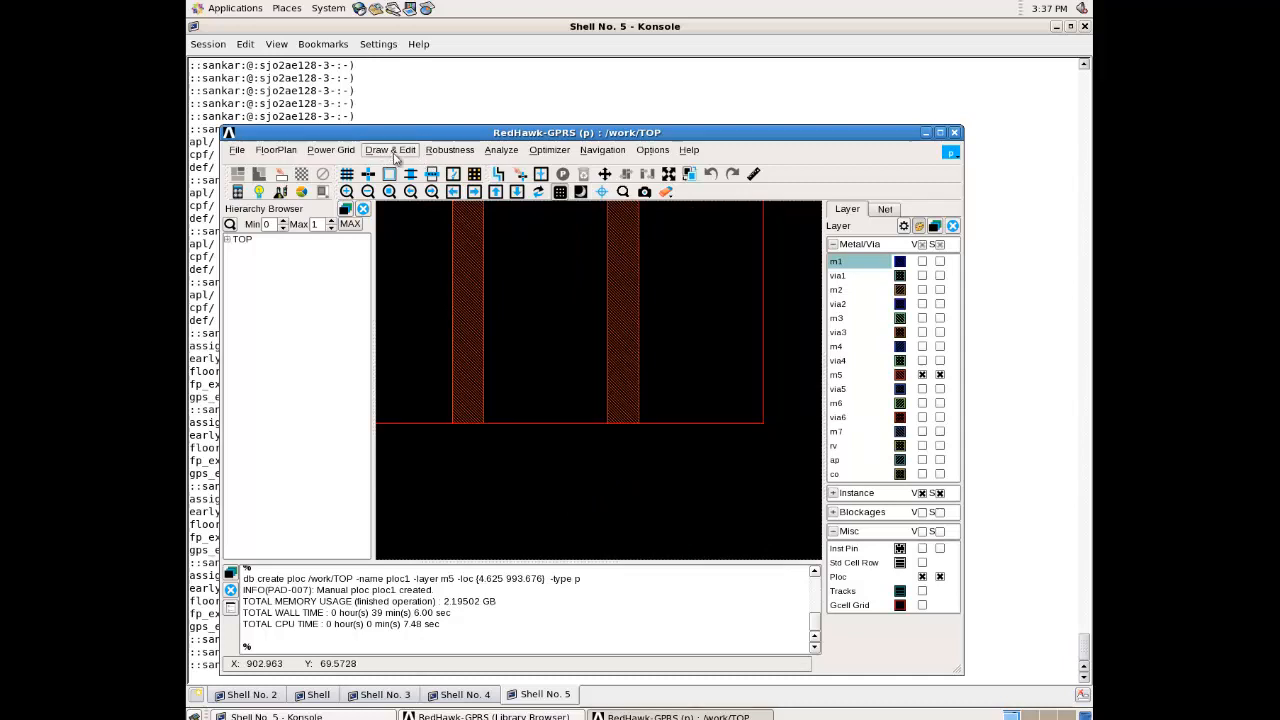
pyautogui.click(390, 149)
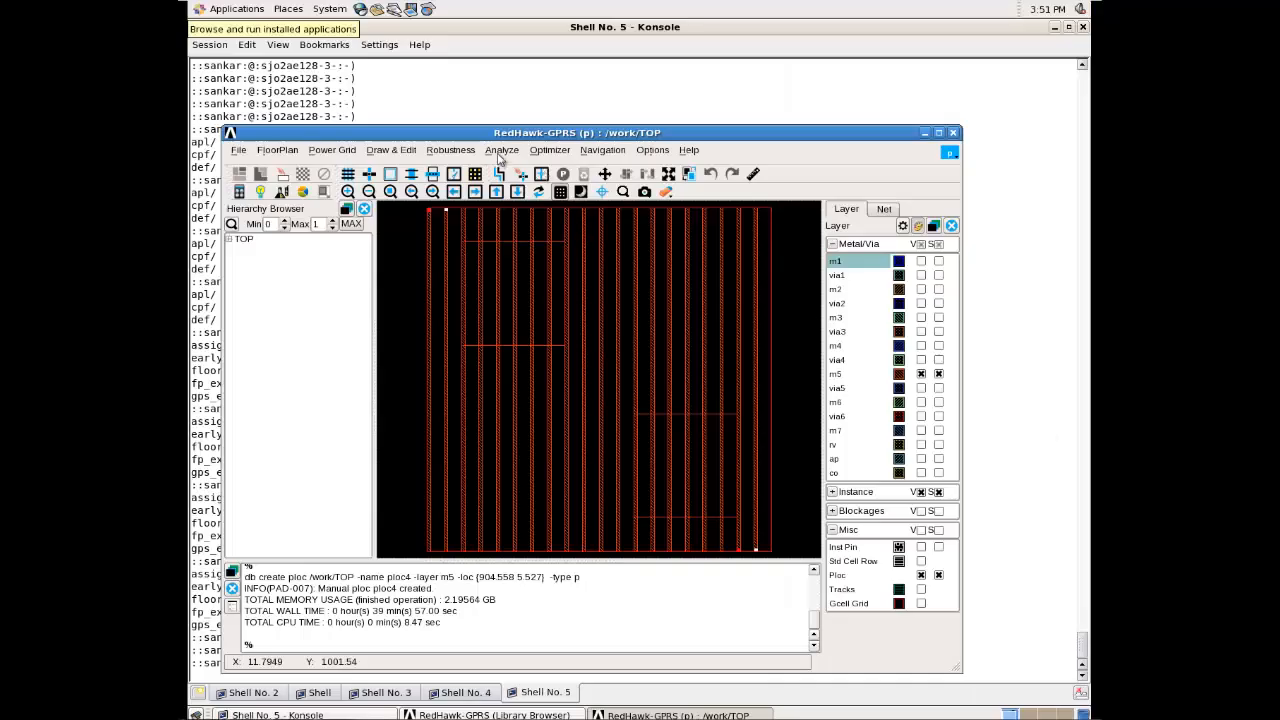
# Save power spec PS1 with 0.05 static power on VDD and VSS over the core
pyautogui.click(502, 150)
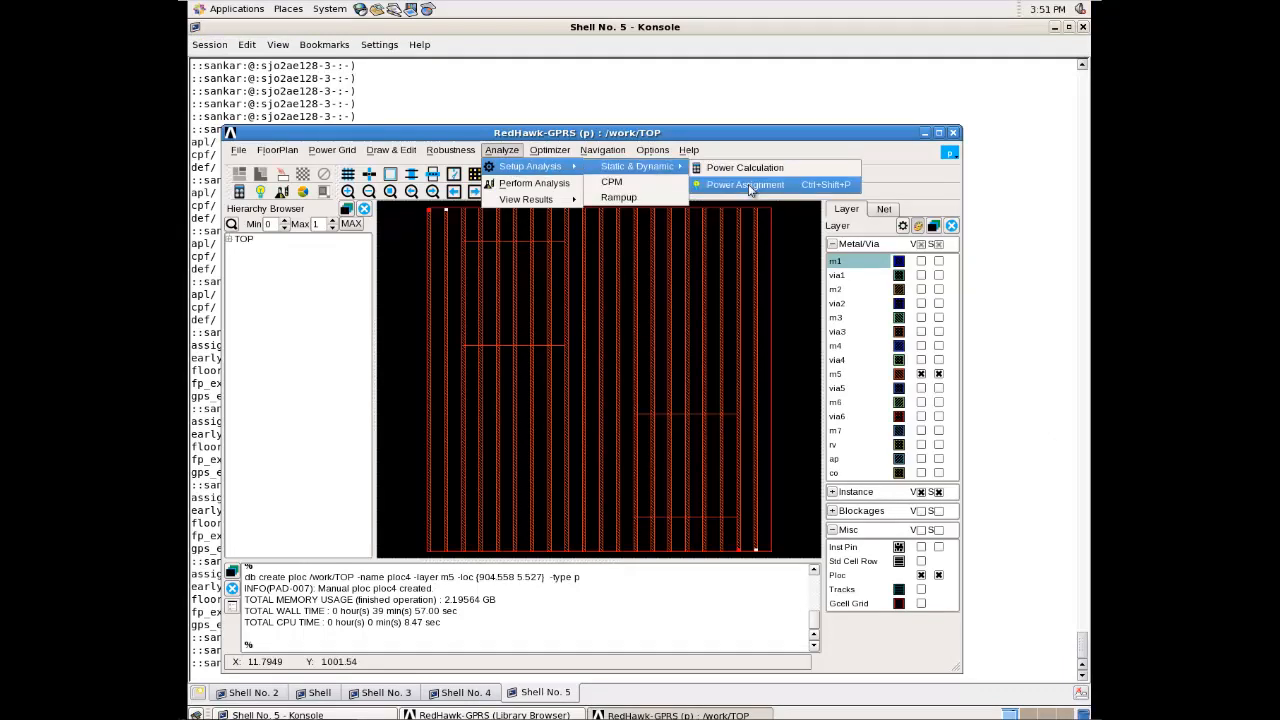
pyautogui.click(744, 184)
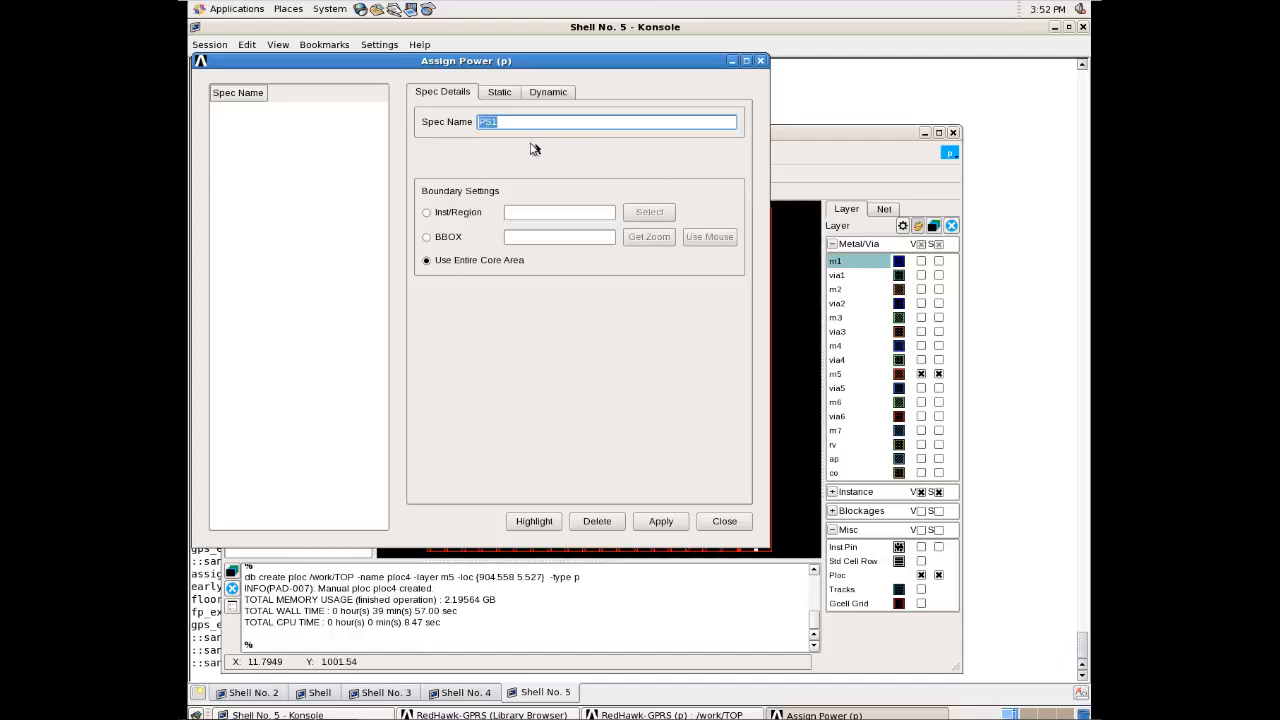
pyautogui.moveTo(725, 187)
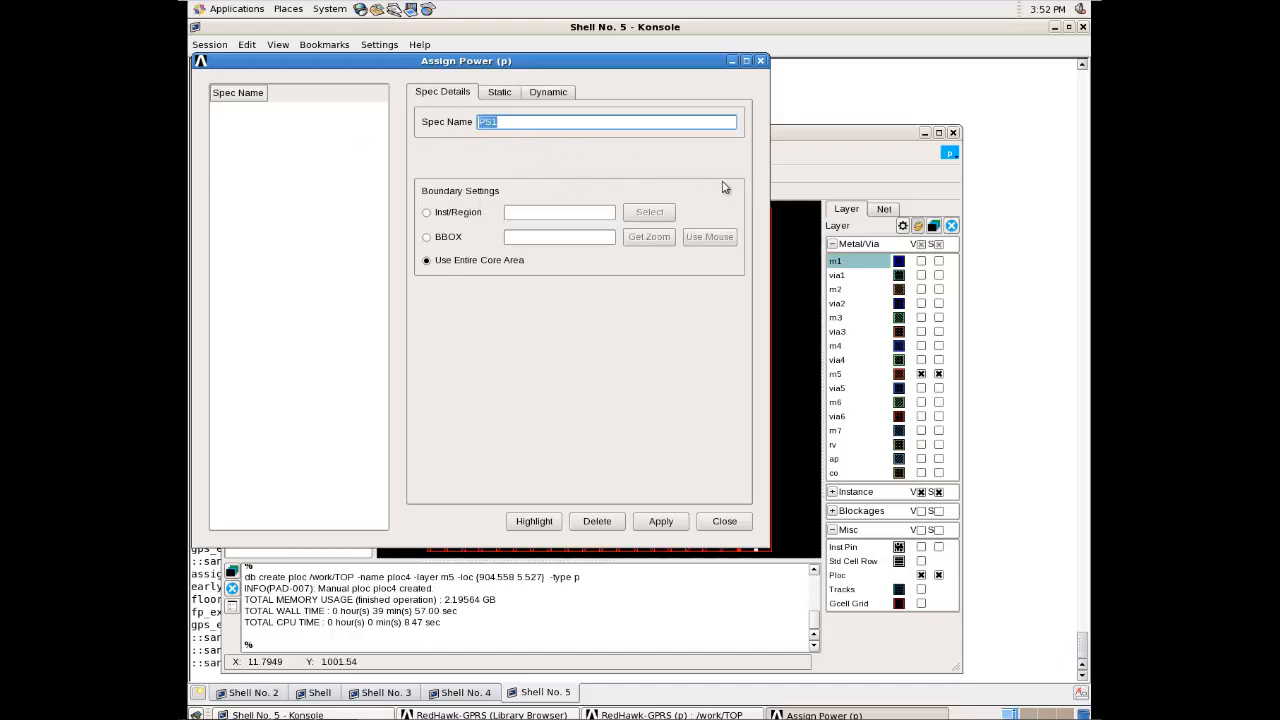
pyautogui.moveTo(721, 191)
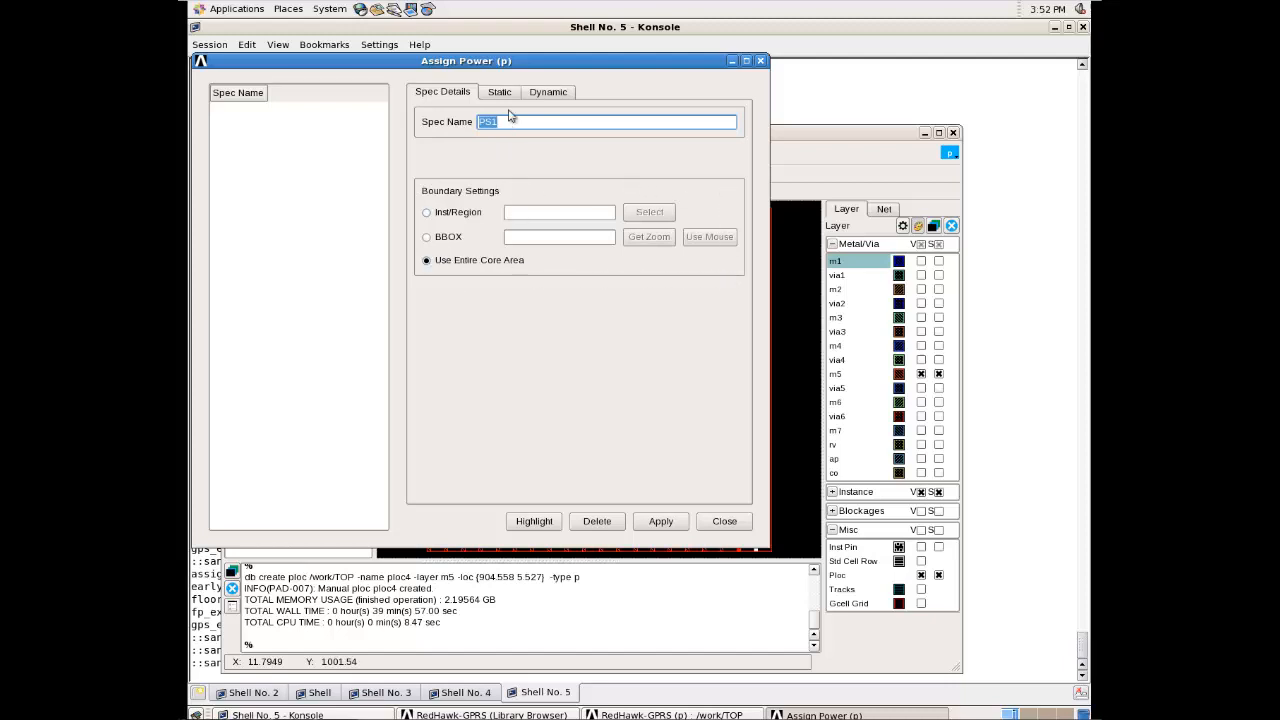
pyautogui.click(499, 91)
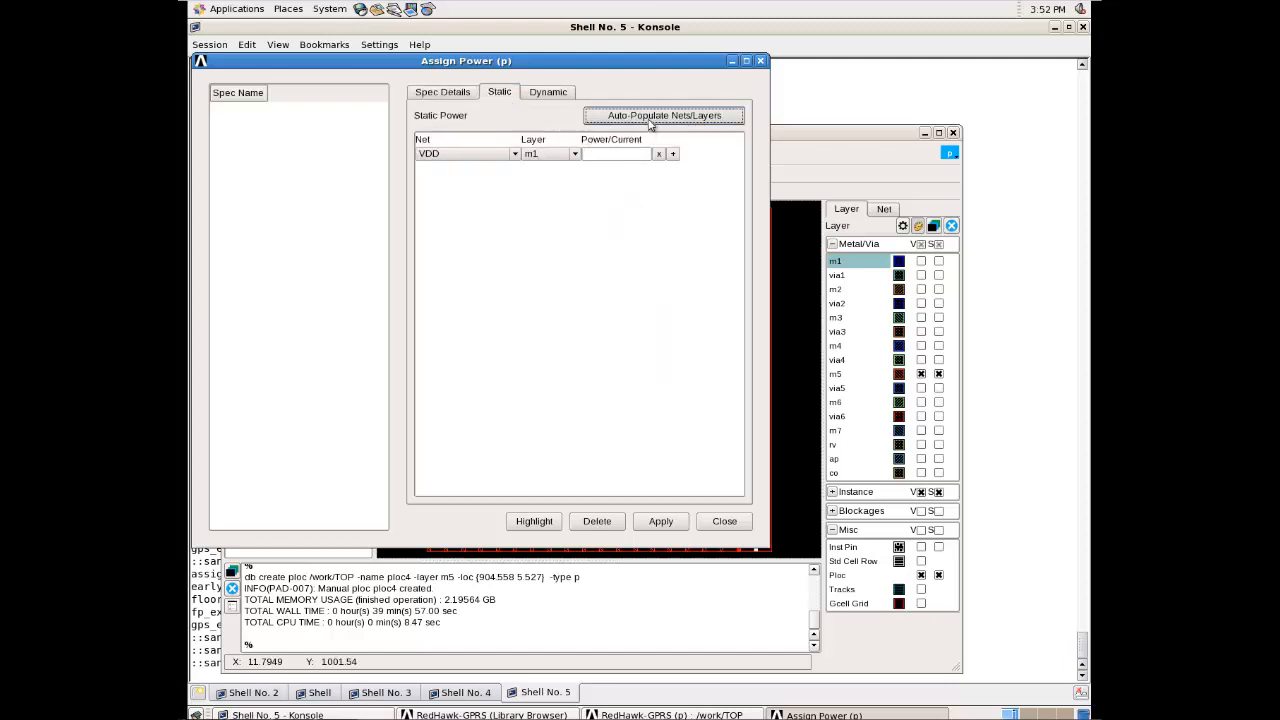
pyautogui.click(663, 115)
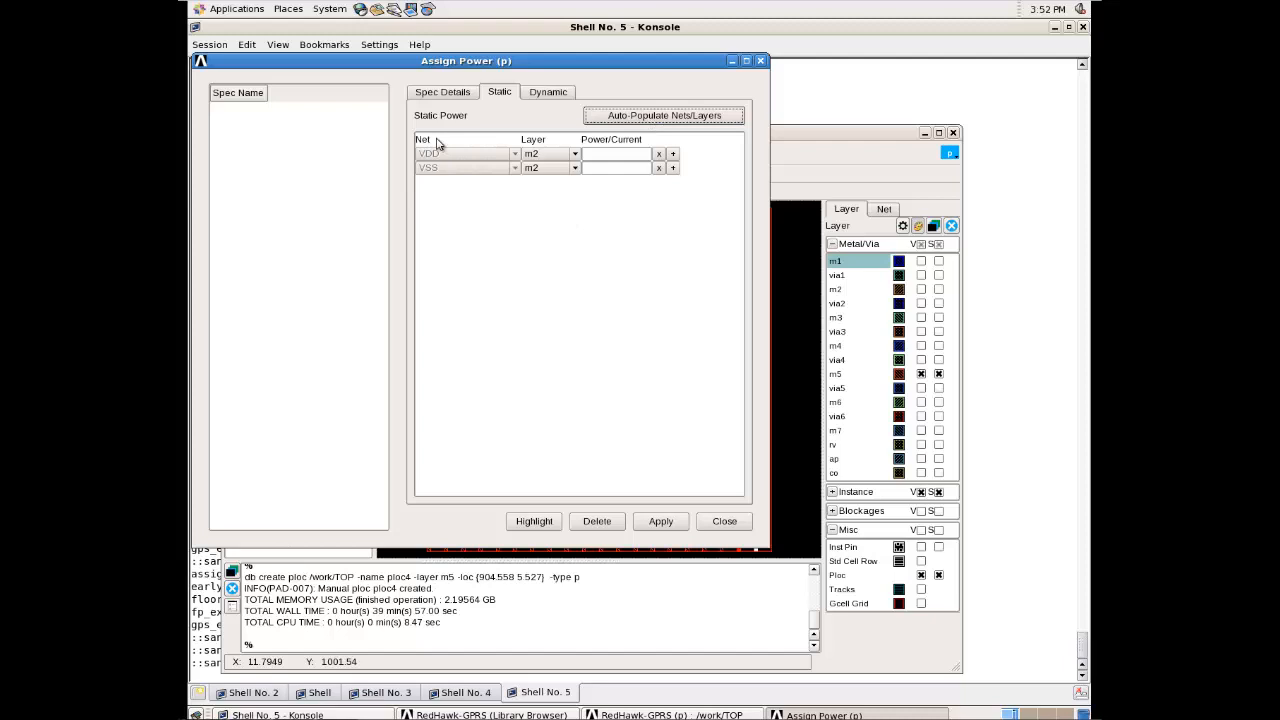
pyautogui.moveTo(450, 182)
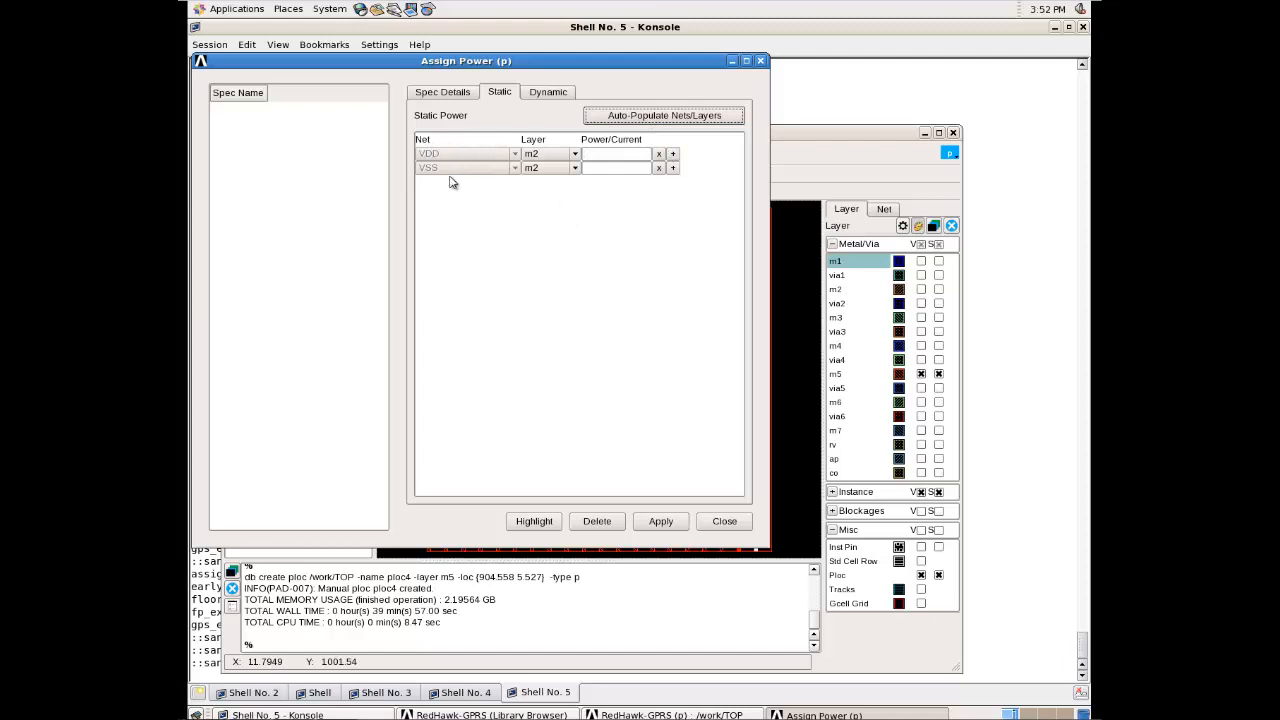
pyautogui.click(615, 153)
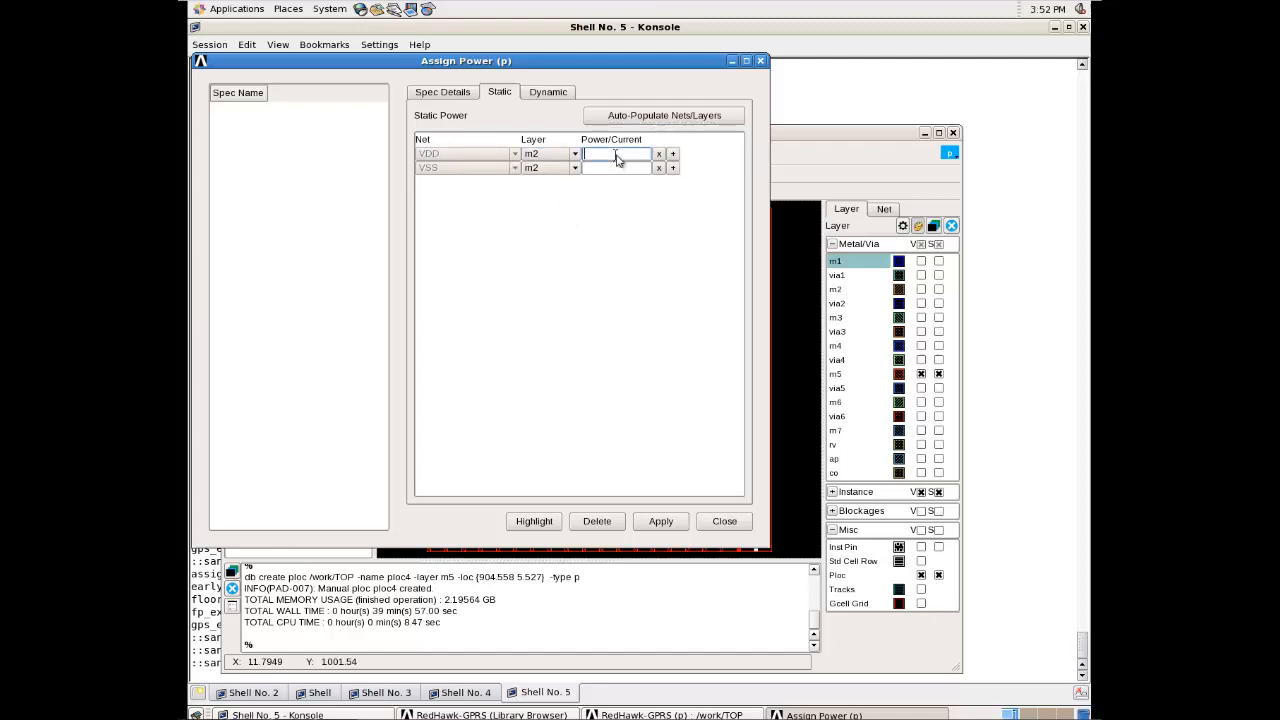
pyautogui.write('0.05')
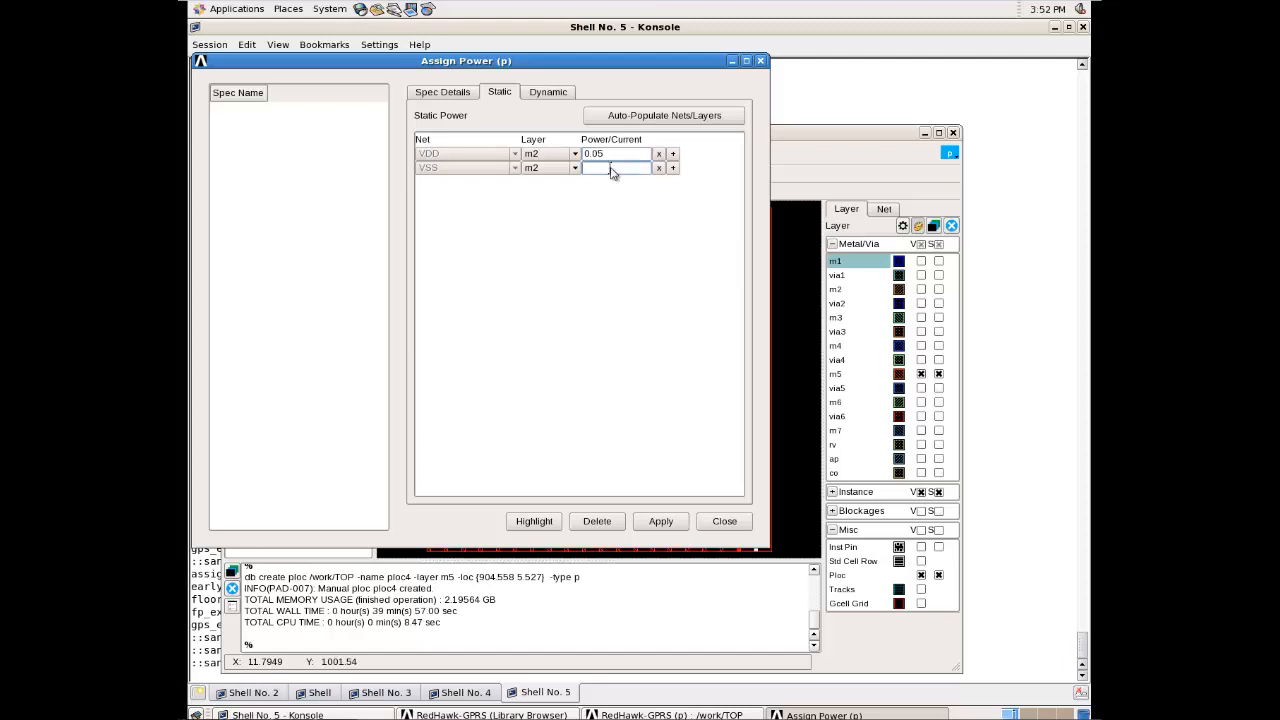
pyautogui.write('0.05')
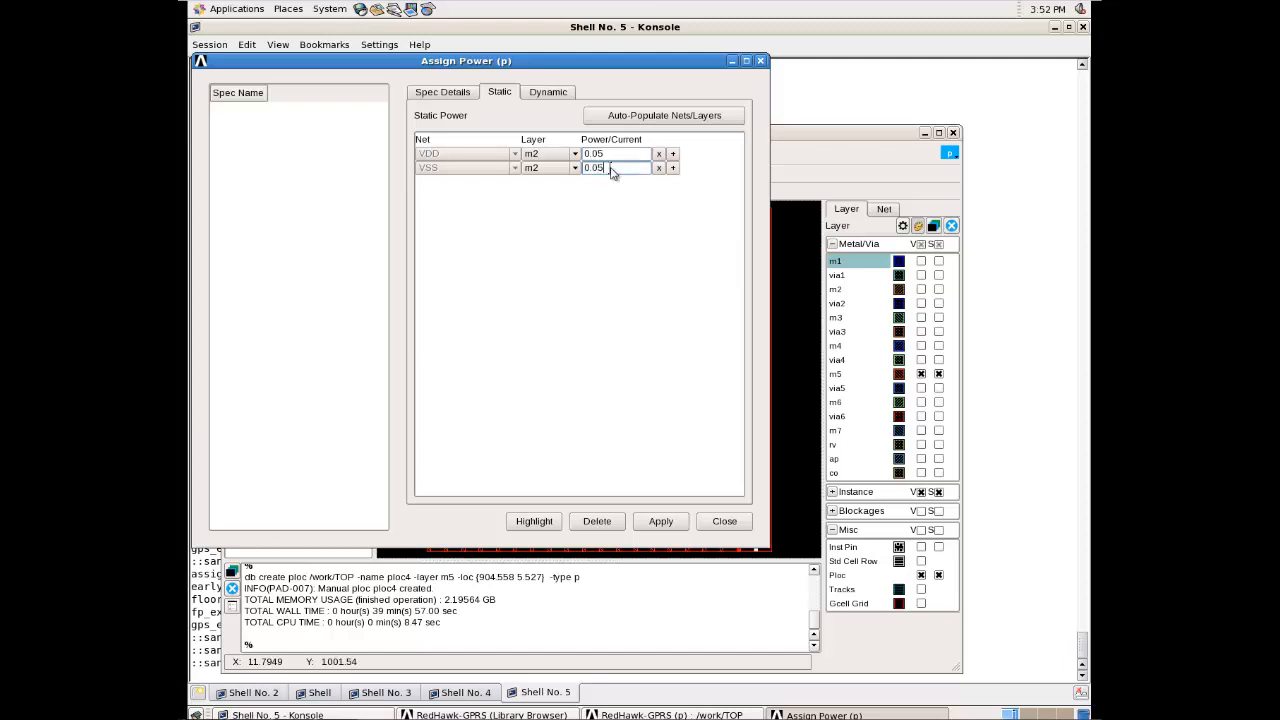
pyautogui.click(660, 521)
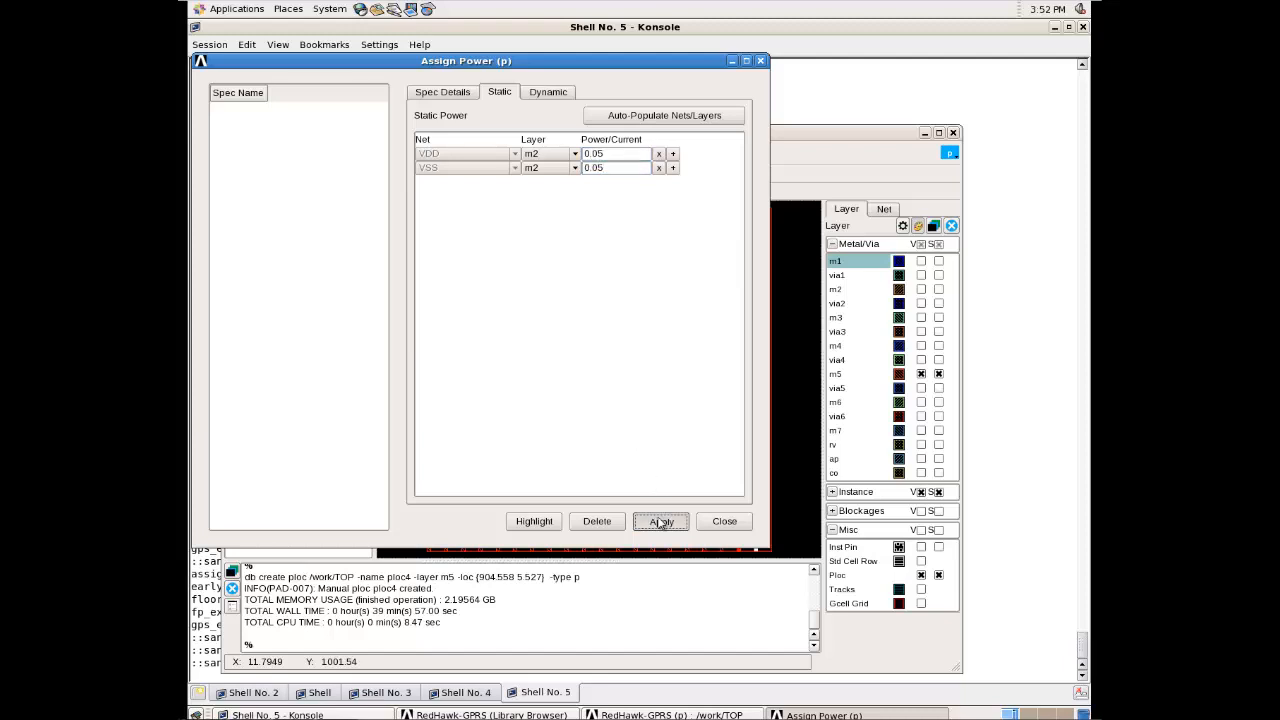
pyautogui.click(660, 521)
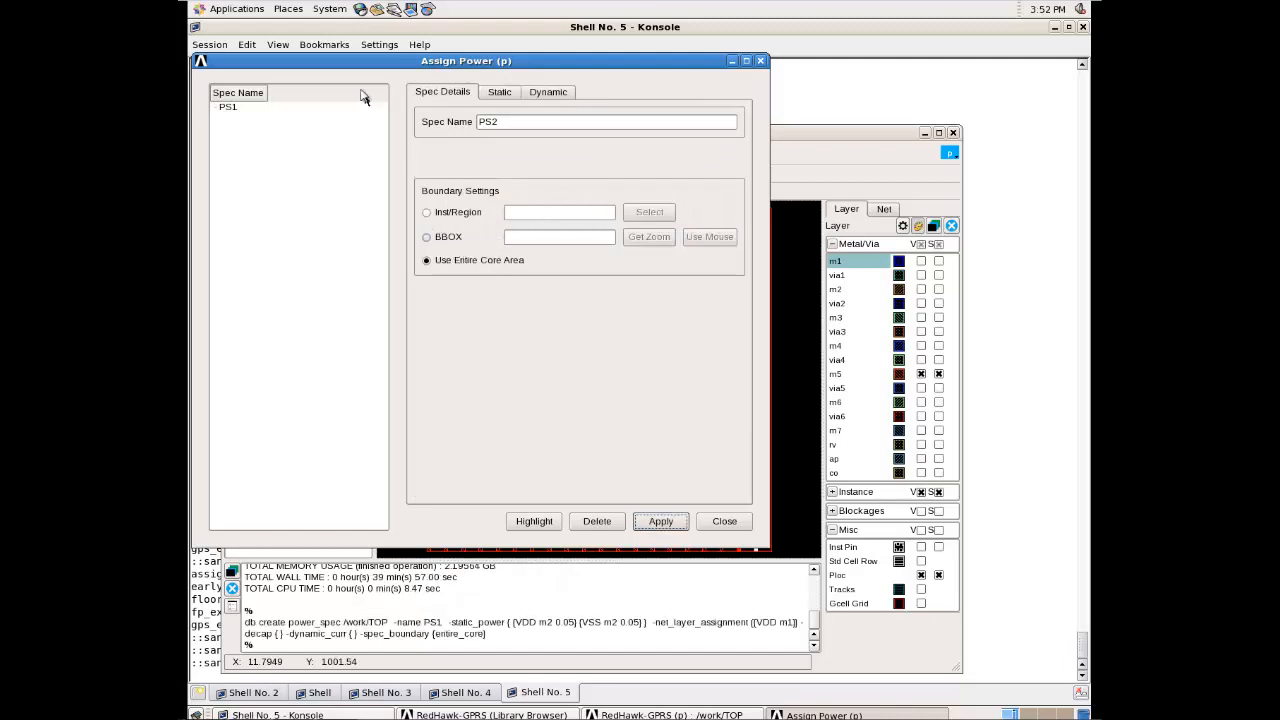
# Save power spec PS2 giving VDD and VSS 0.01 static power in region R1
pyautogui.click(427, 212)
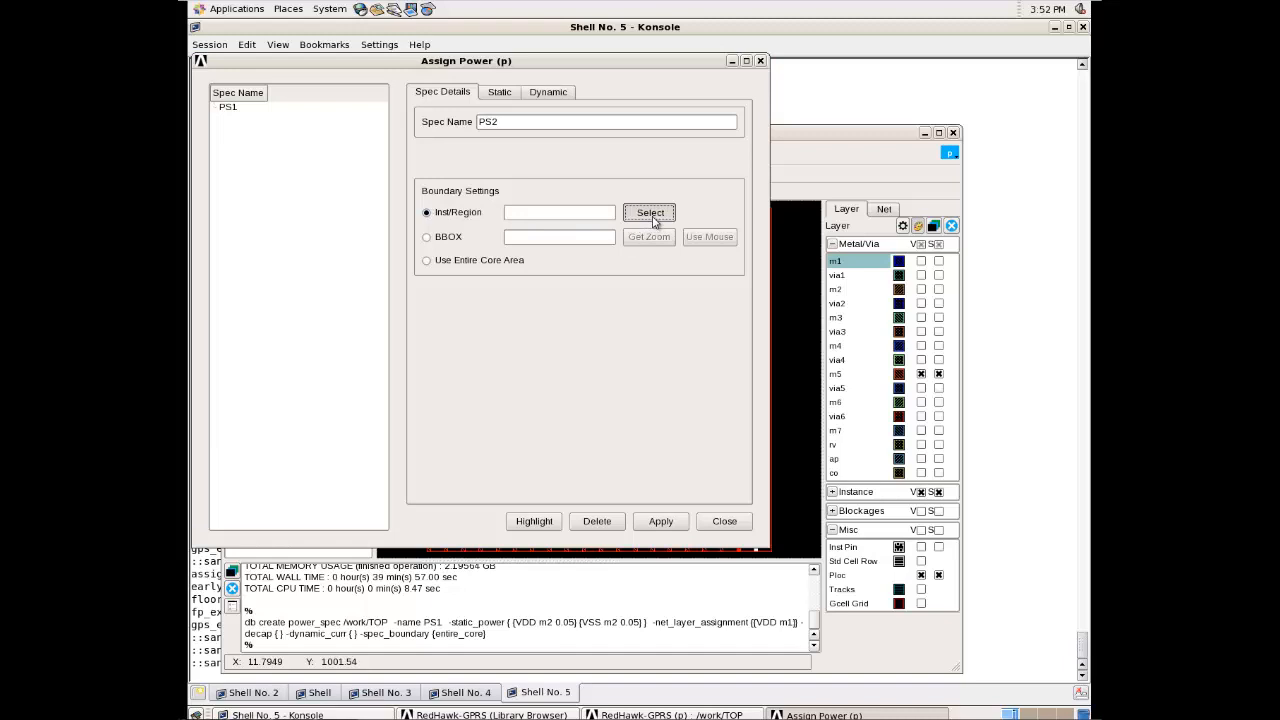
pyautogui.click(649, 212)
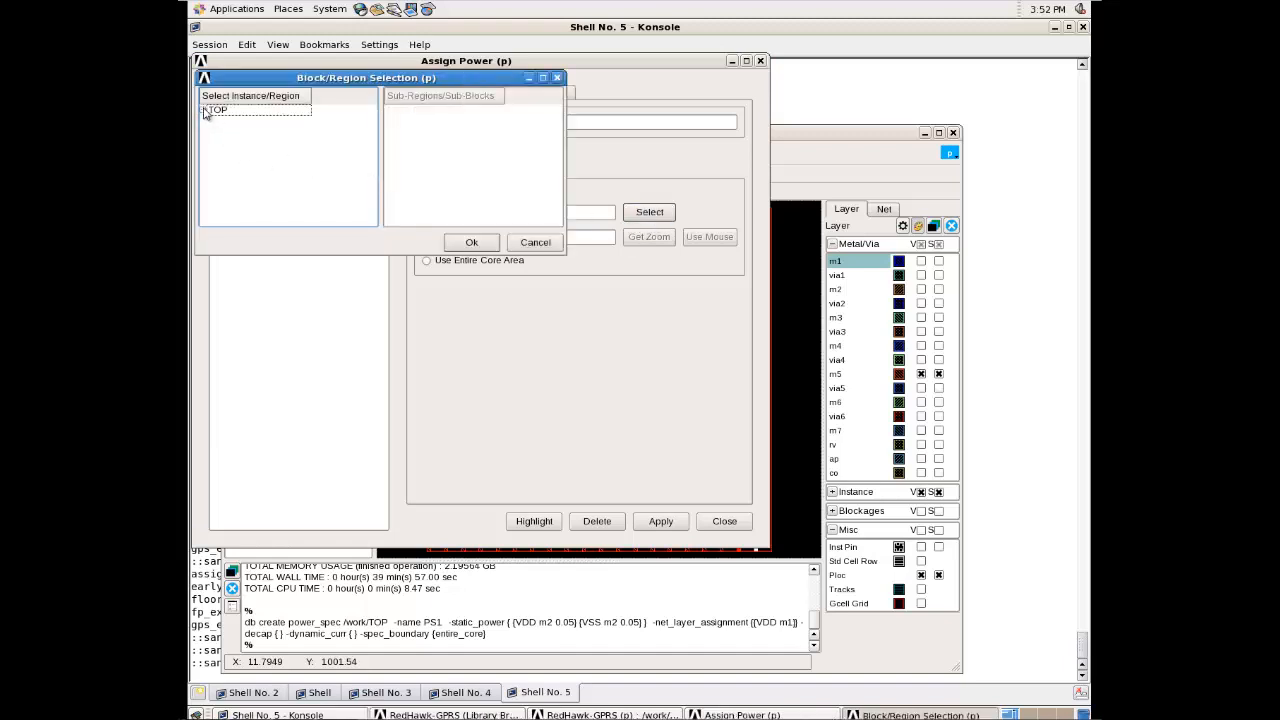
pyautogui.click(203, 109)
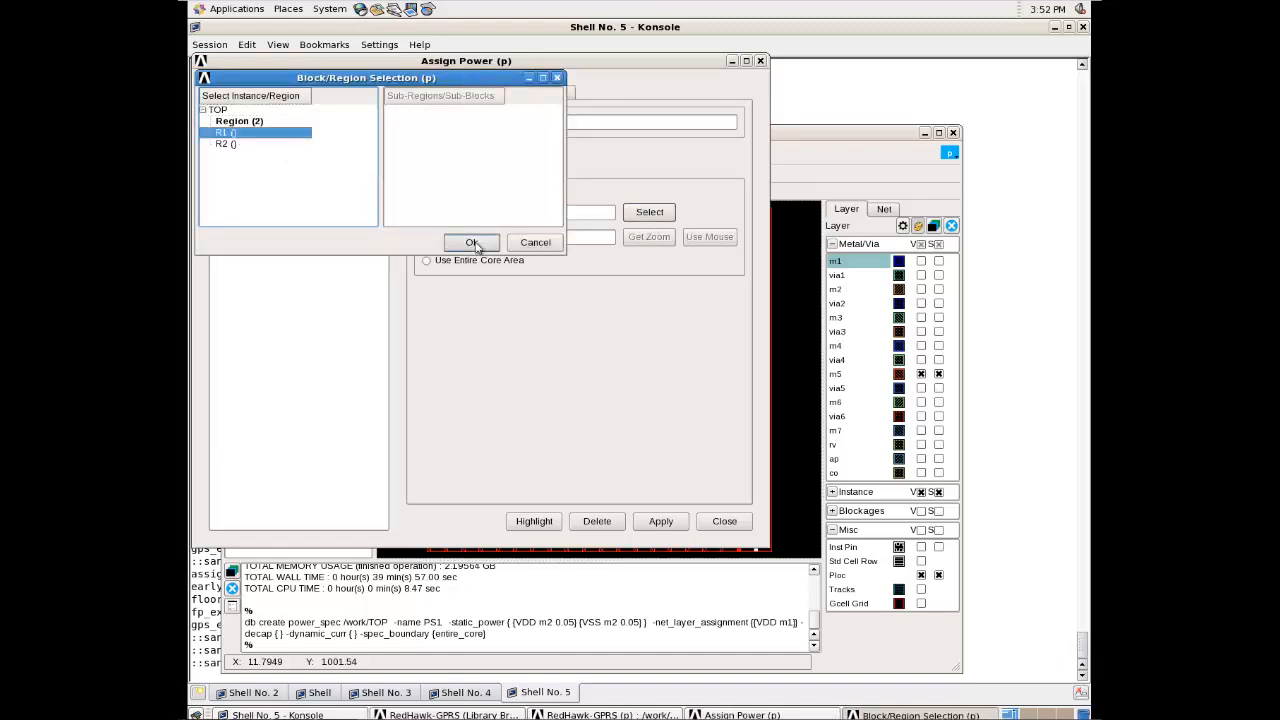
pyautogui.click(471, 242)
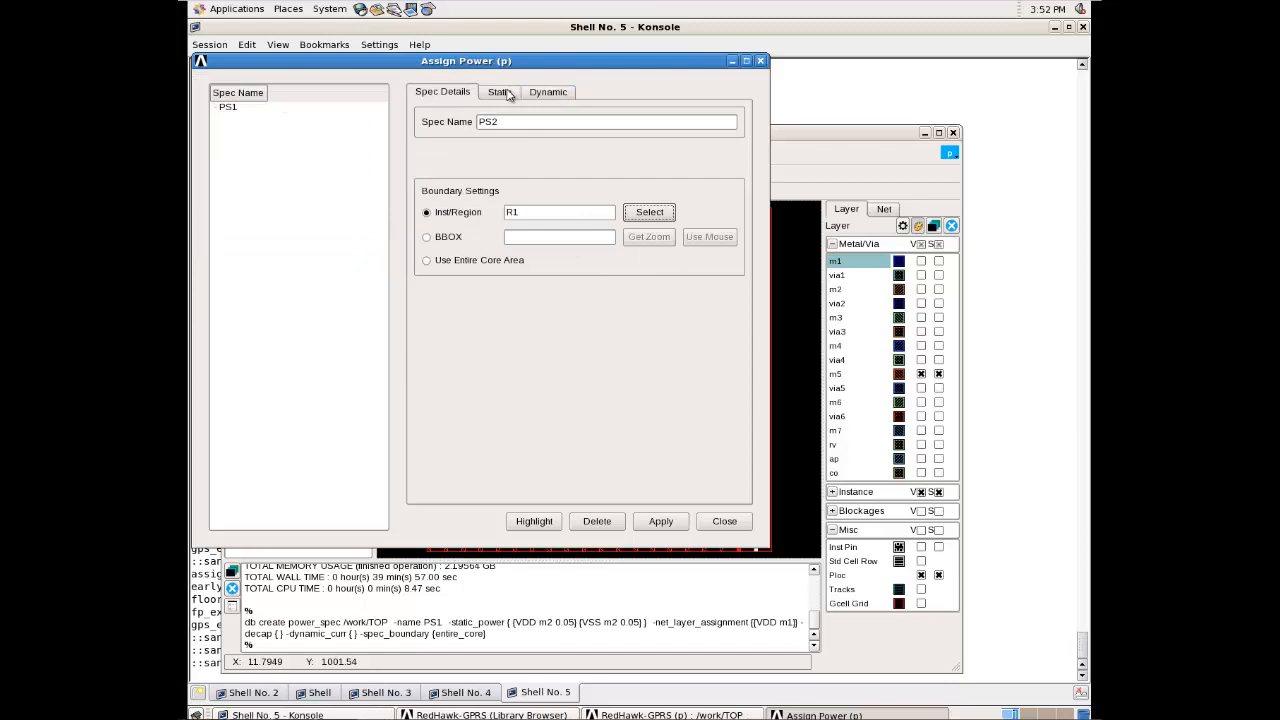
pyautogui.click(499, 91)
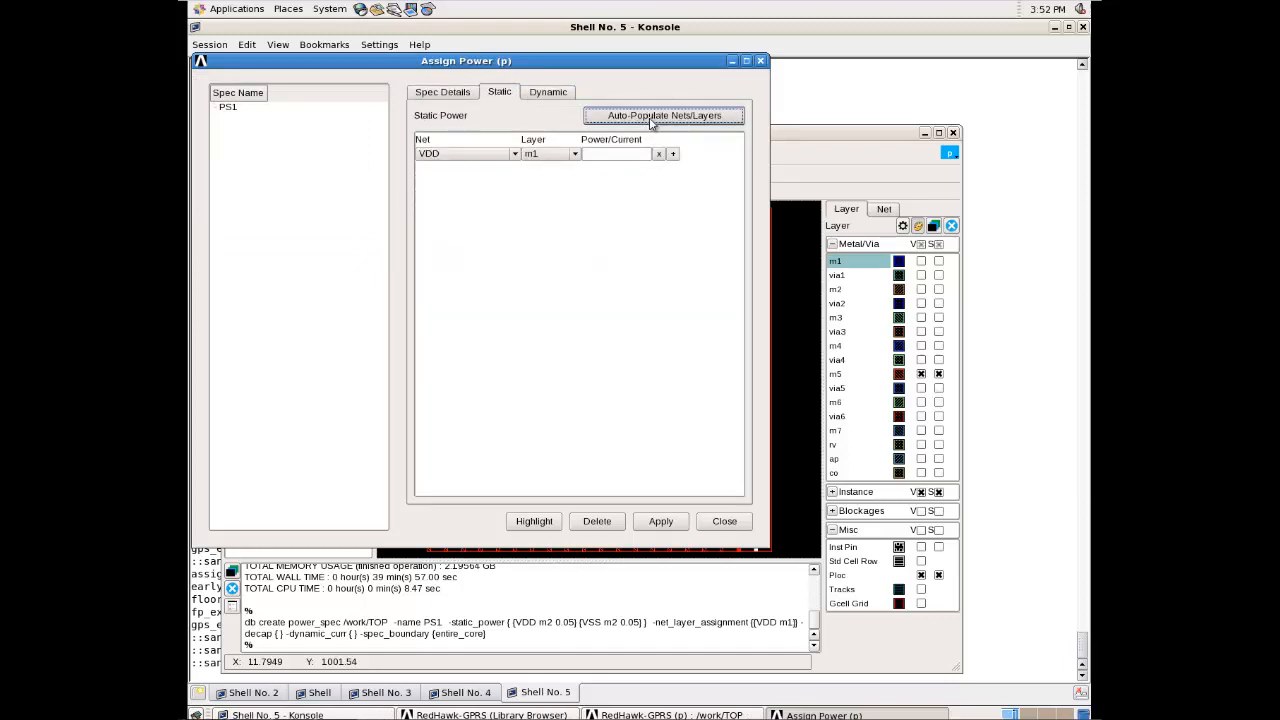
pyautogui.click(664, 115)
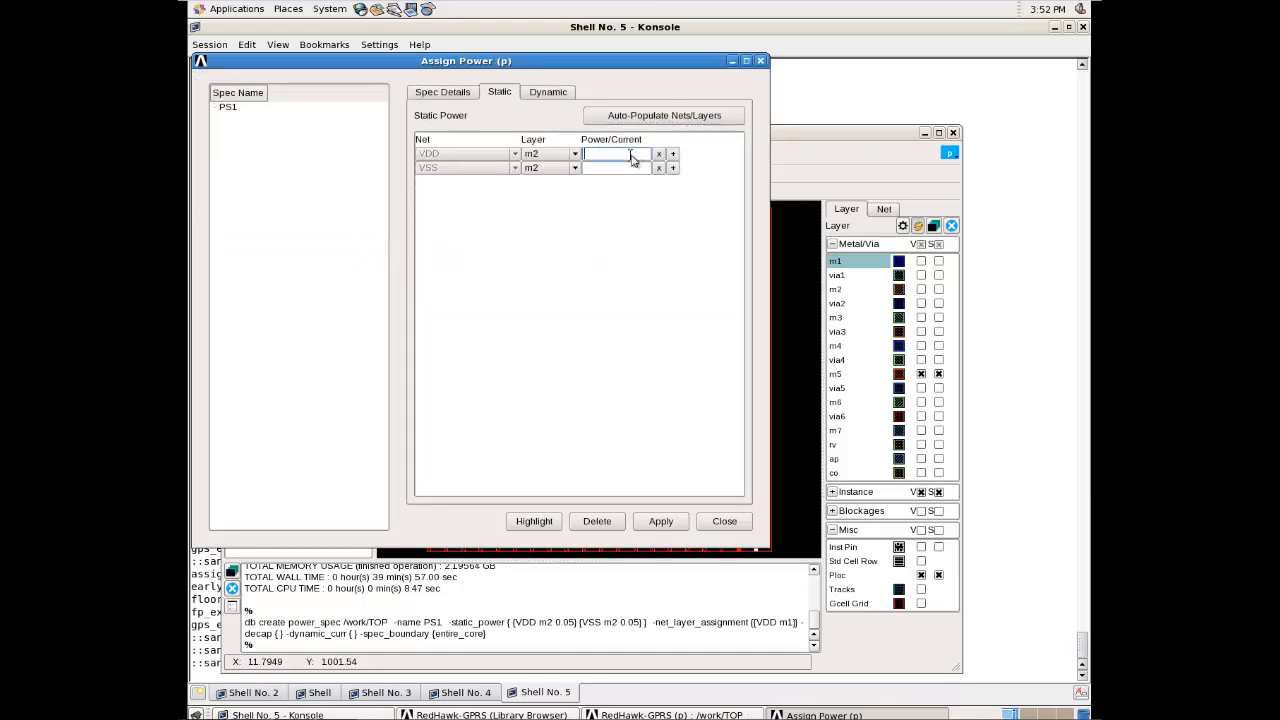
pyautogui.write('0.0')
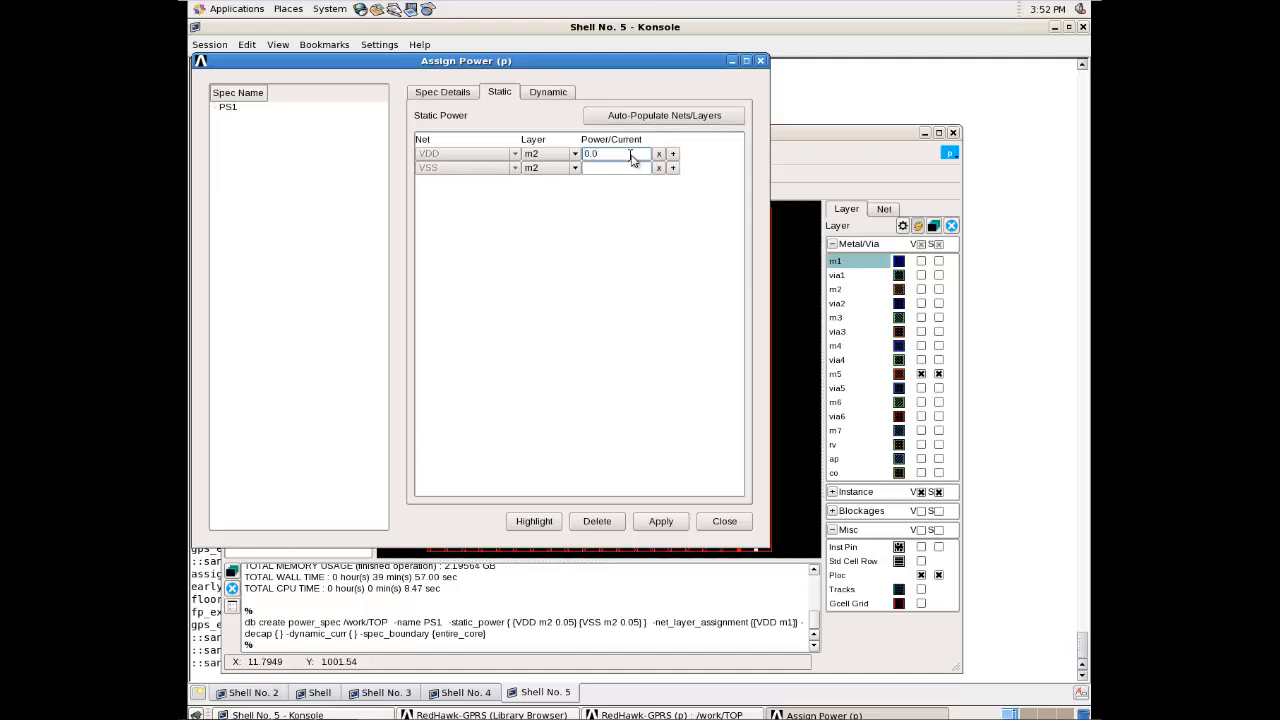
pyautogui.write('0.01')
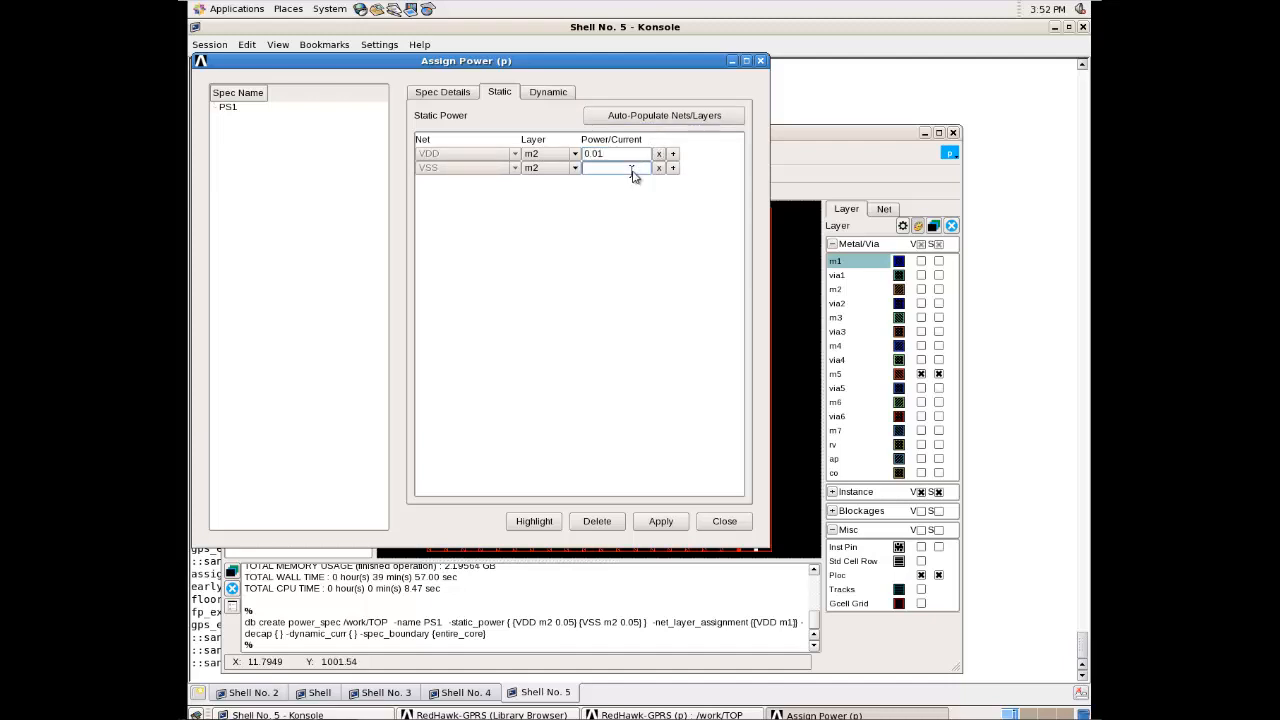
pyautogui.write('0.01')
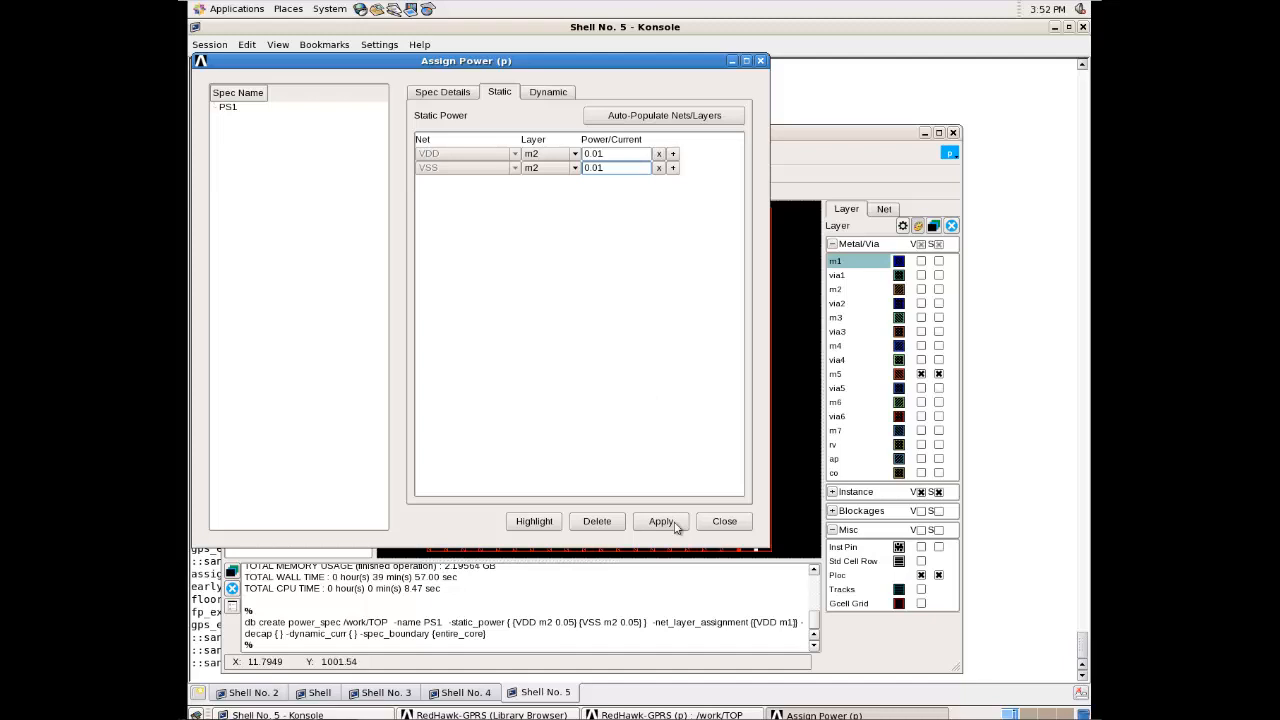
pyautogui.click(660, 521)
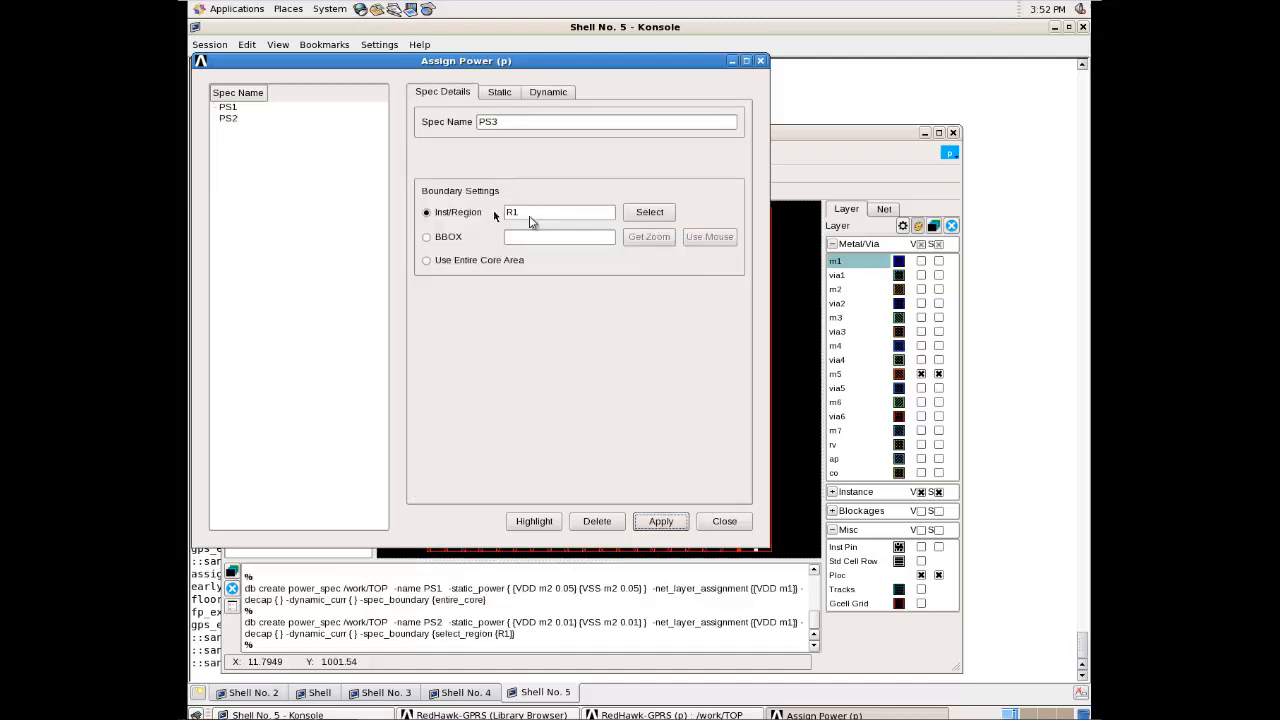
# Set spec PS3 to 0.01 static power for region R2 and close power assignment
pyautogui.click(558, 211)
pyautogui.write('2')
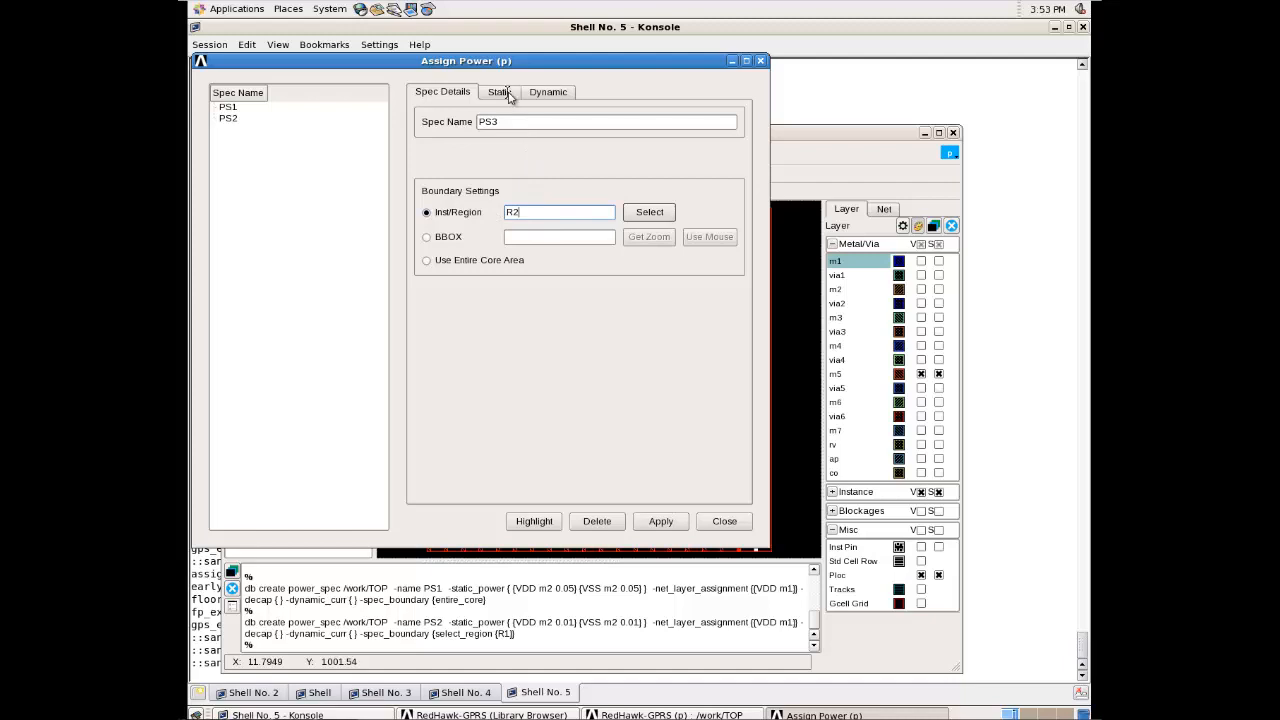
pyautogui.click(499, 91)
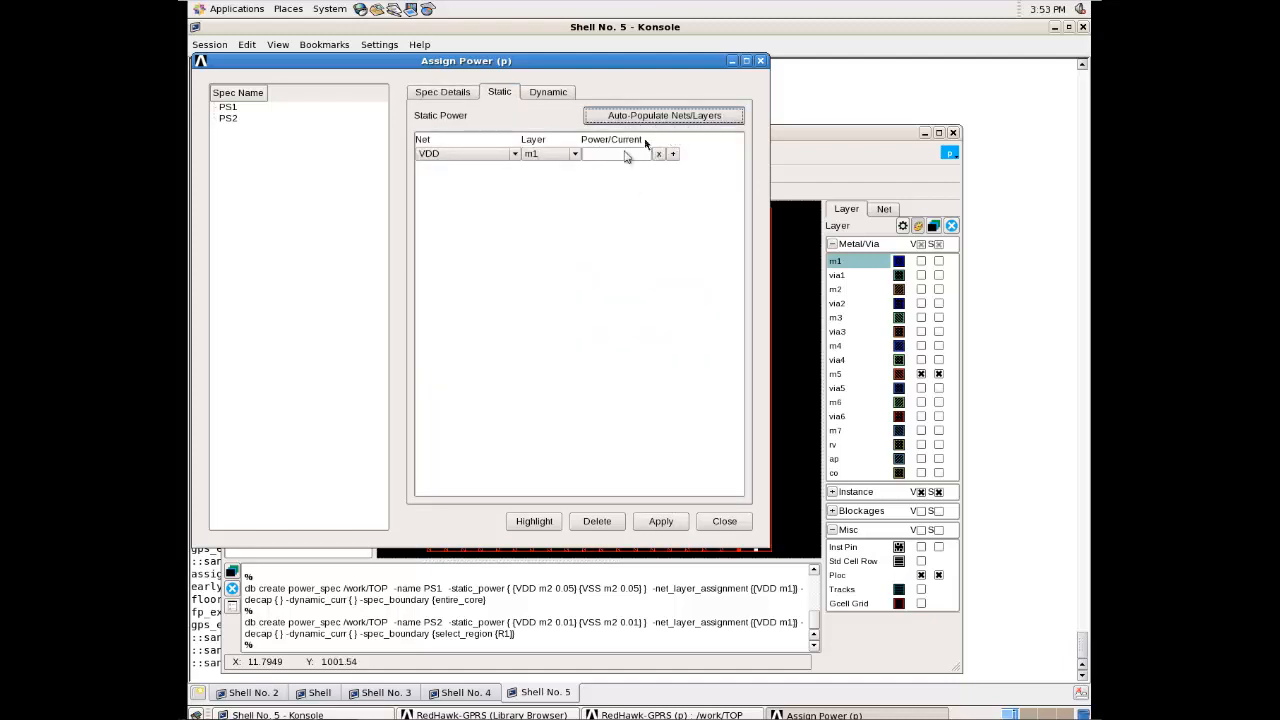
pyautogui.click(663, 115)
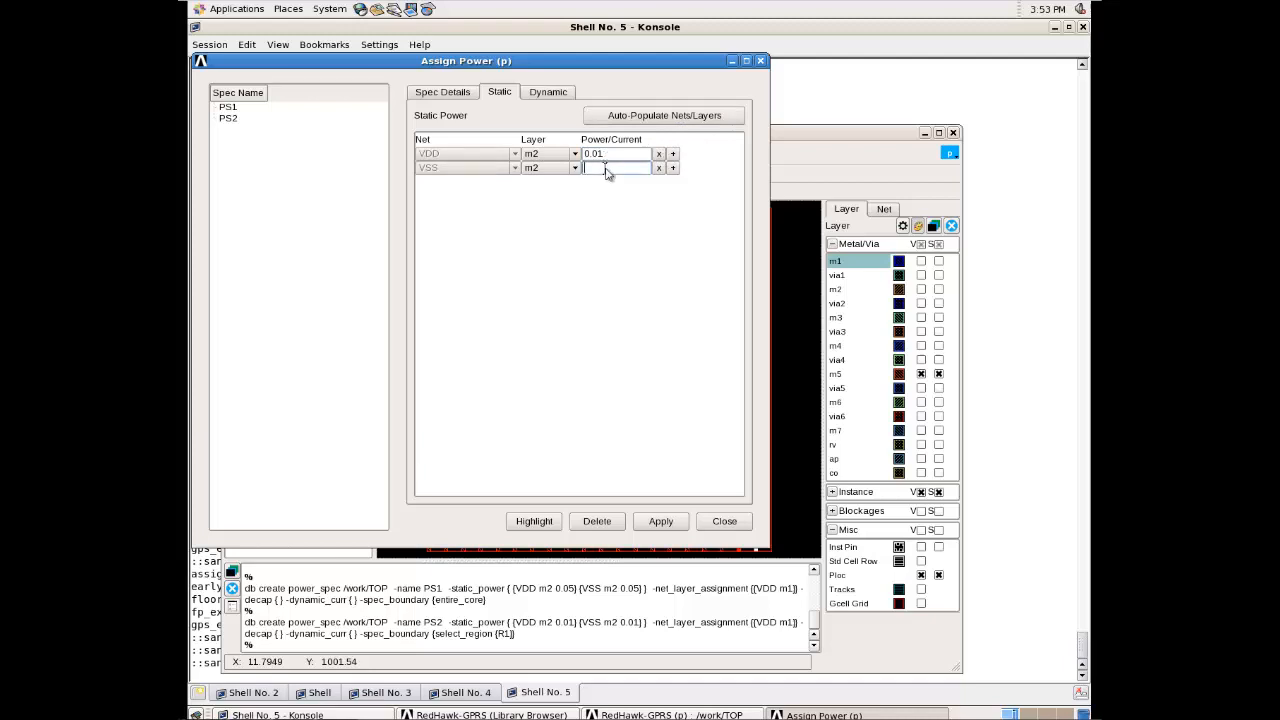
pyautogui.write('0.01')
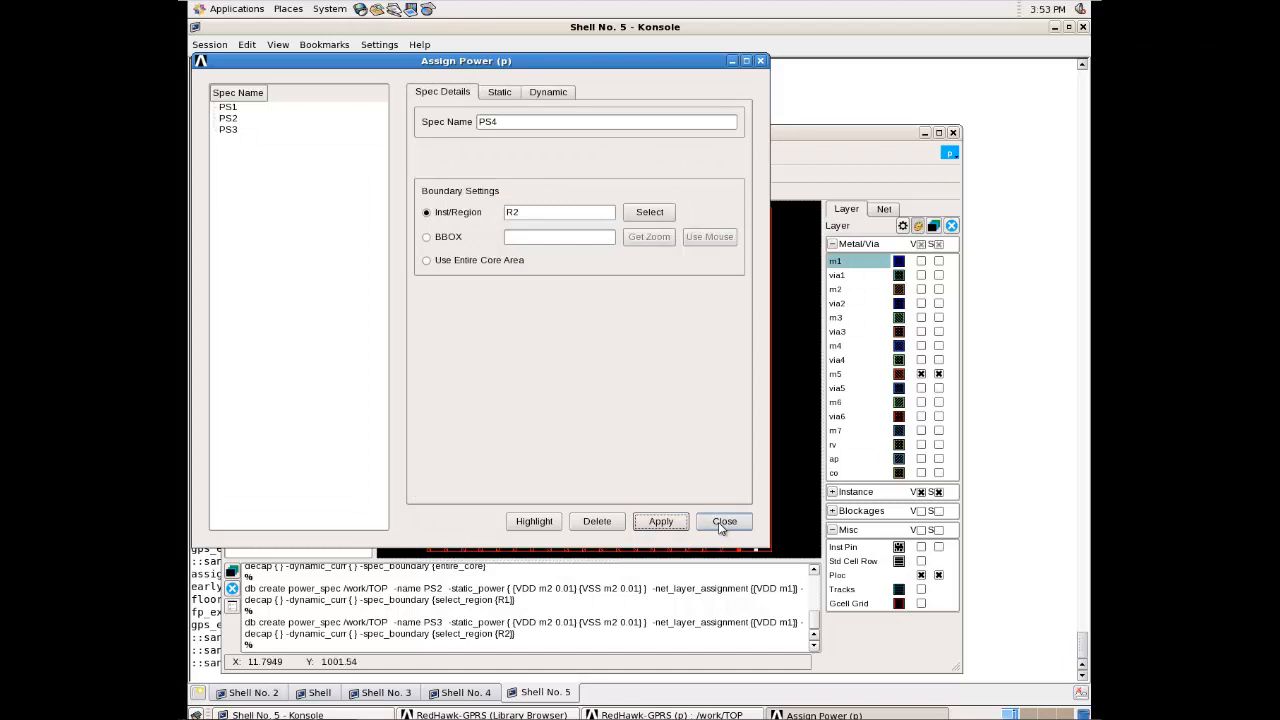
pyautogui.click(724, 521)
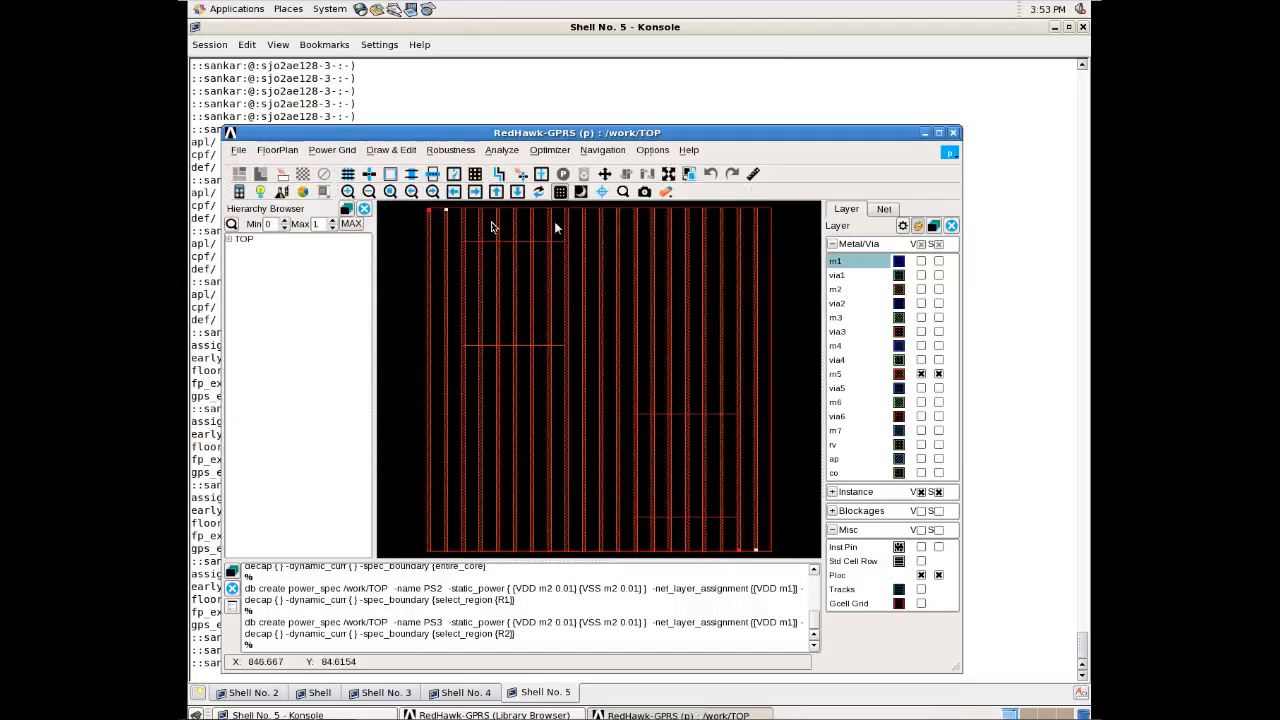
pyautogui.moveTo(705, 475)
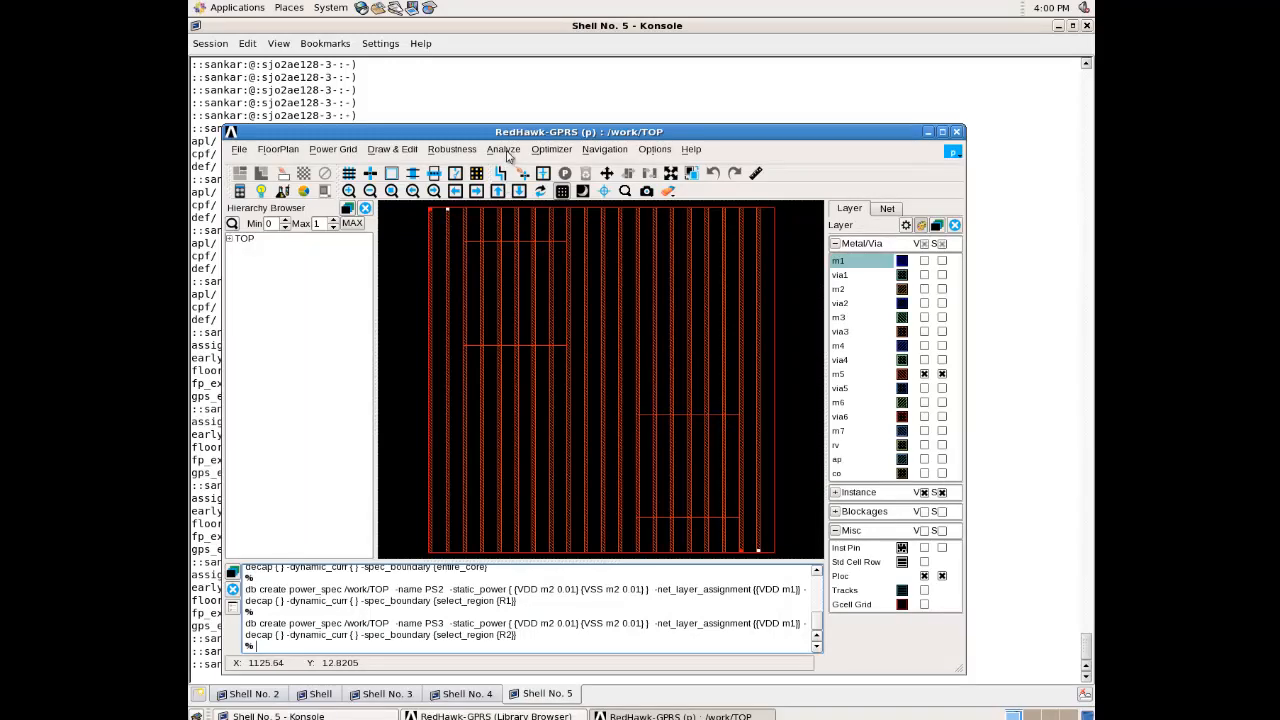
# Choose a static Drop & EM analysis under Analyze > Perform Analysis and continue to GSR customization
pyautogui.click(504, 149)
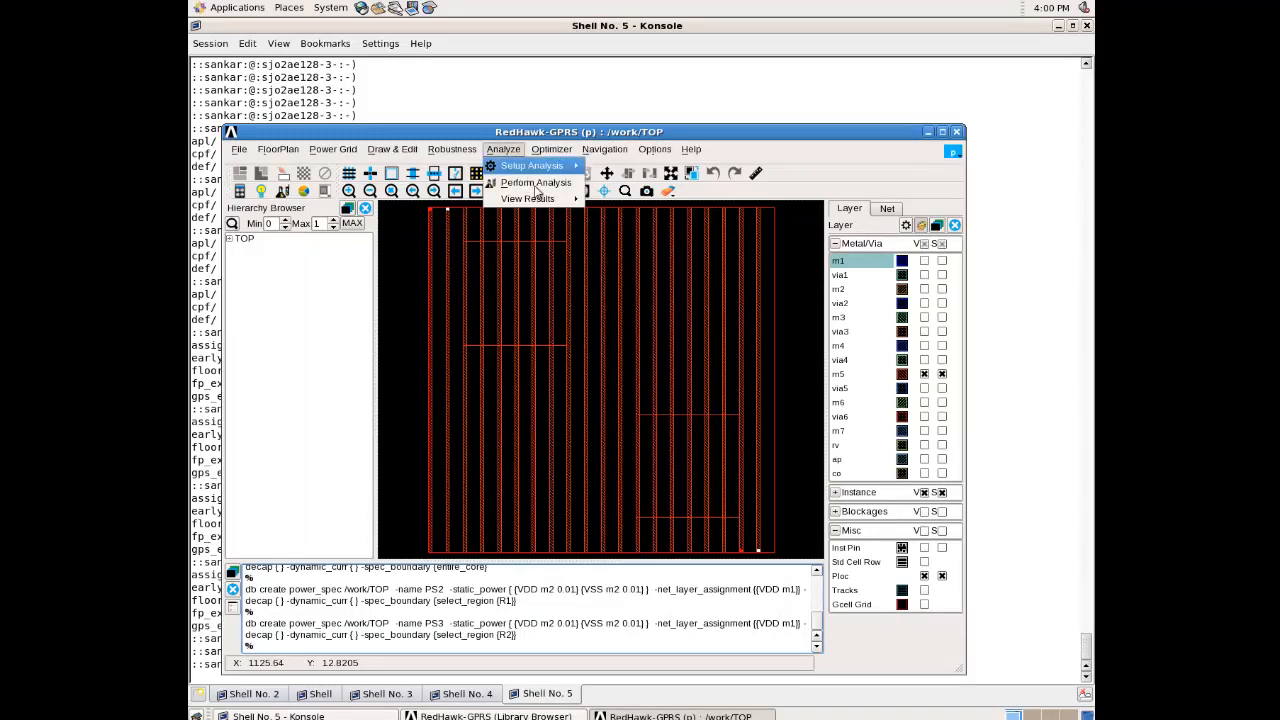
pyautogui.click(531, 165)
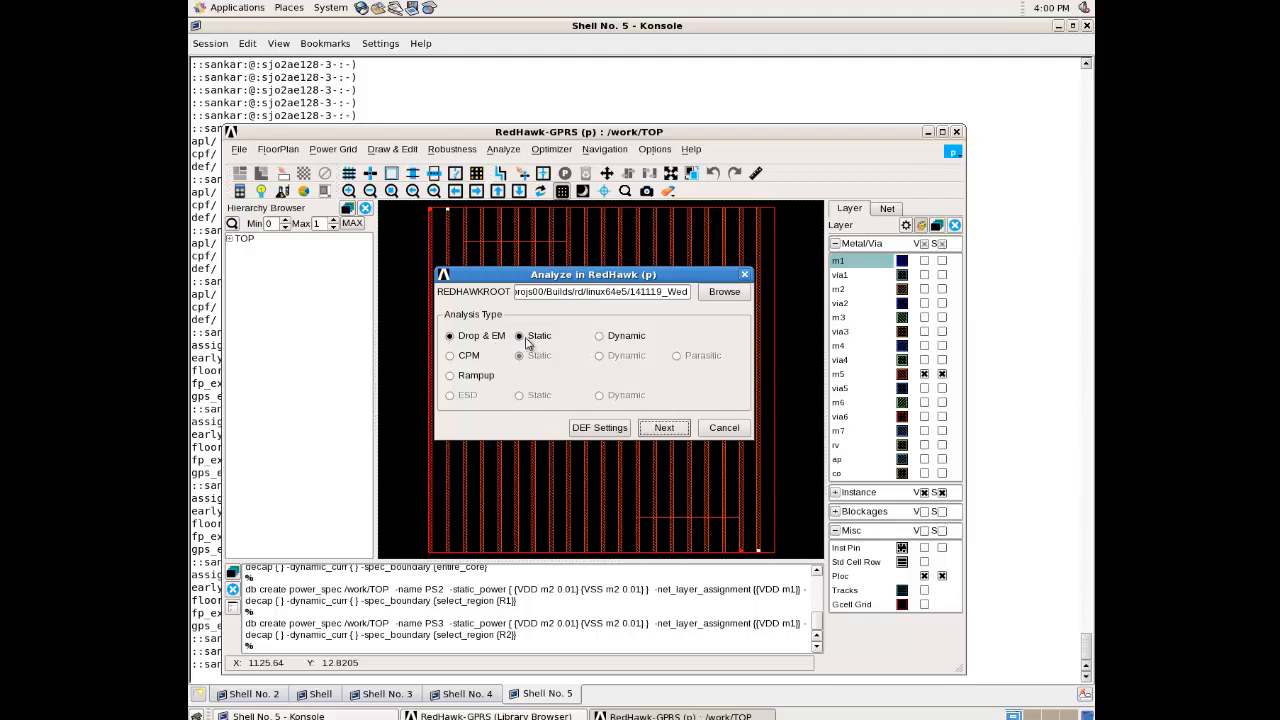
pyautogui.click(663, 427)
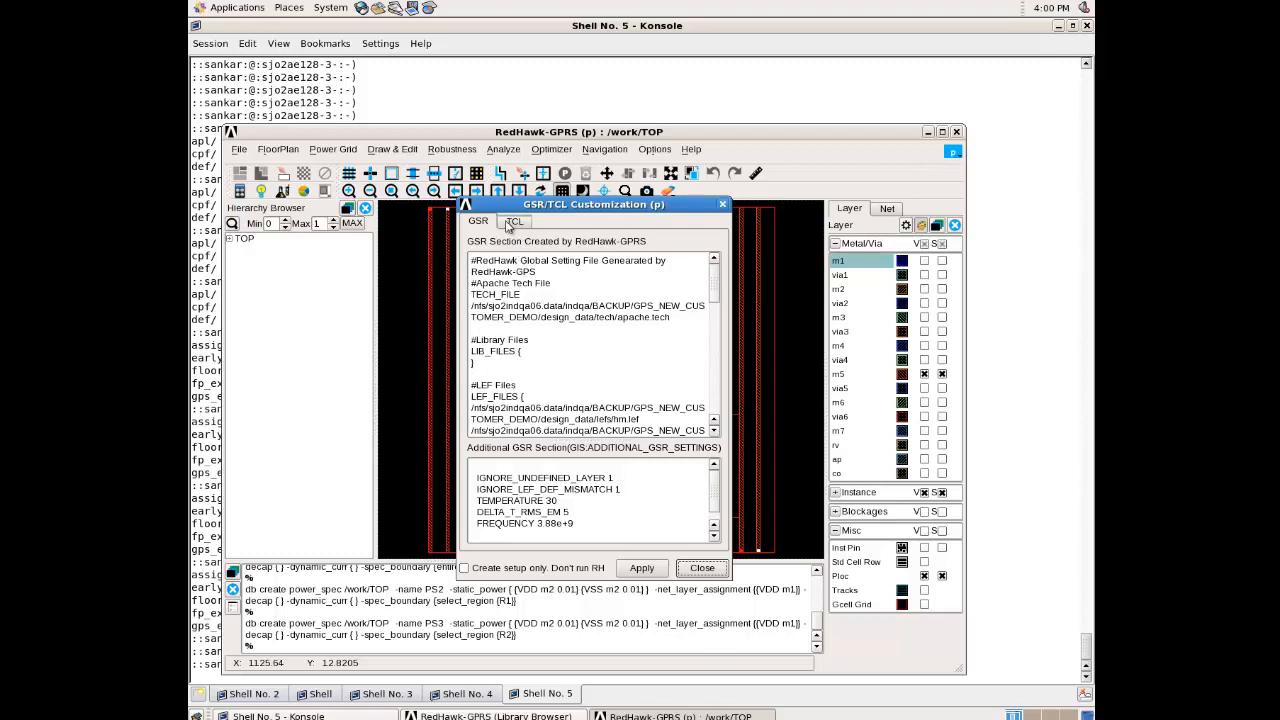
pyautogui.moveTo(490, 225)
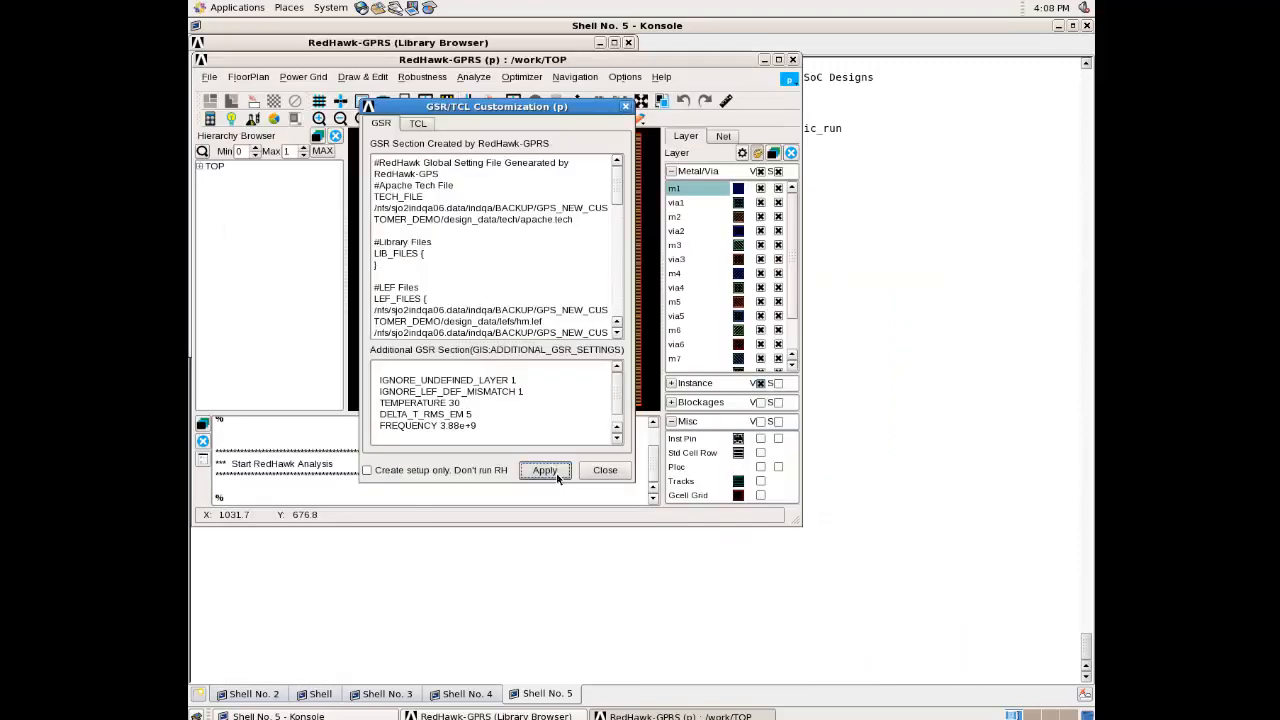
# Apply the GSR settings to launch RedHawk's static analysis for session p
pyautogui.click(544, 470)
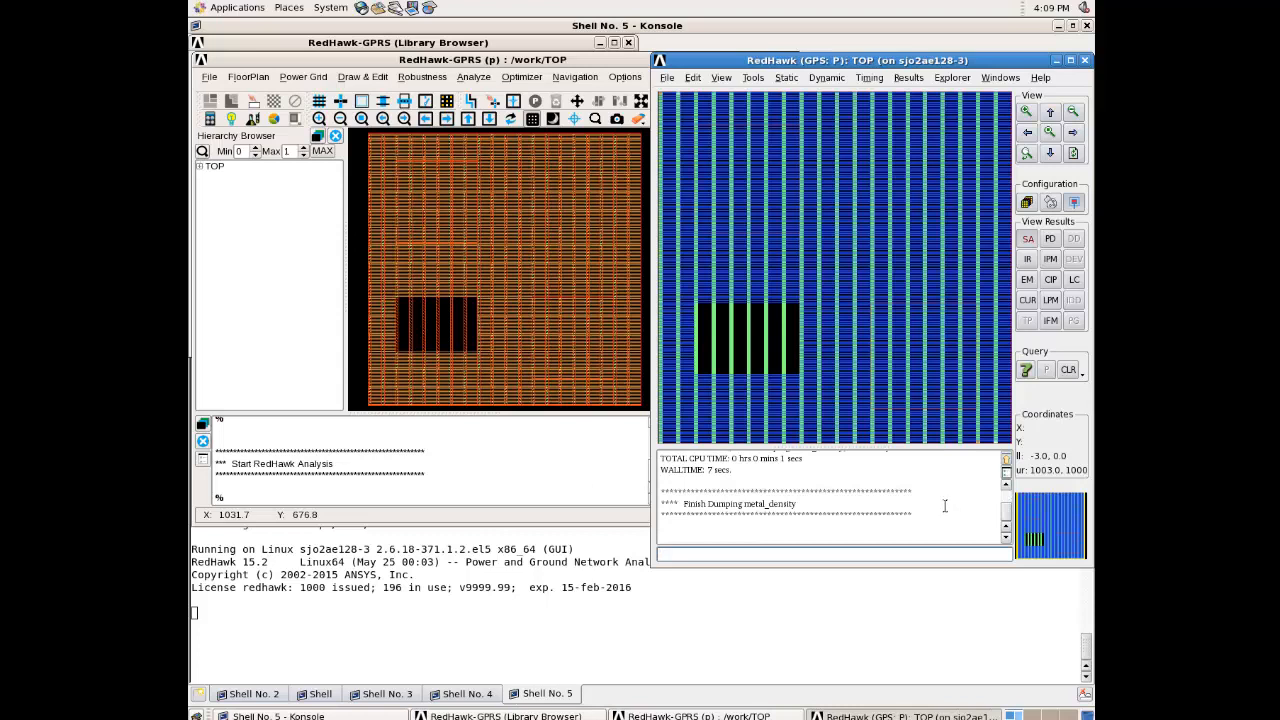
pyautogui.moveTo(878, 142)
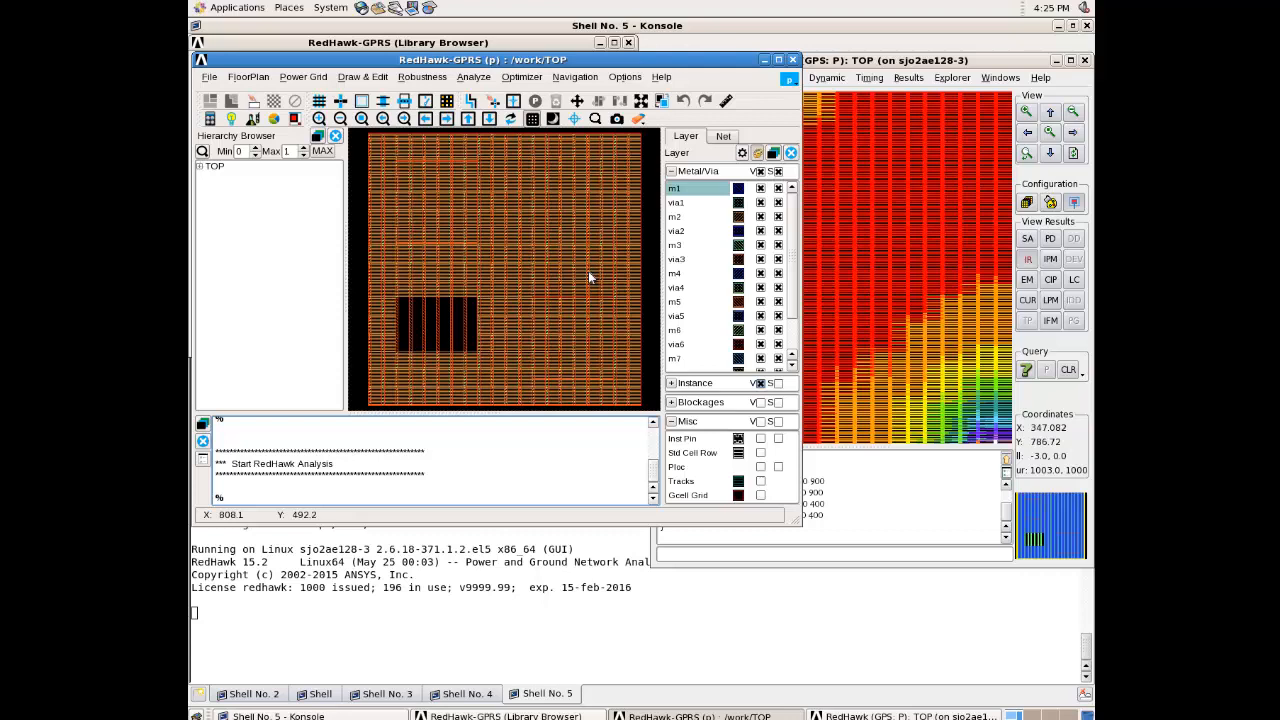
pyautogui.moveTo(940, 200)
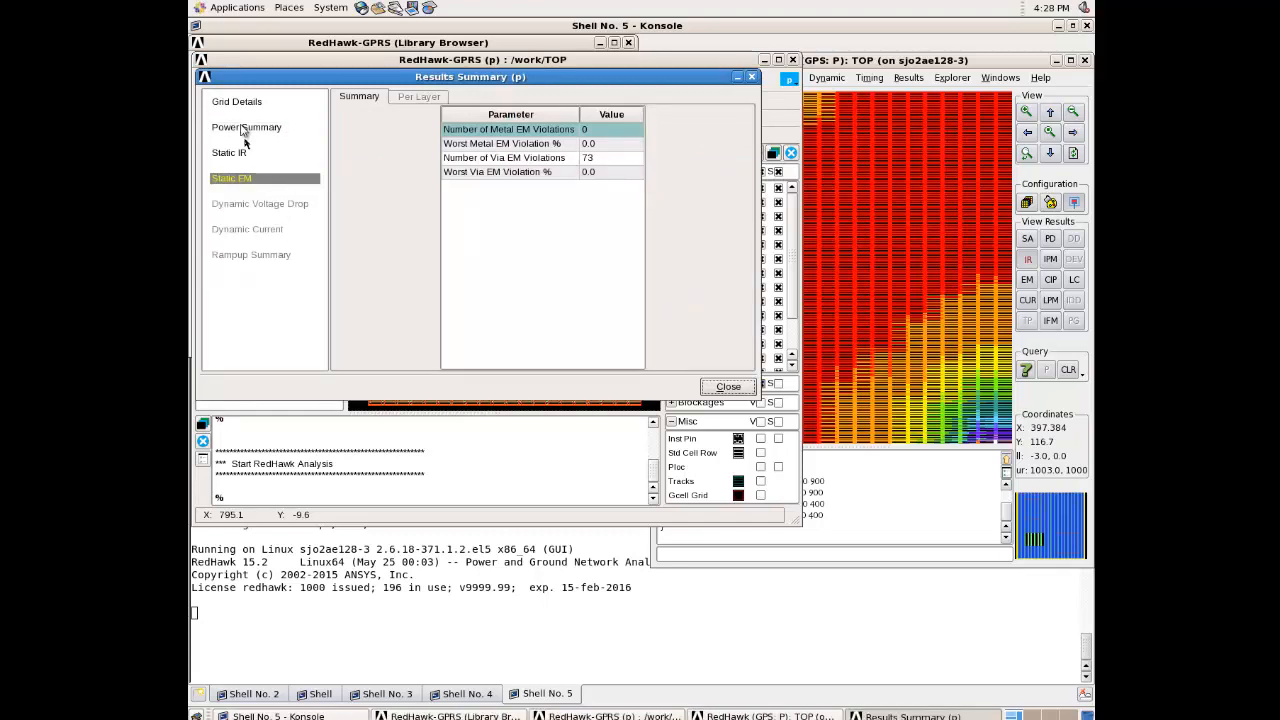
# Review Grid Details, Power Summary, Static IR (195 mV) and Static EM (73 via violations)
pyautogui.click(236, 101)
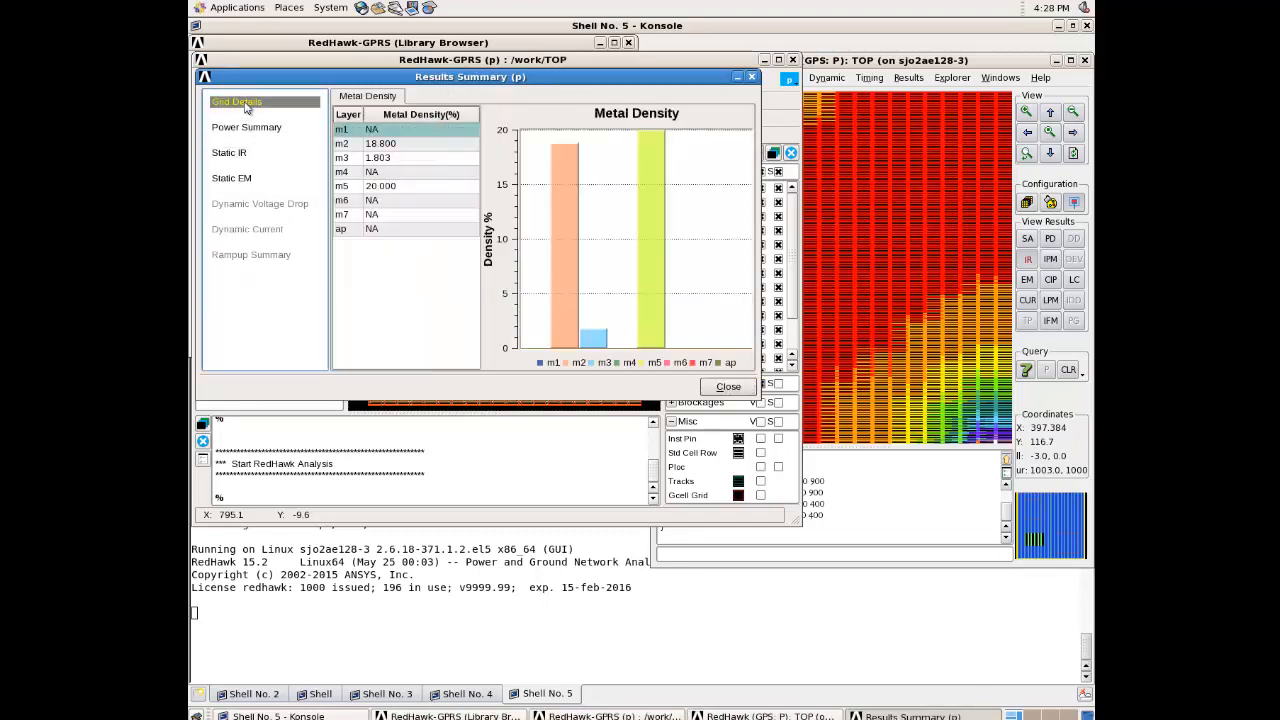
pyautogui.click(246, 127)
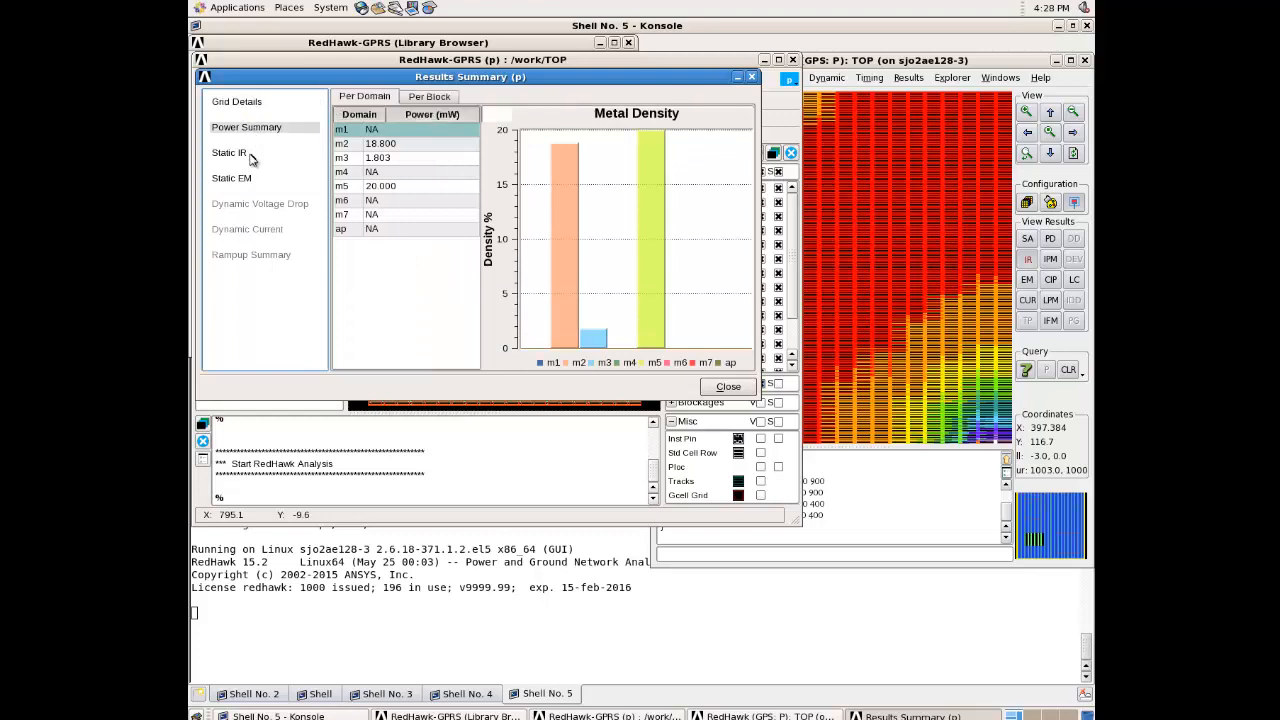
pyautogui.click(229, 152)
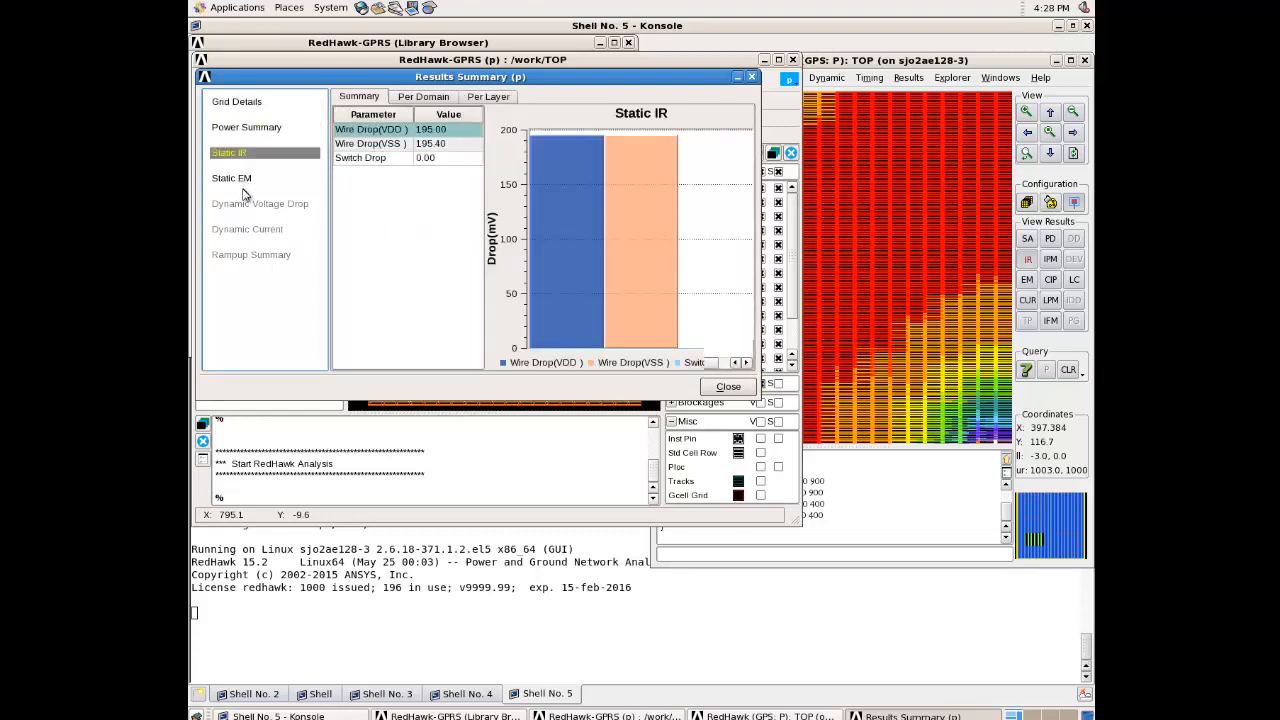
pyautogui.click(231, 178)
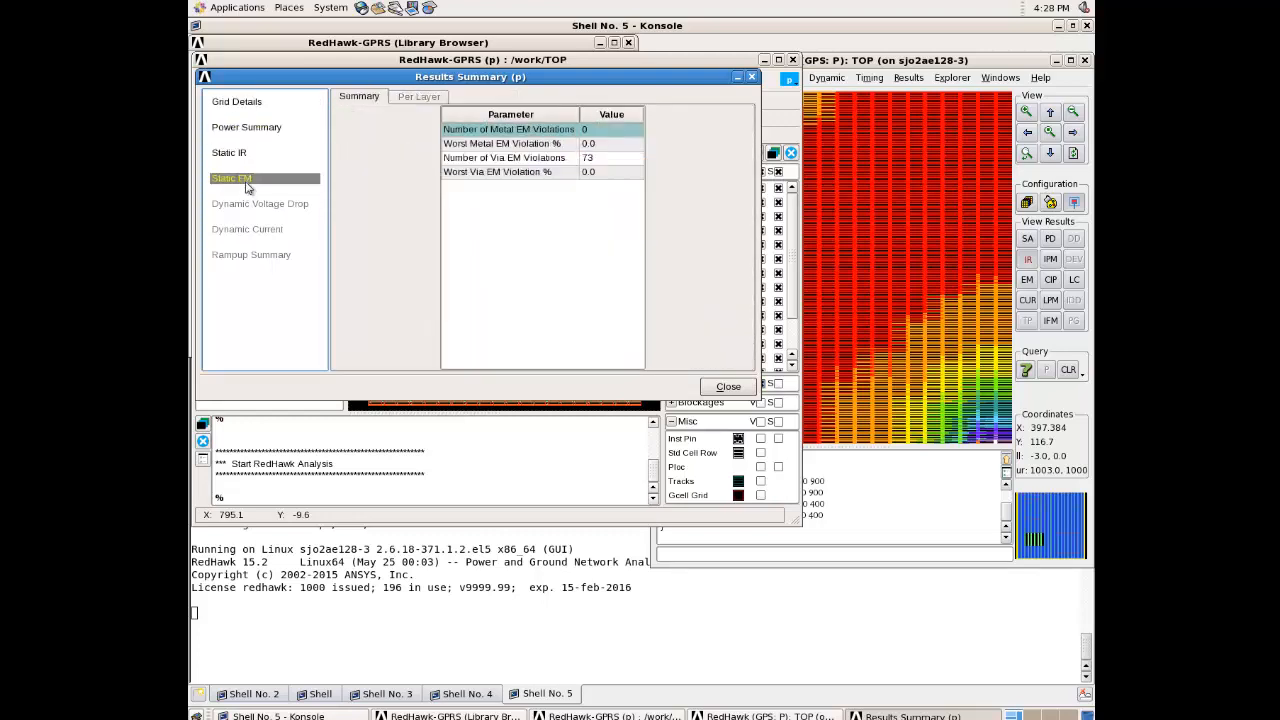
pyautogui.click(728, 387)
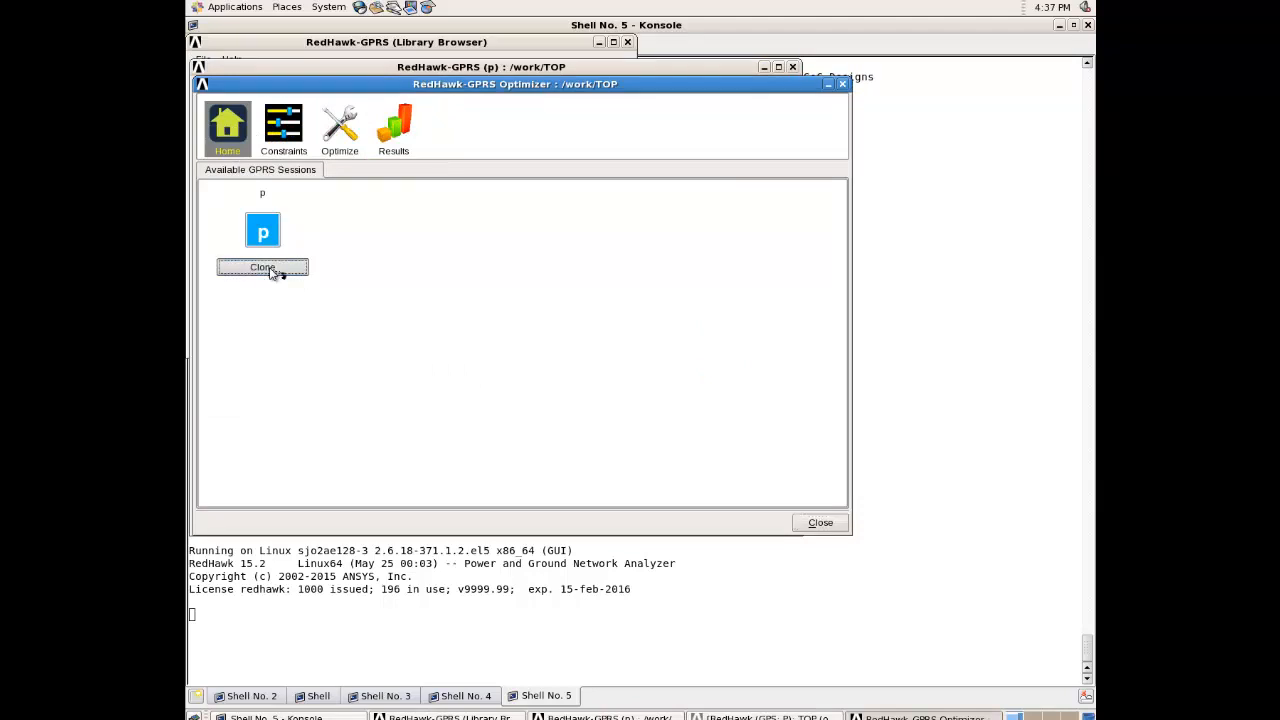
# Clone session p from the Optimizer Home page to create session c1
pyautogui.click(262, 268)
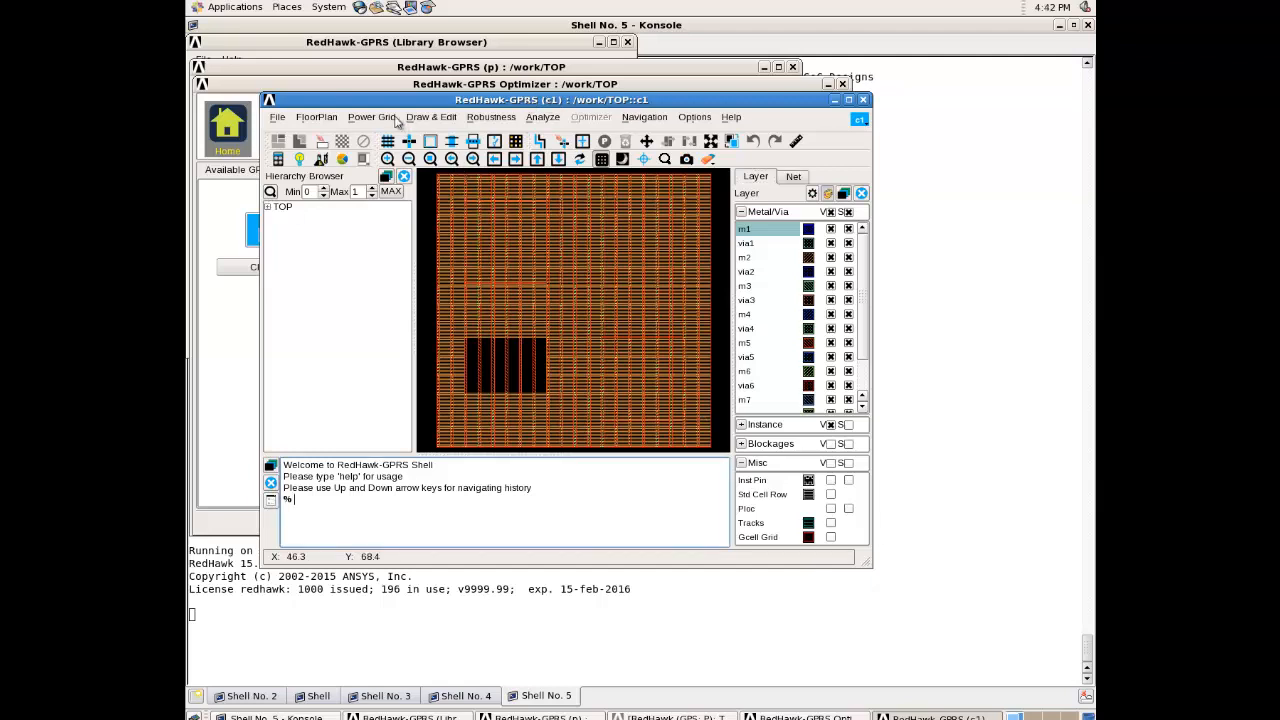
# Rebuild the m2 route mesh RM2 with width 2 and spacing 3
pyautogui.click(371, 117)
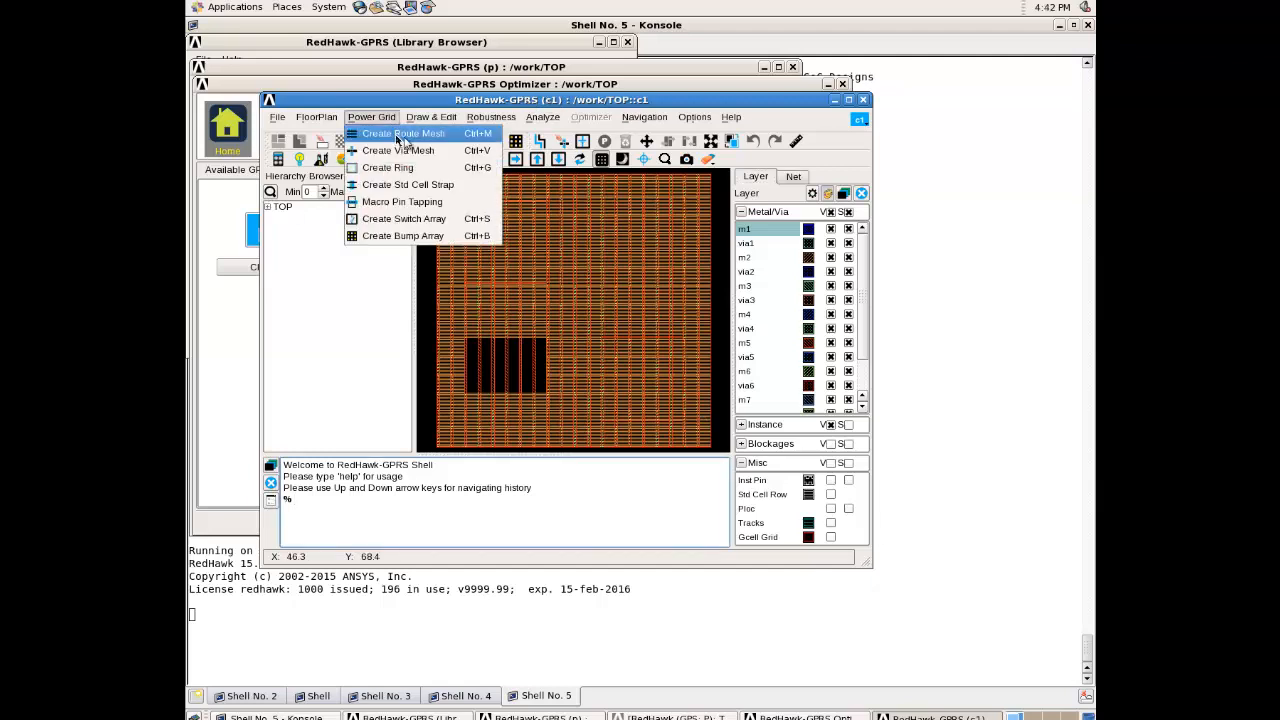
pyautogui.click(402, 133)
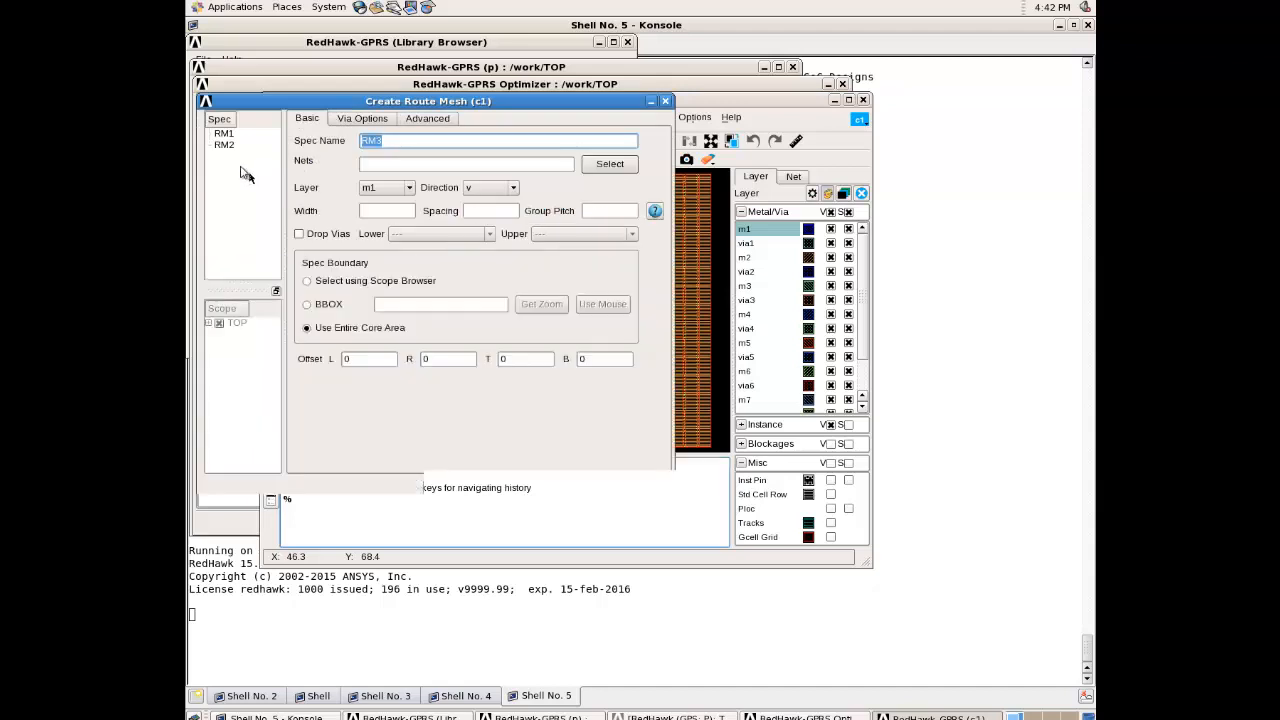
pyautogui.click(224, 144)
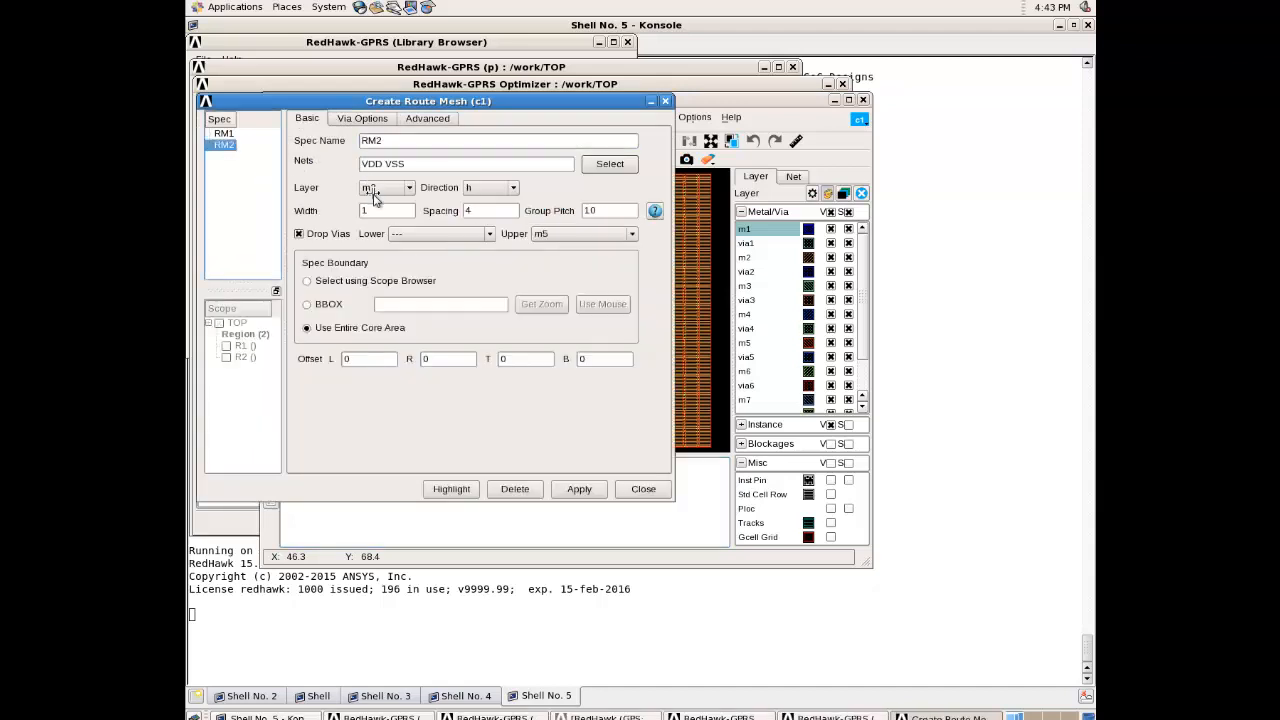
pyautogui.click(409, 187)
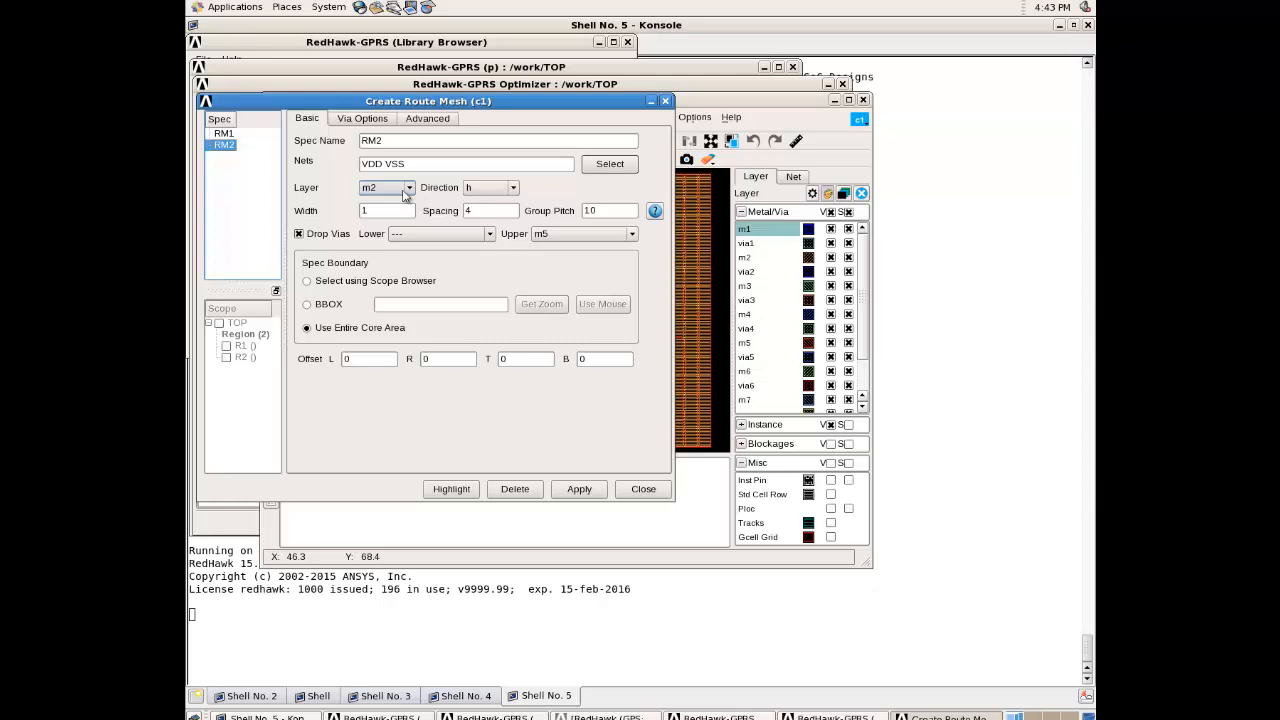
pyautogui.click(385, 210)
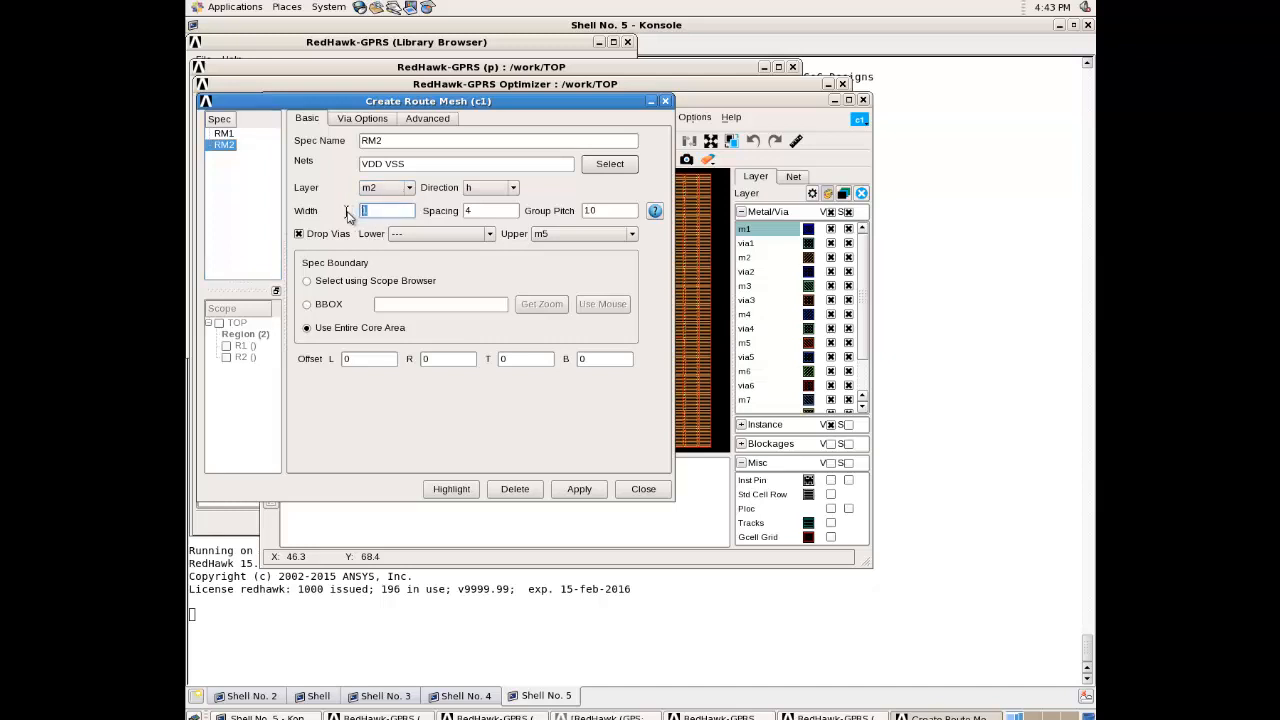
pyautogui.click(490, 210)
pyautogui.write('3')
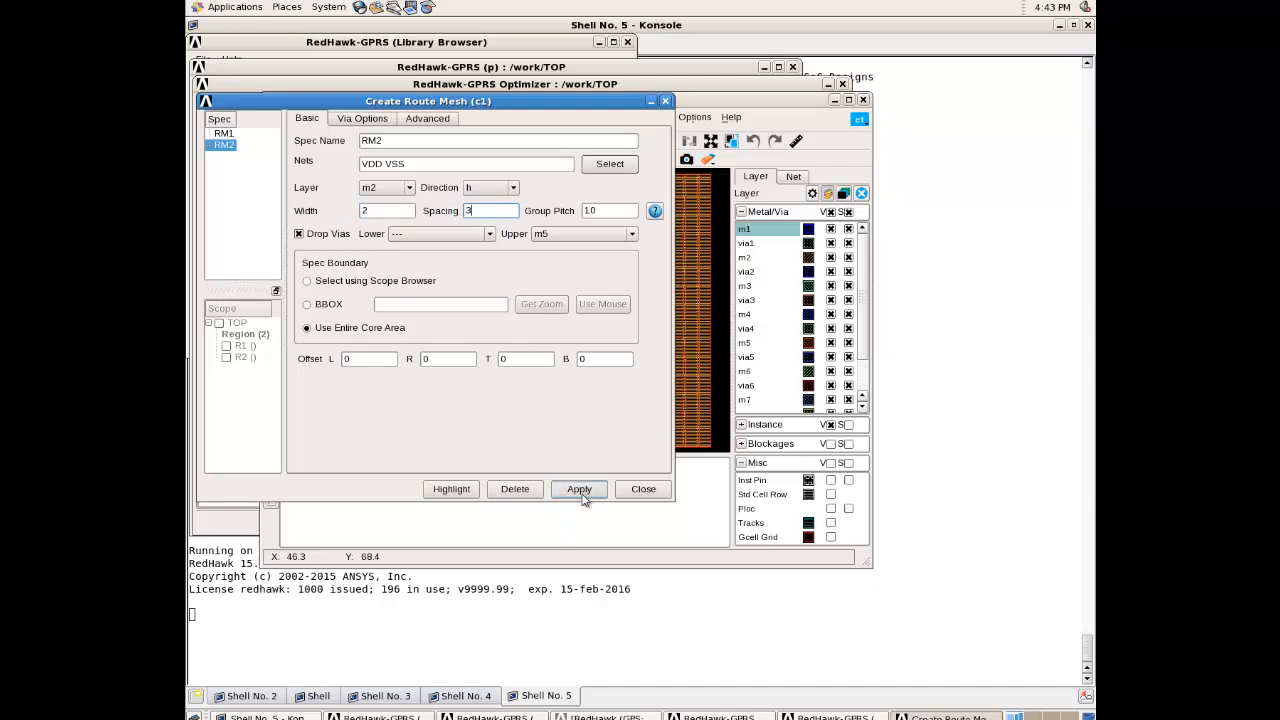
pyautogui.click(578, 489)
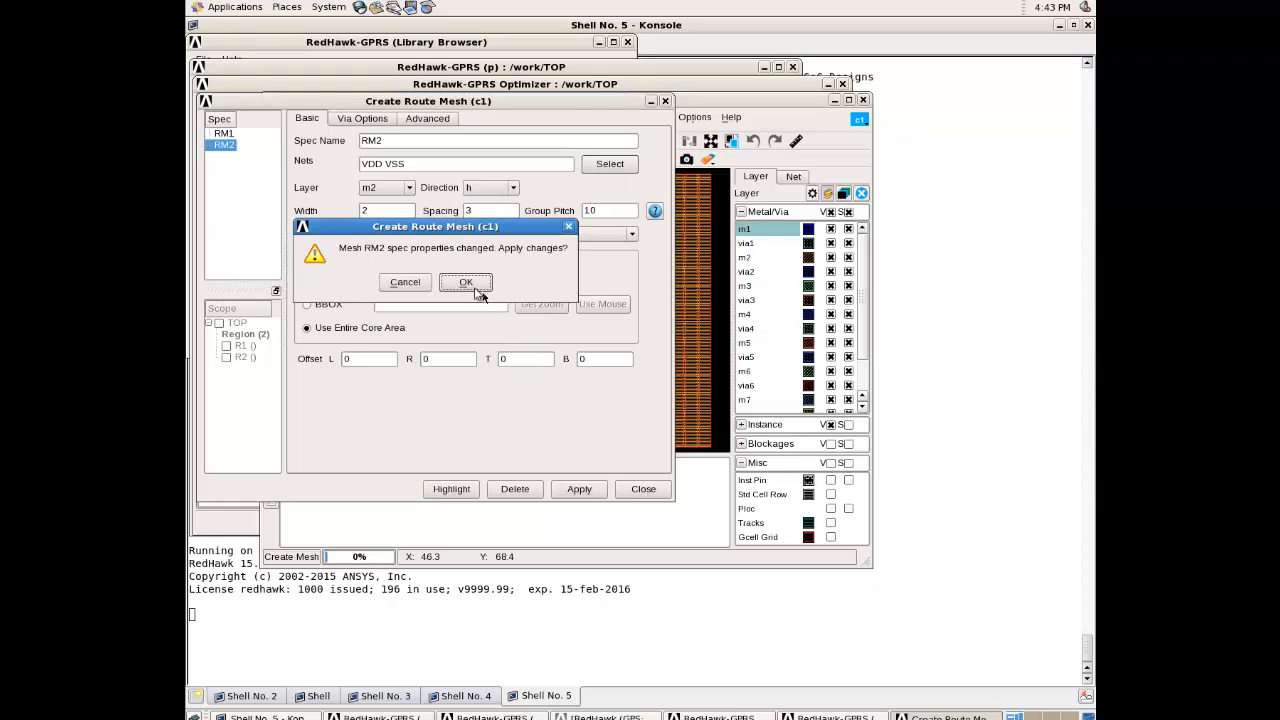
pyautogui.click(465, 281)
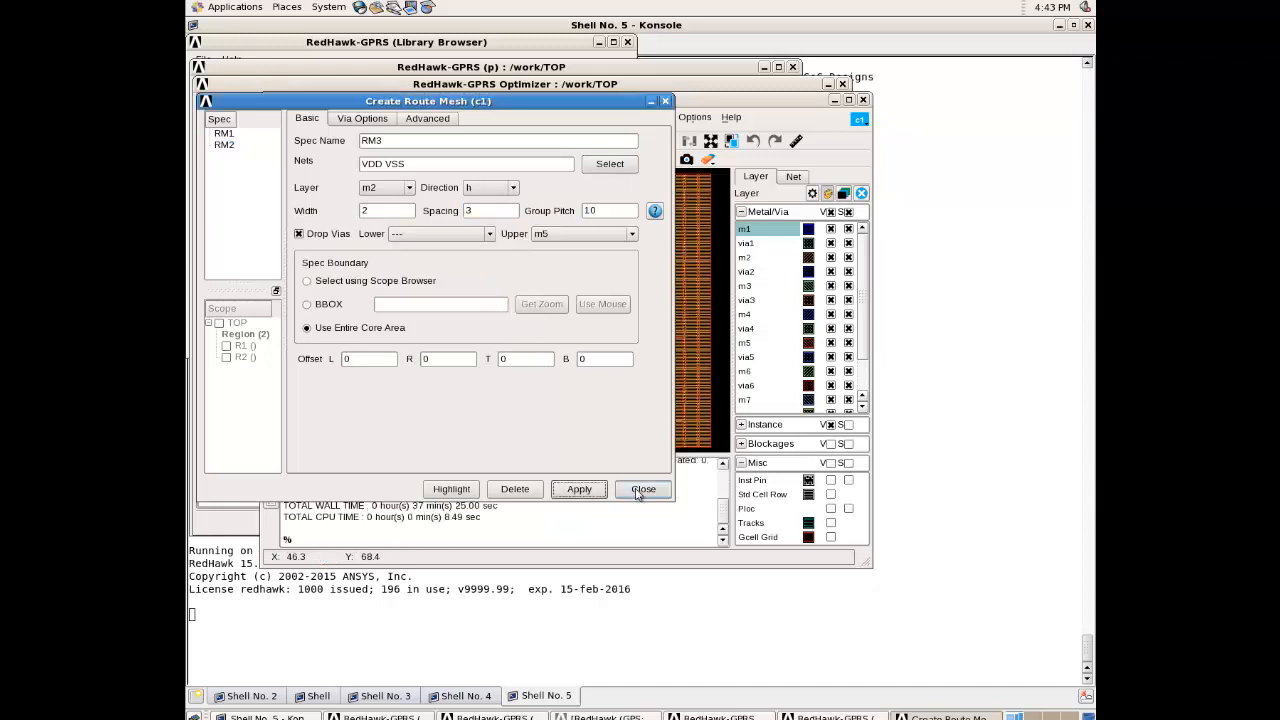
# Close Create Route Mesh and query an m2 stripe, confirming it is VDD under RM2
pyautogui.click(643, 489)
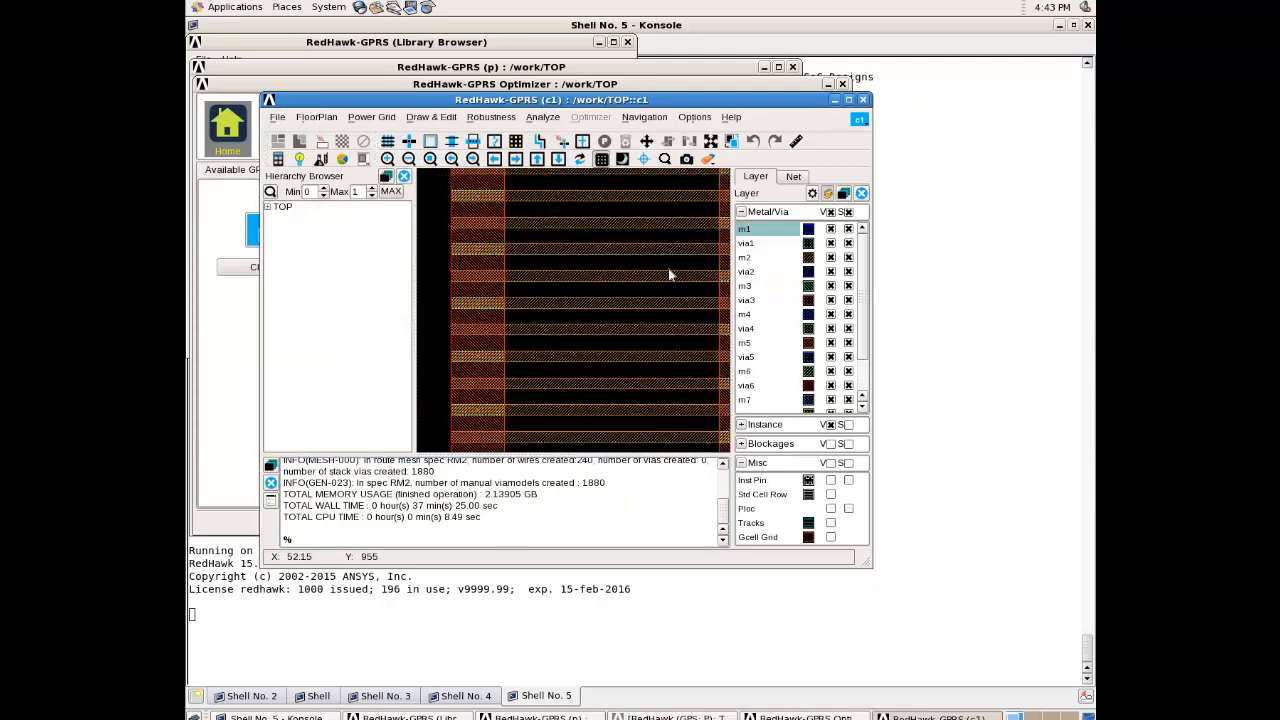
pyautogui.moveTo(510, 256)
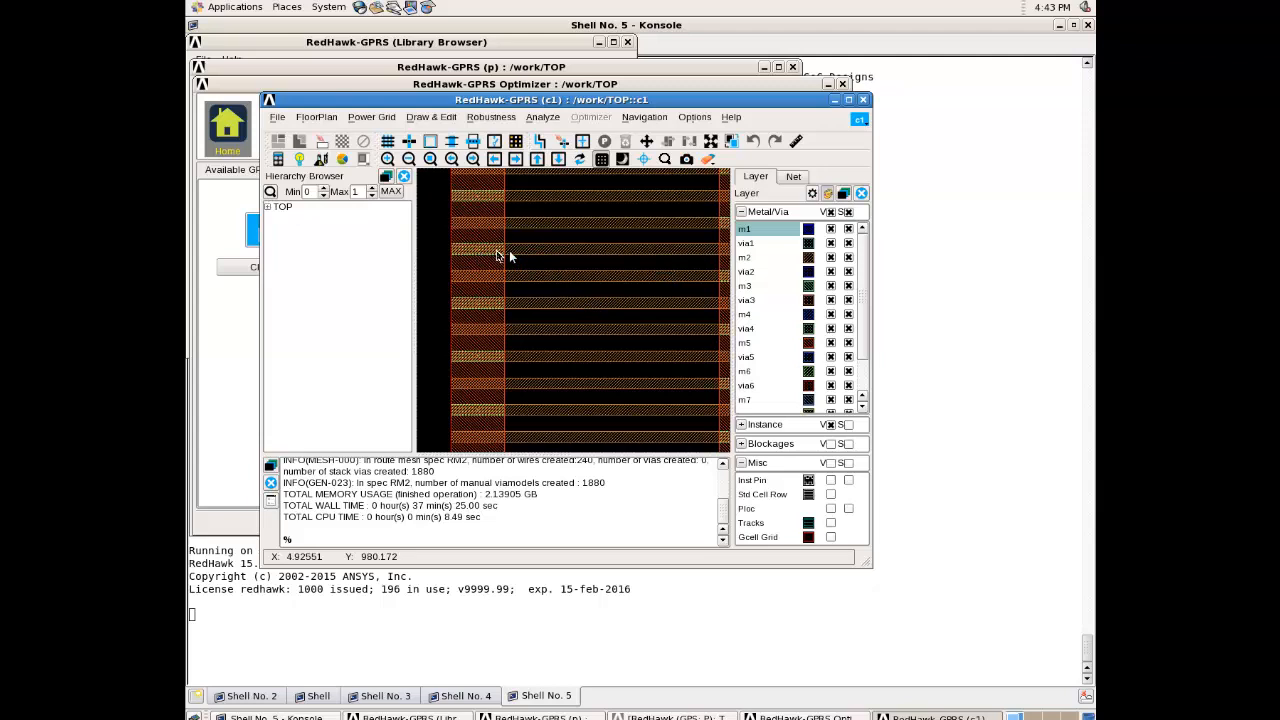
pyautogui.click(478, 248)
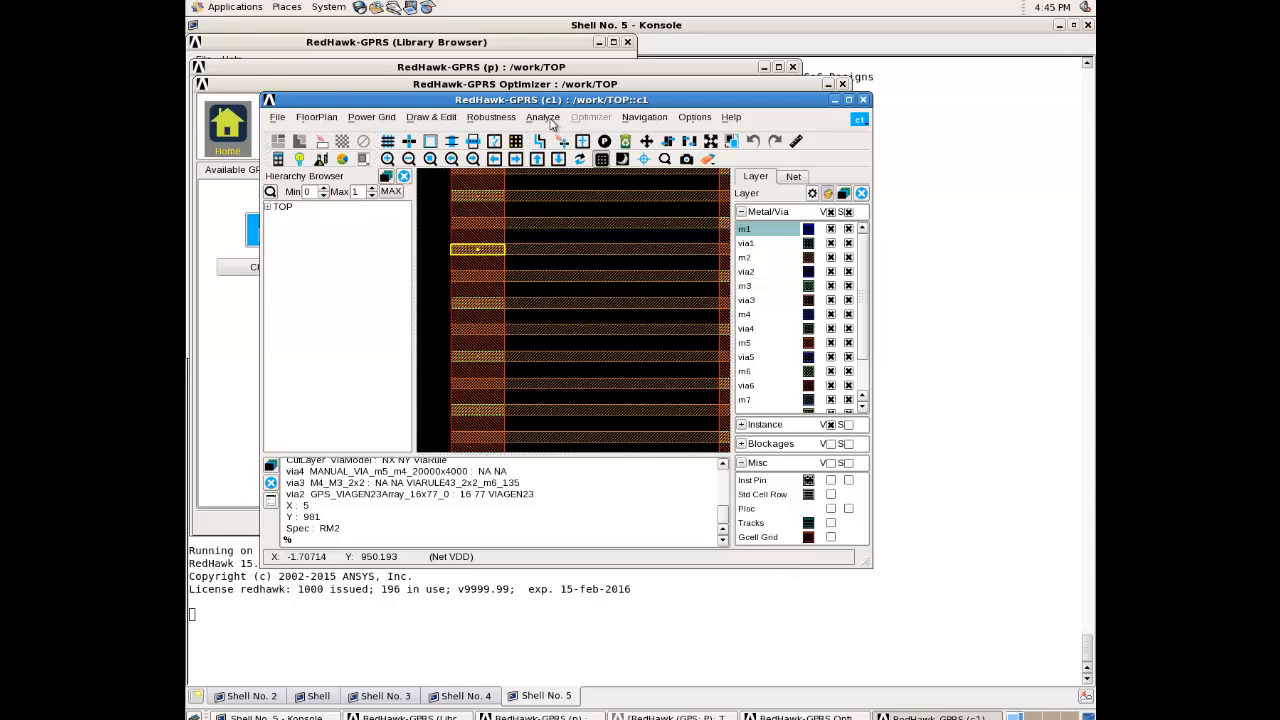
pyautogui.click(542, 117)
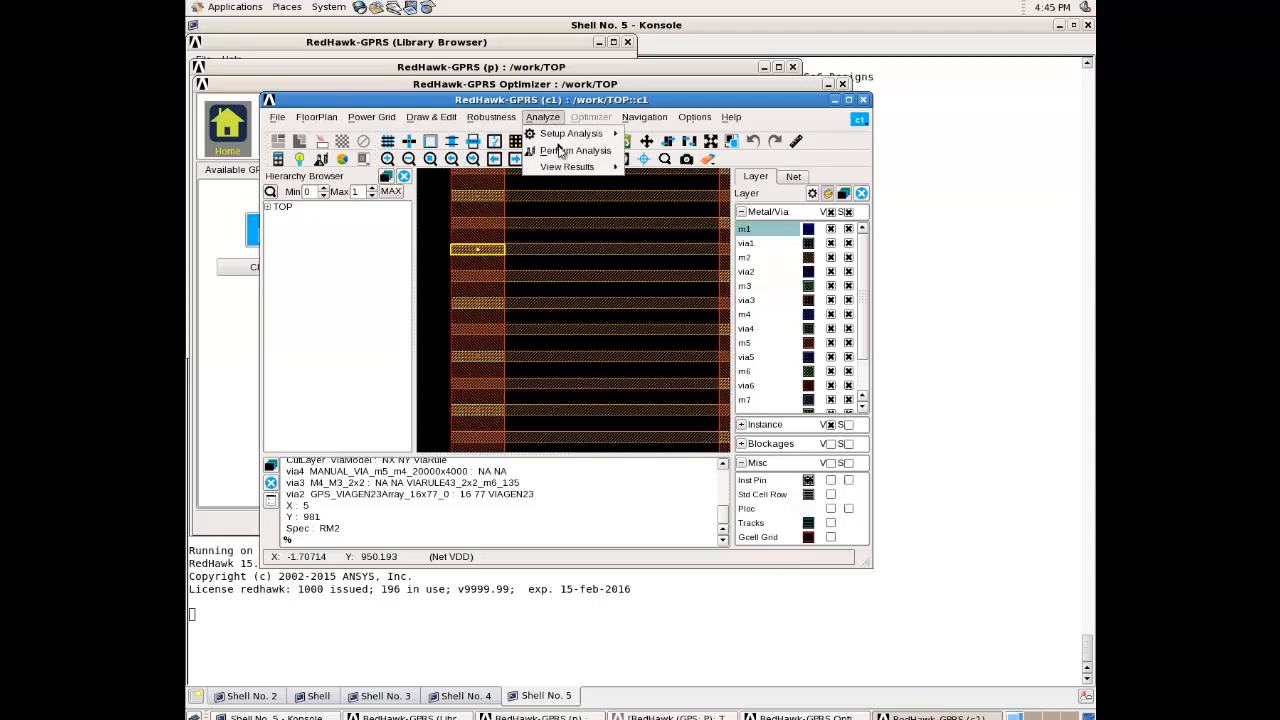
# Set up the static analysis for session c1 and apply its GSR settings
pyautogui.click(570, 133)
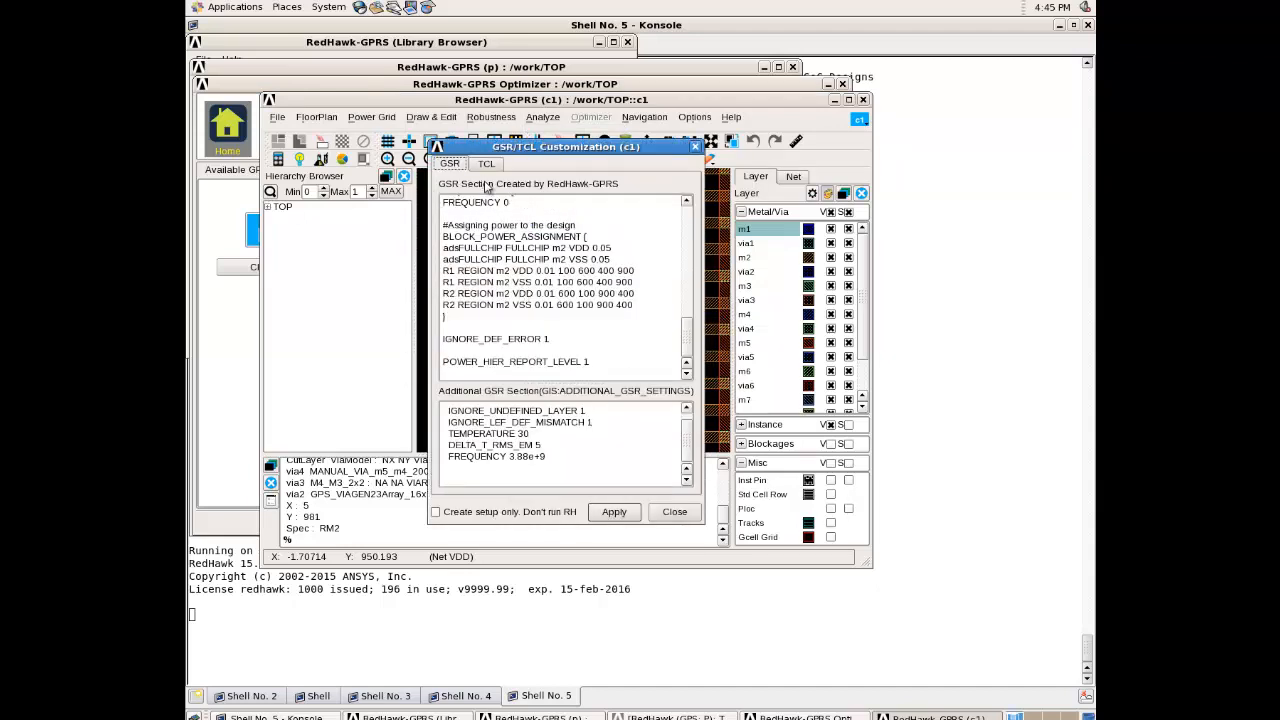
pyautogui.click(614, 511)
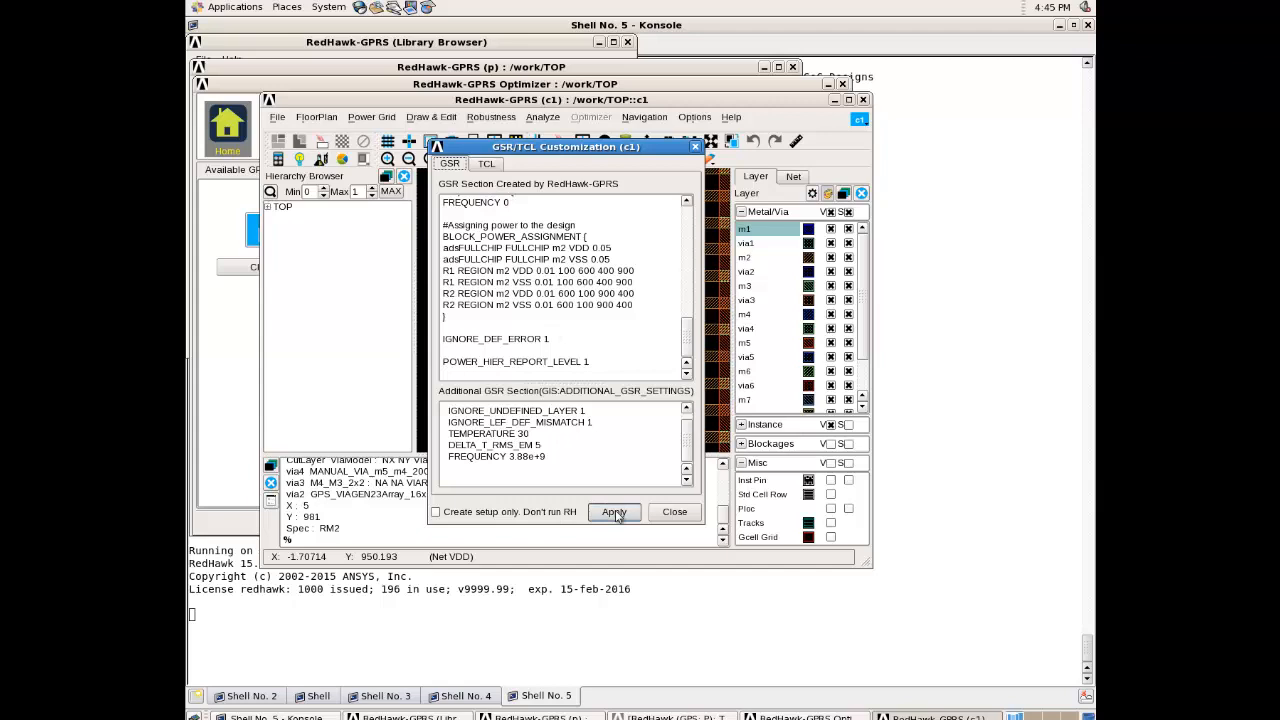
pyautogui.click(614, 512)
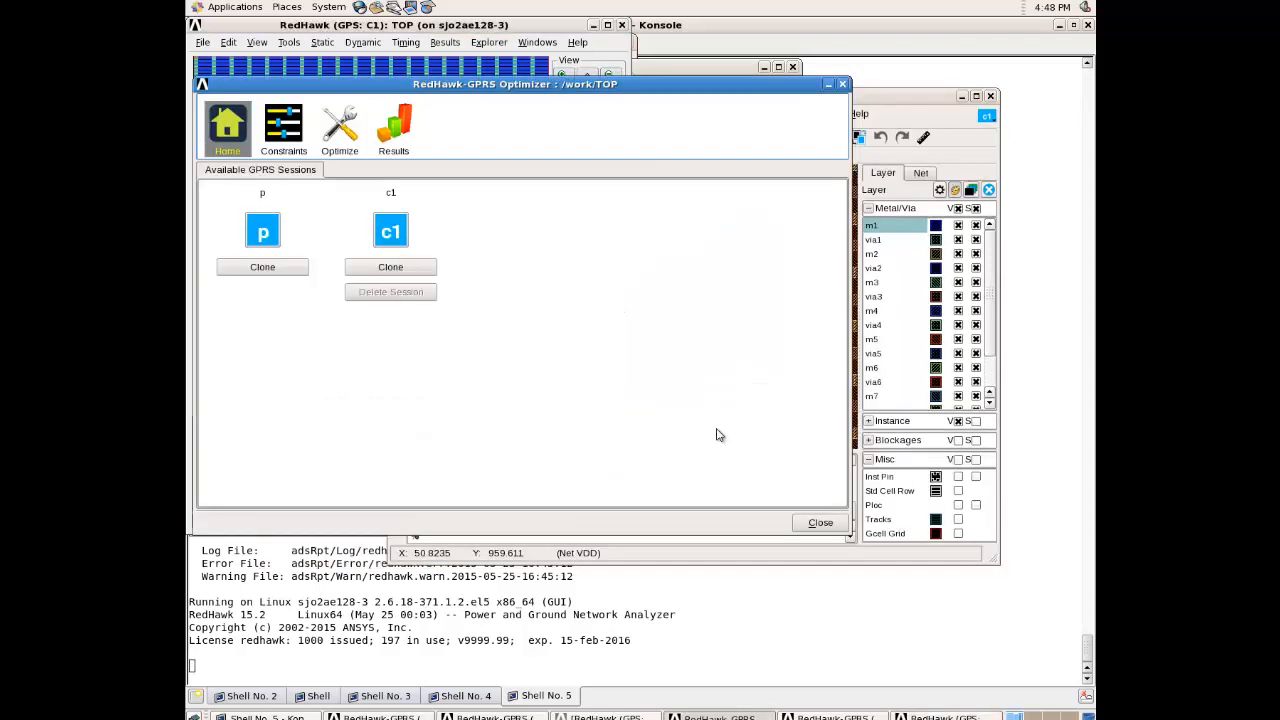
pyautogui.moveTo(397, 152)
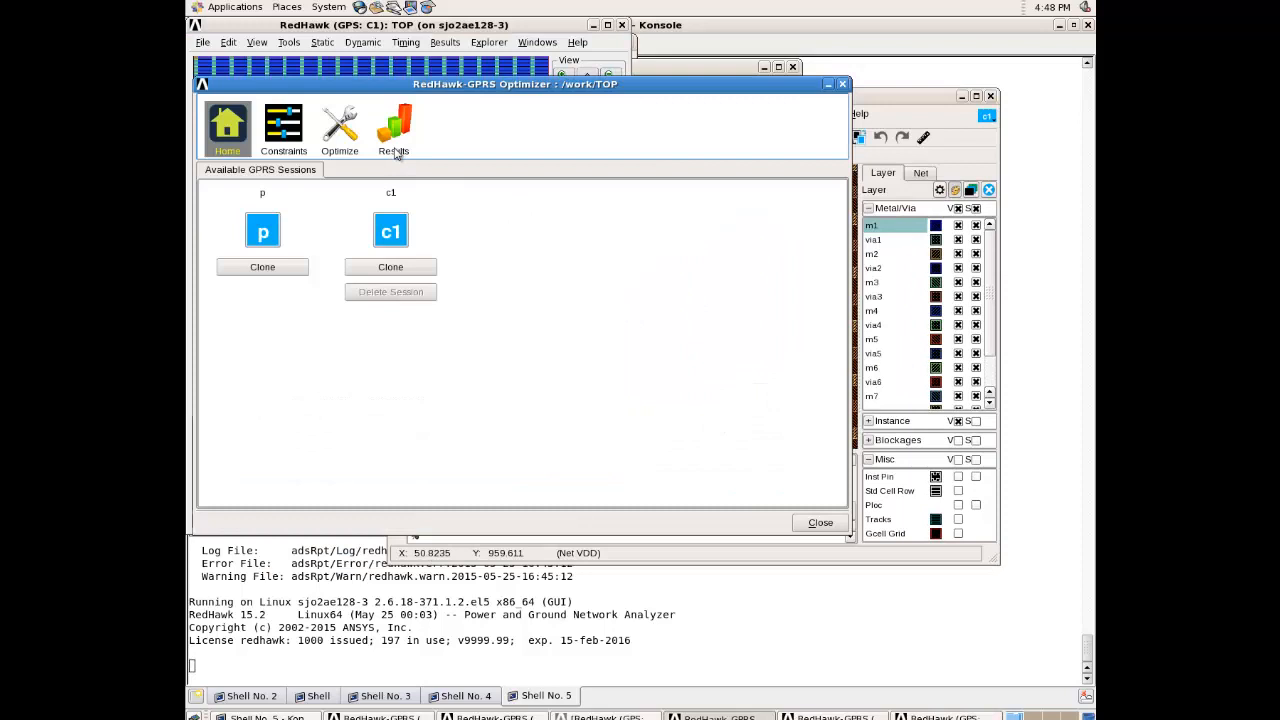
# Compare p and c1 power, static IR (c1 at 150 mV) and EM (70 via violations)
pyautogui.click(393, 128)
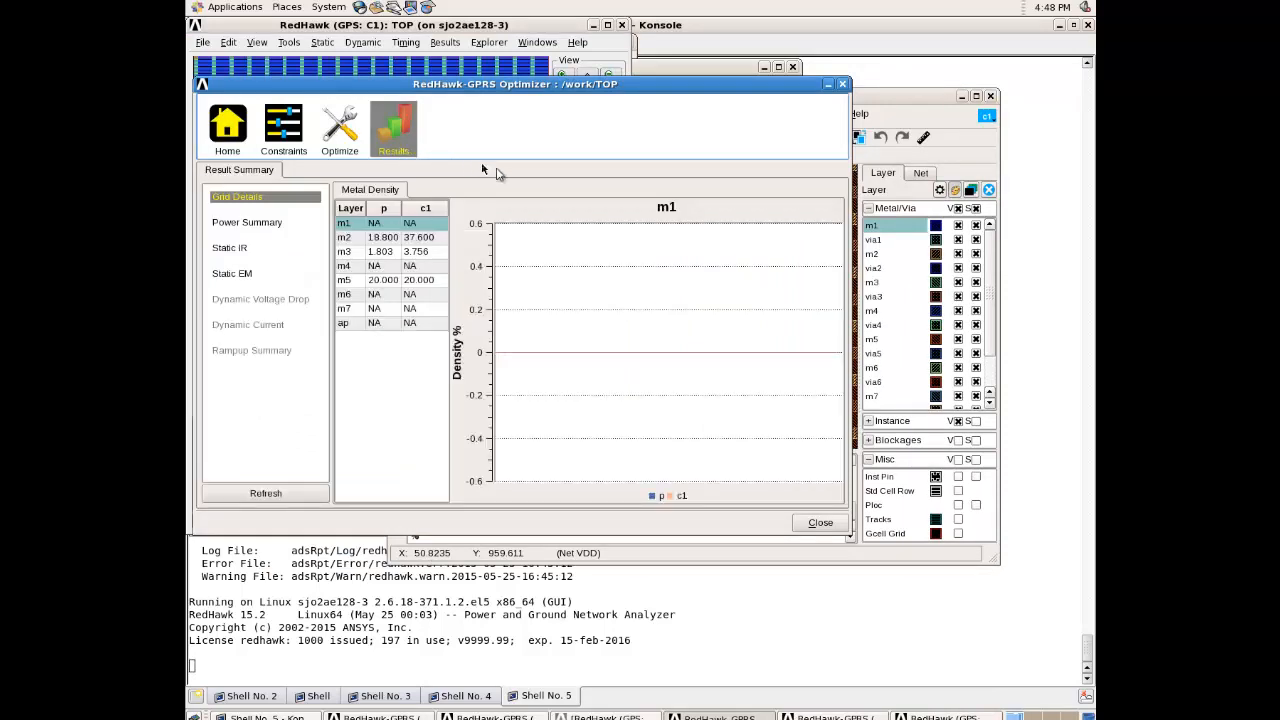
pyautogui.moveTo(570, 198)
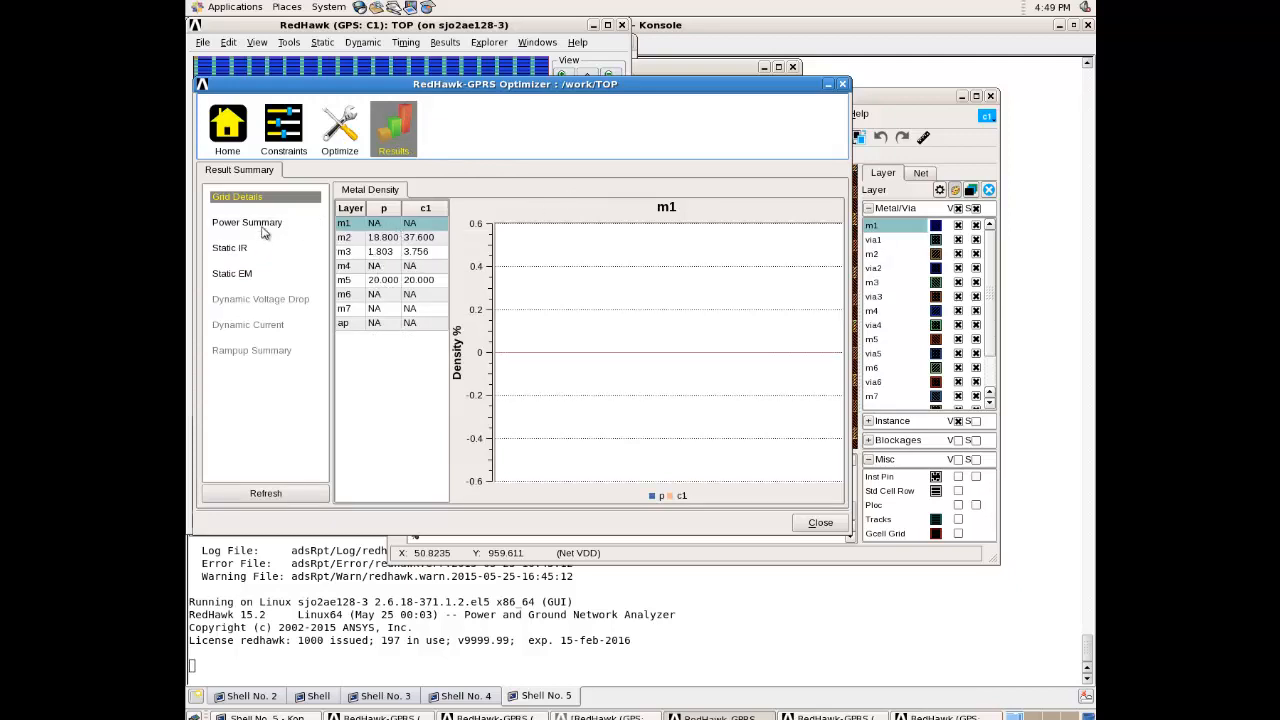
pyautogui.click(247, 222)
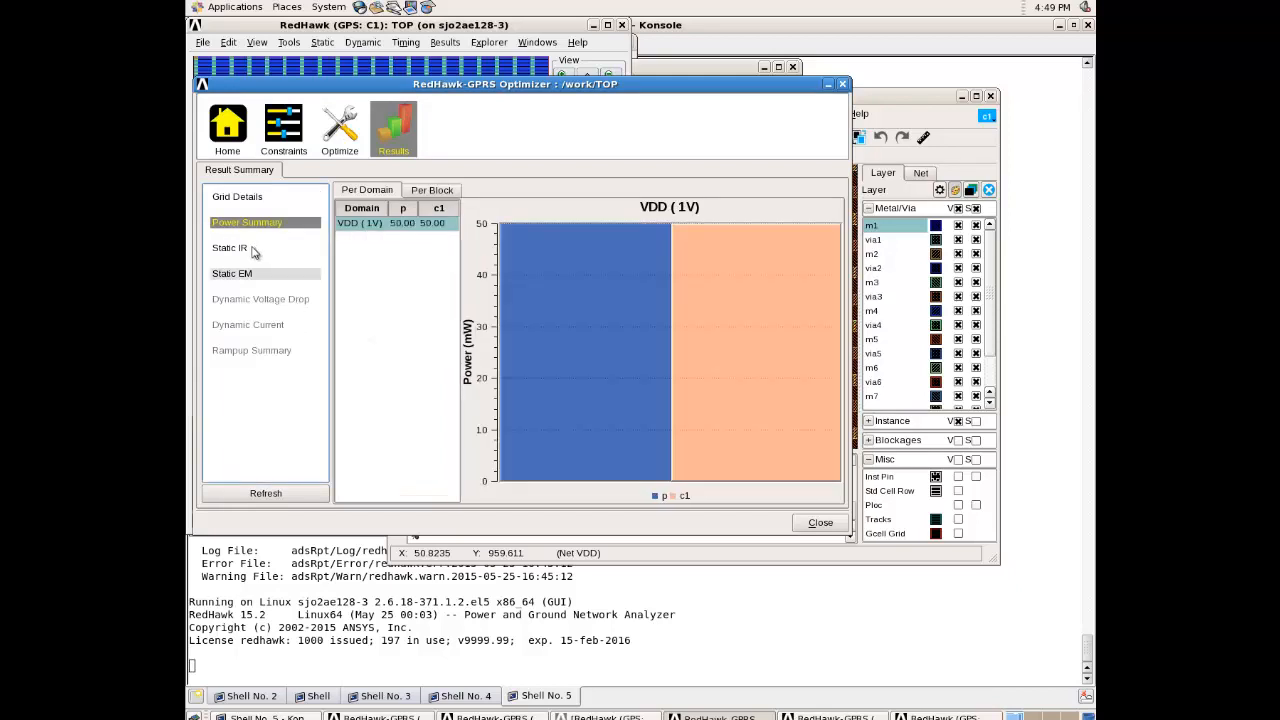
pyautogui.click(230, 247)
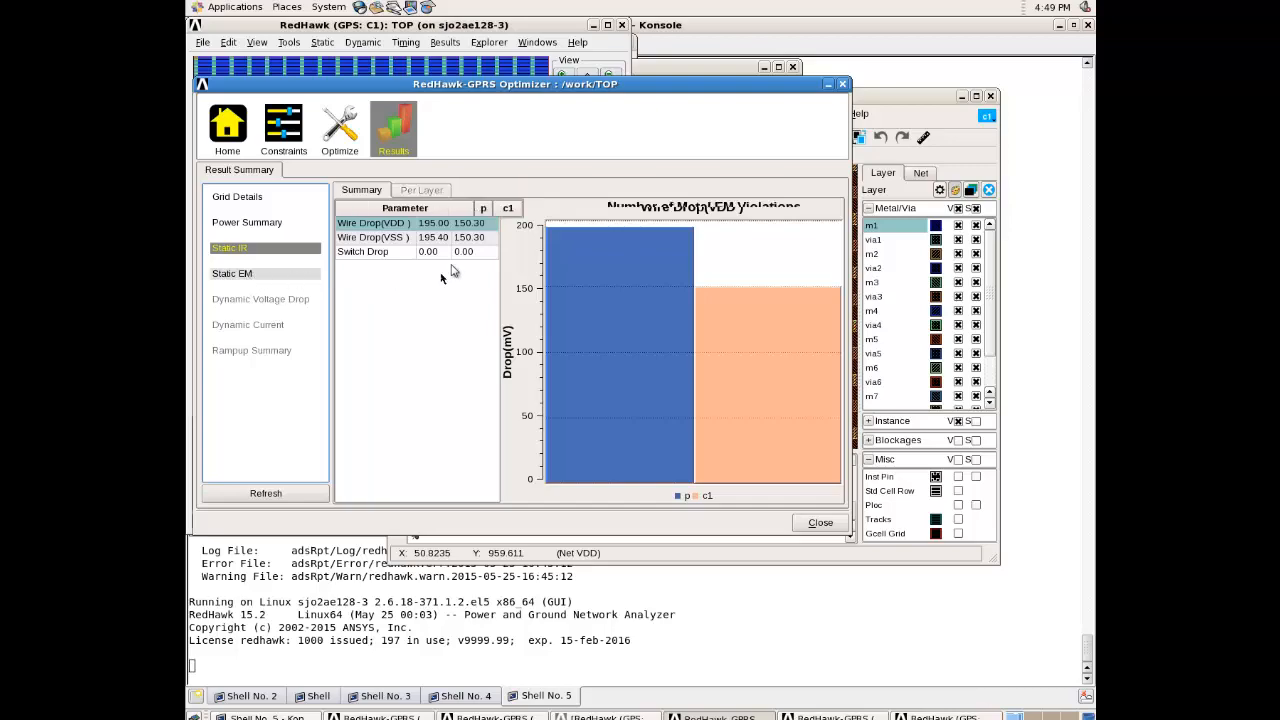
pyautogui.click(232, 271)
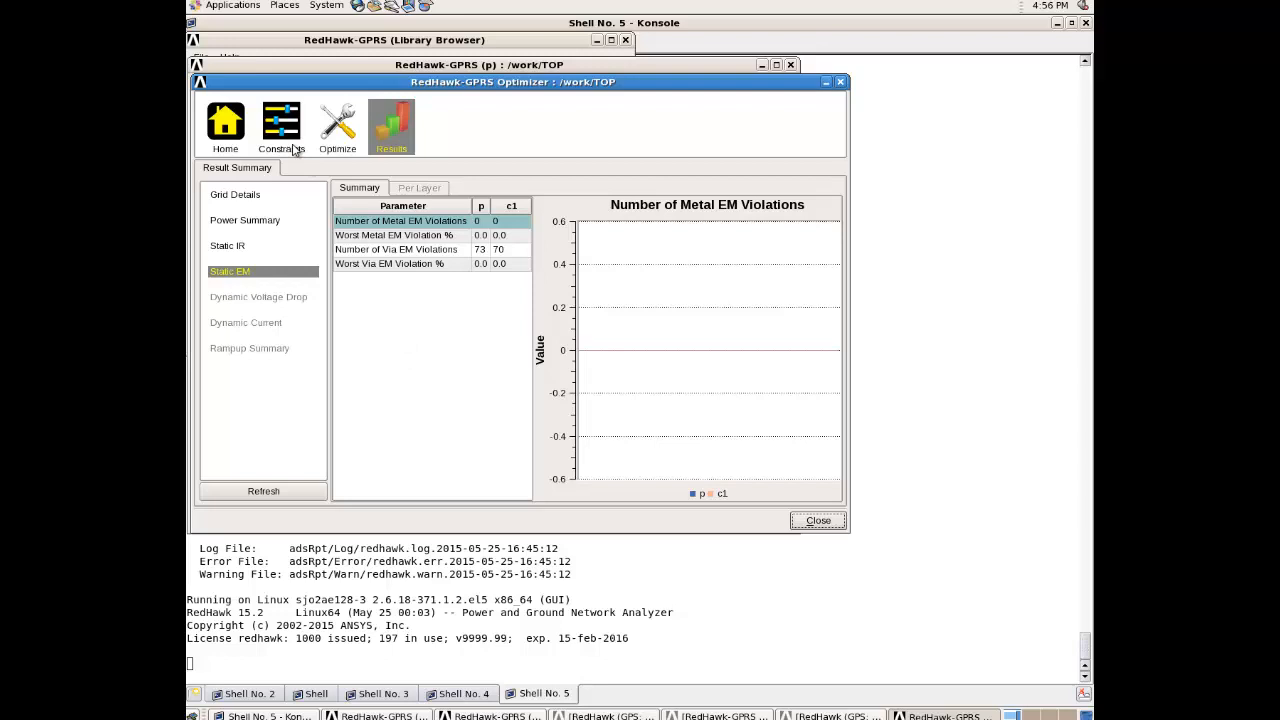
pyautogui.click(281, 125)
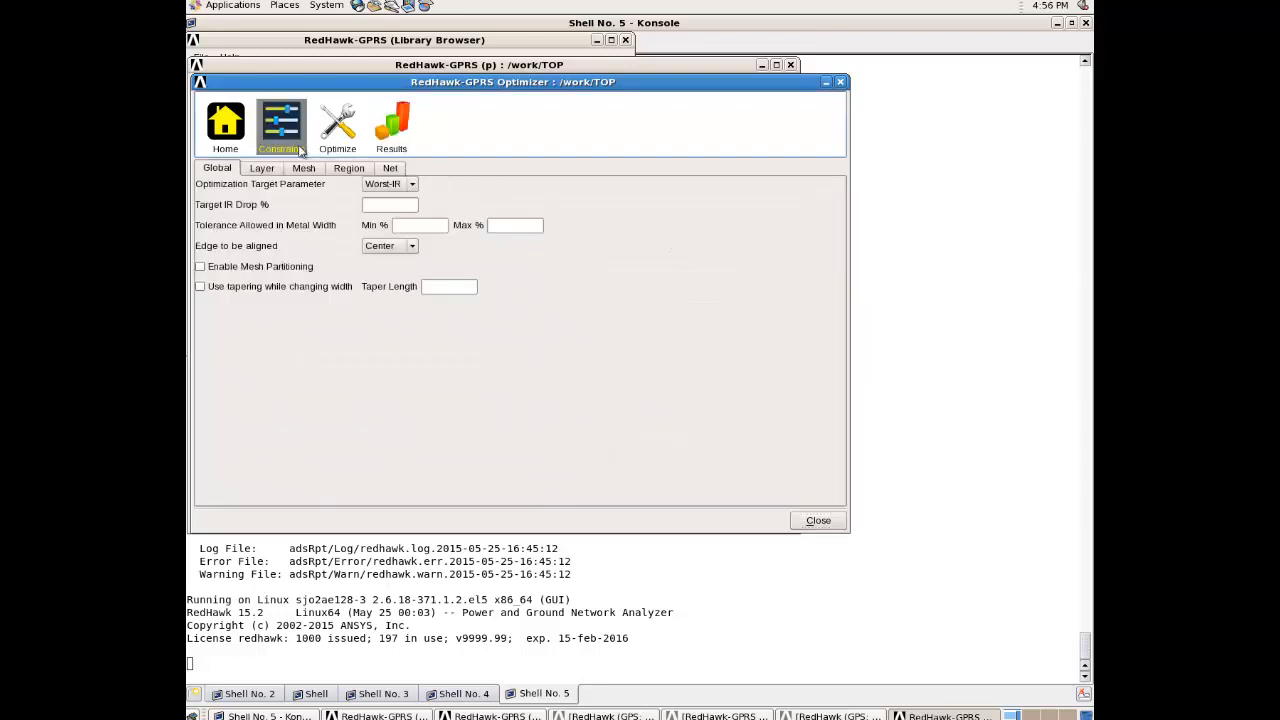
# Enter a 15% target IR drop and browse the Layer, Mesh and remaining constraint tabs
pyautogui.click(389, 204)
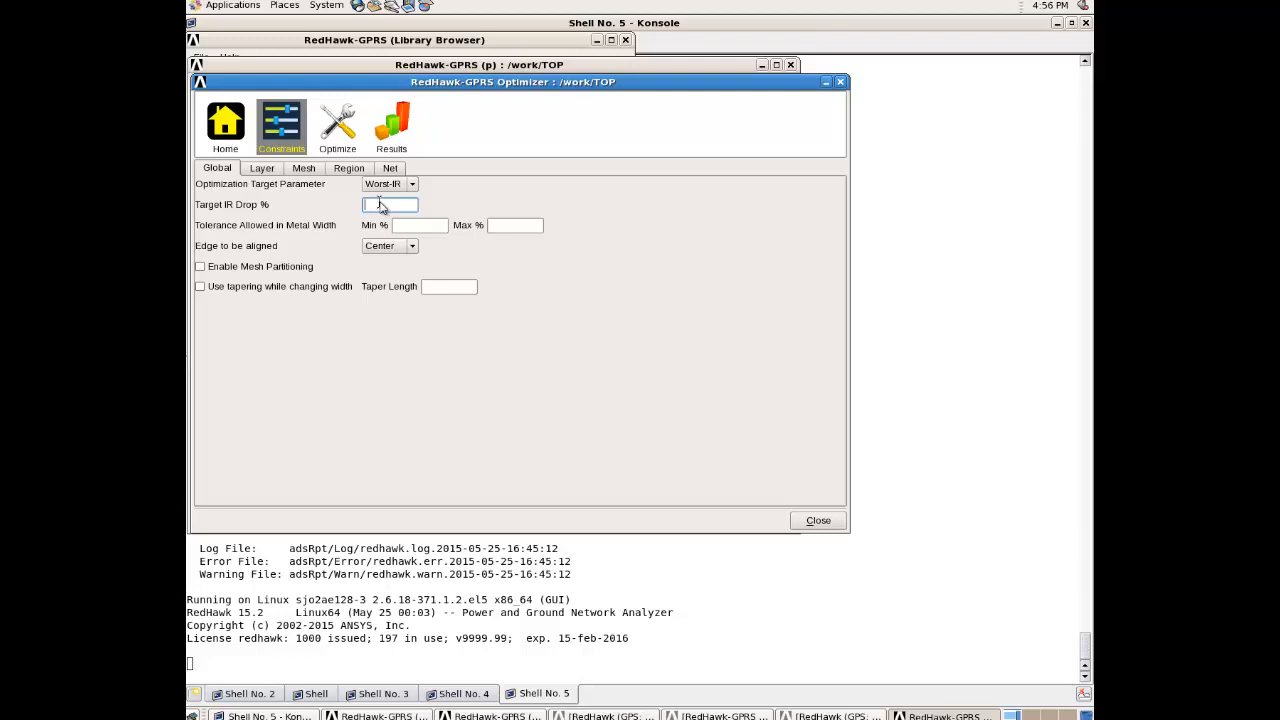
pyautogui.write('15')
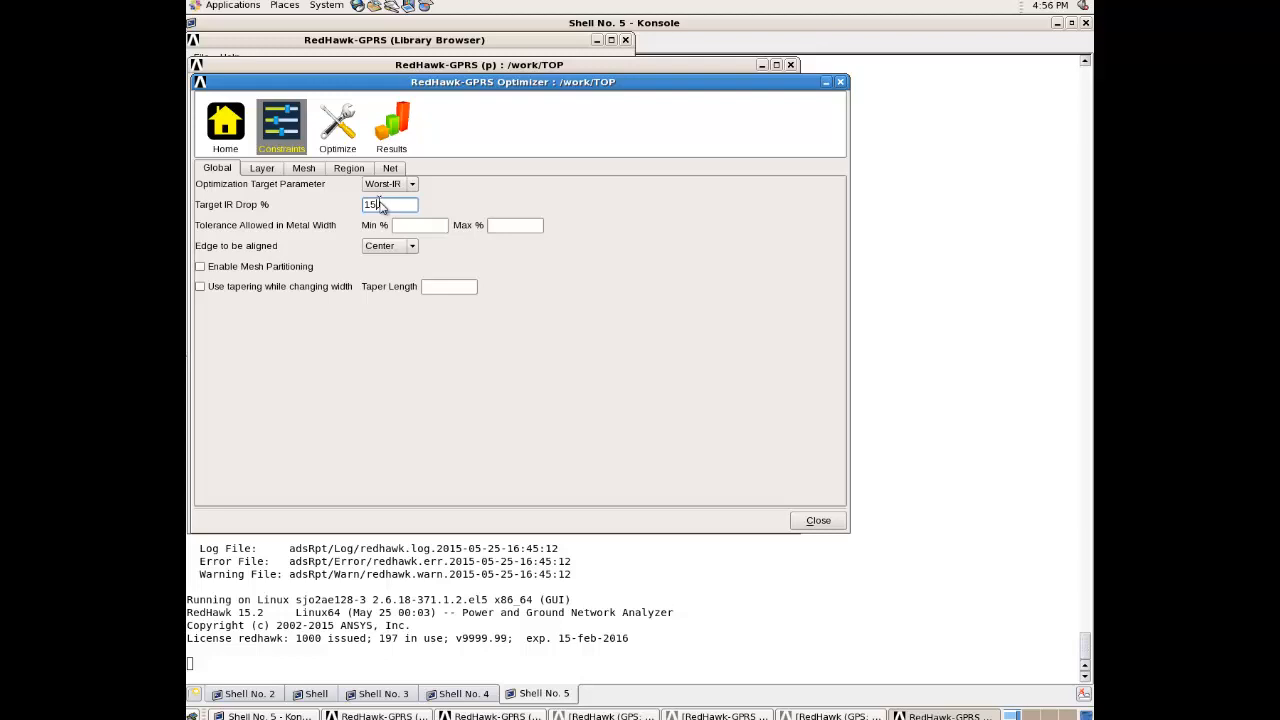
pyautogui.click(261, 167)
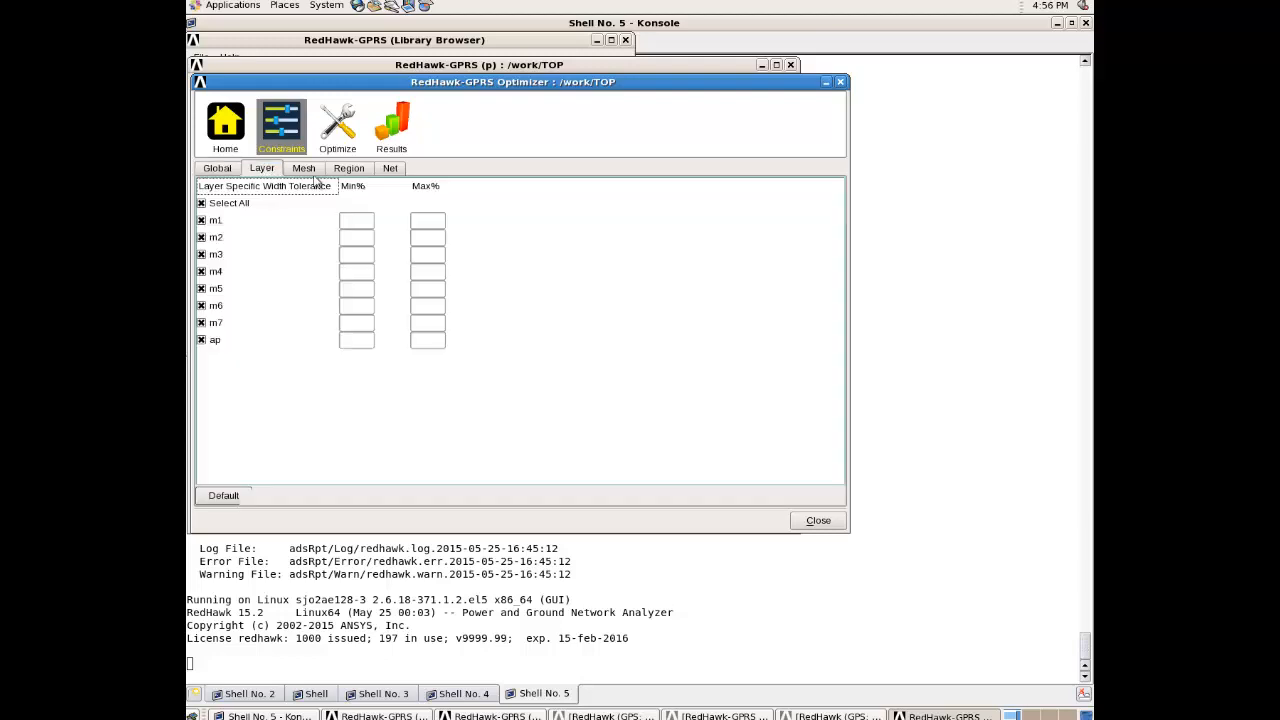
pyautogui.click(303, 167)
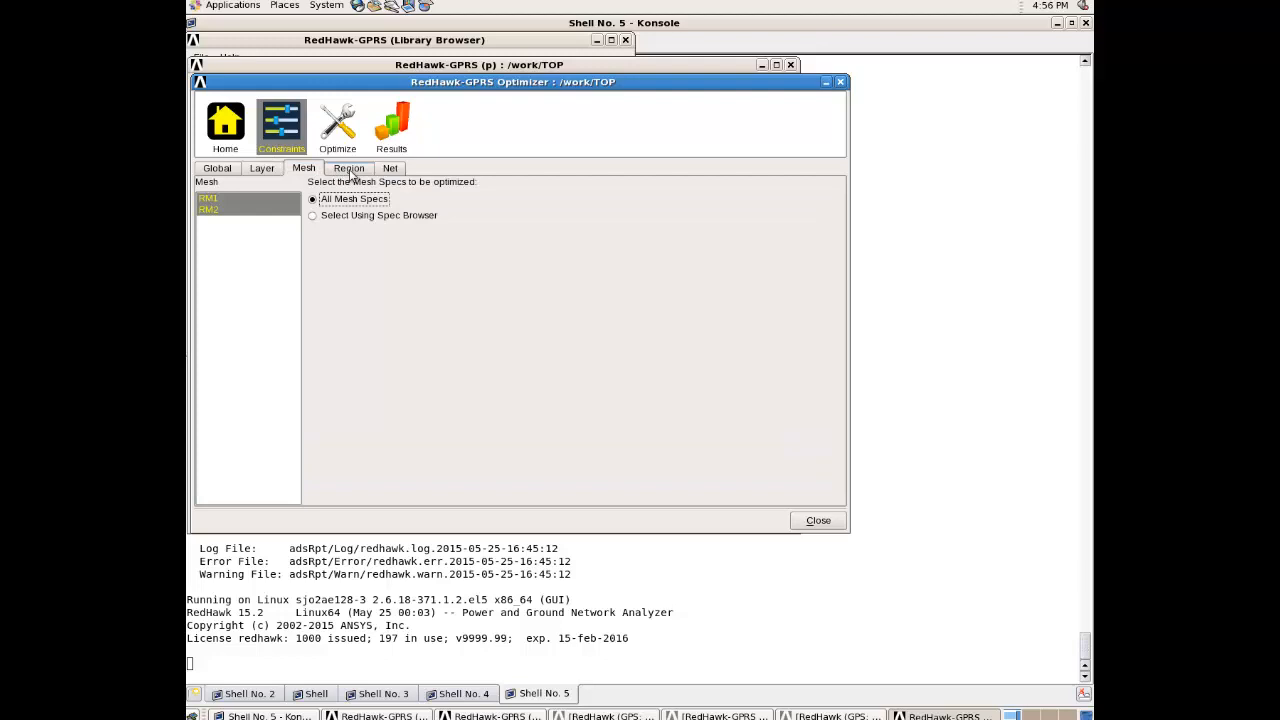
pyautogui.click(389, 167)
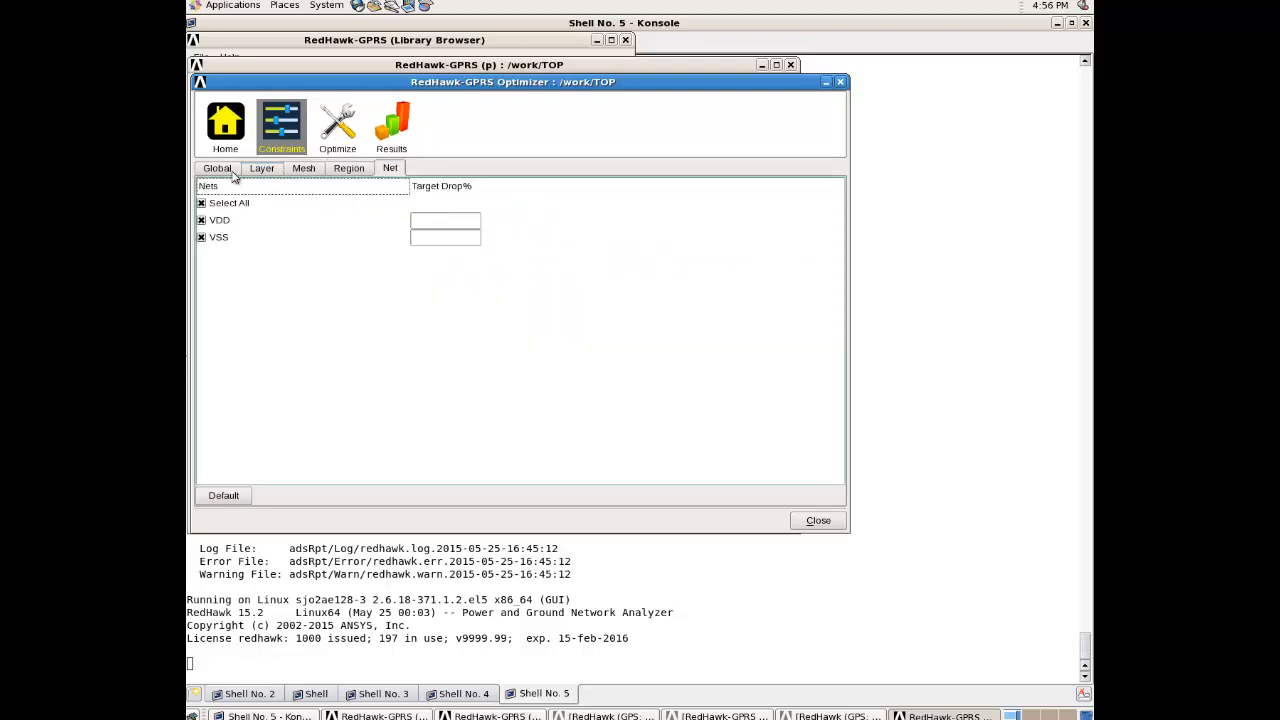
pyautogui.click(217, 167)
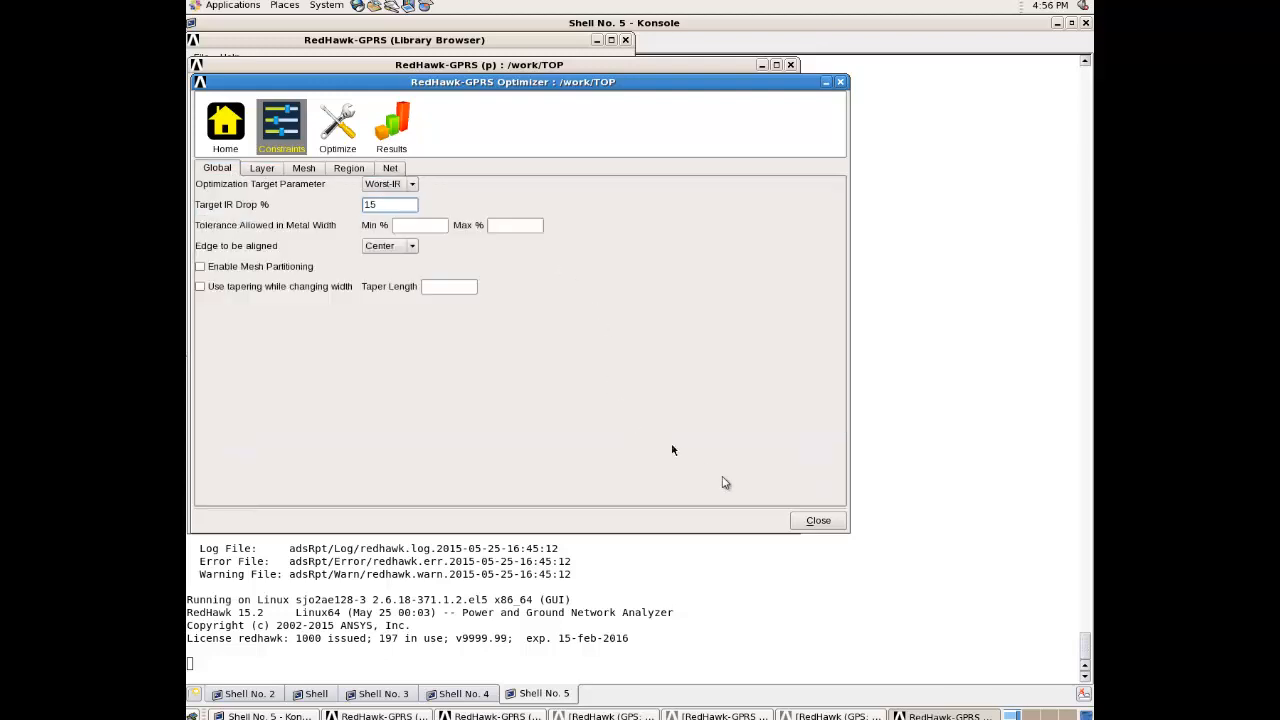
pyautogui.click(337, 125)
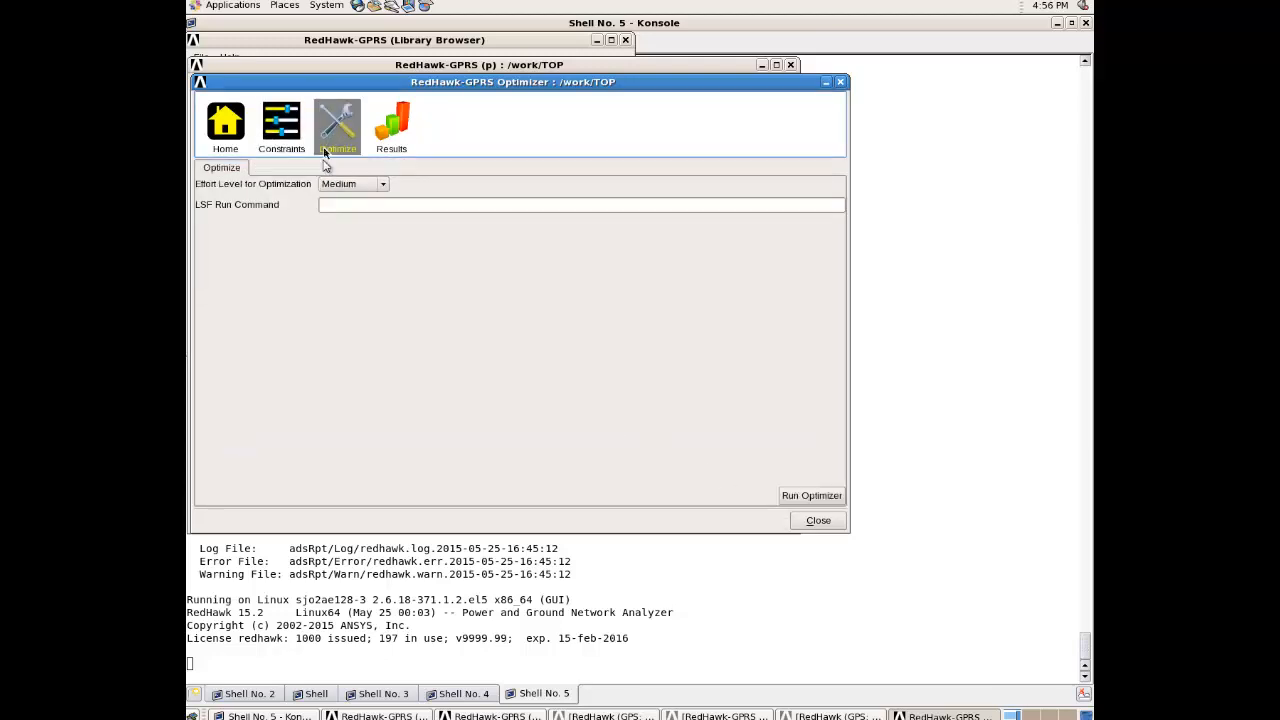
# Run the optimizer at Medium effort until session a1 appears on Home
pyautogui.click(337, 125)
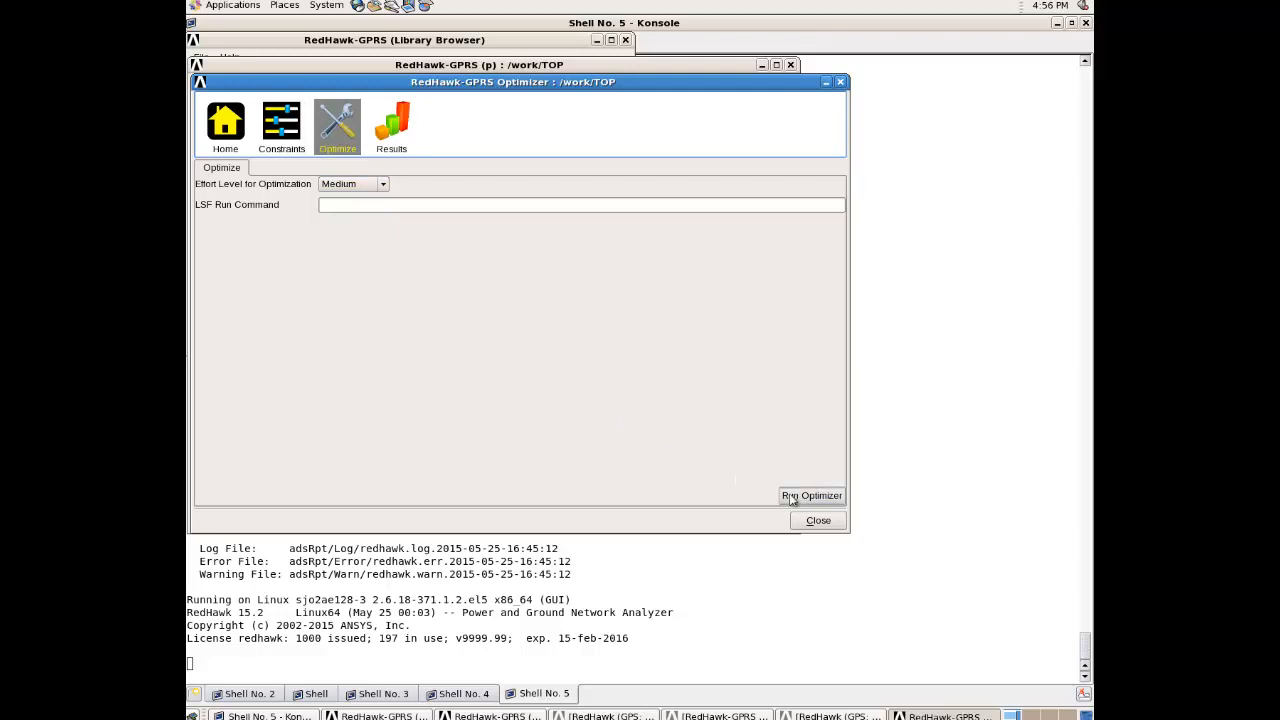
pyautogui.click(811, 495)
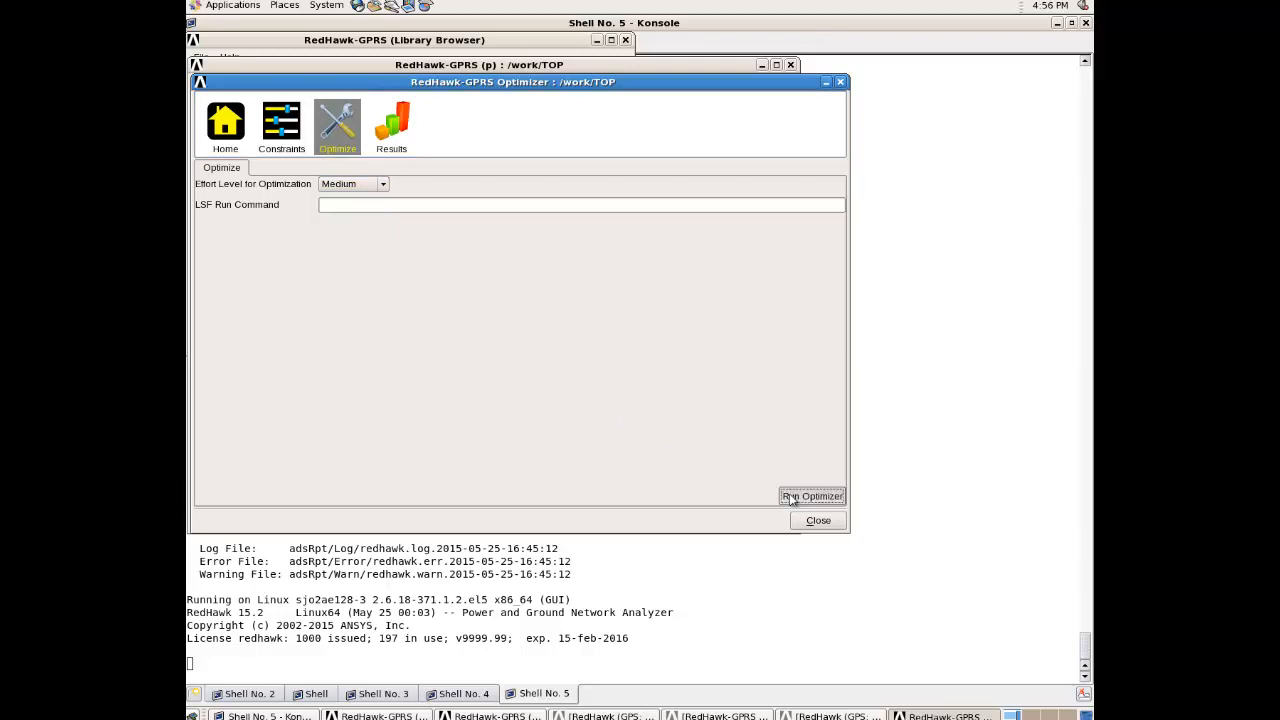
pyautogui.click(811, 496)
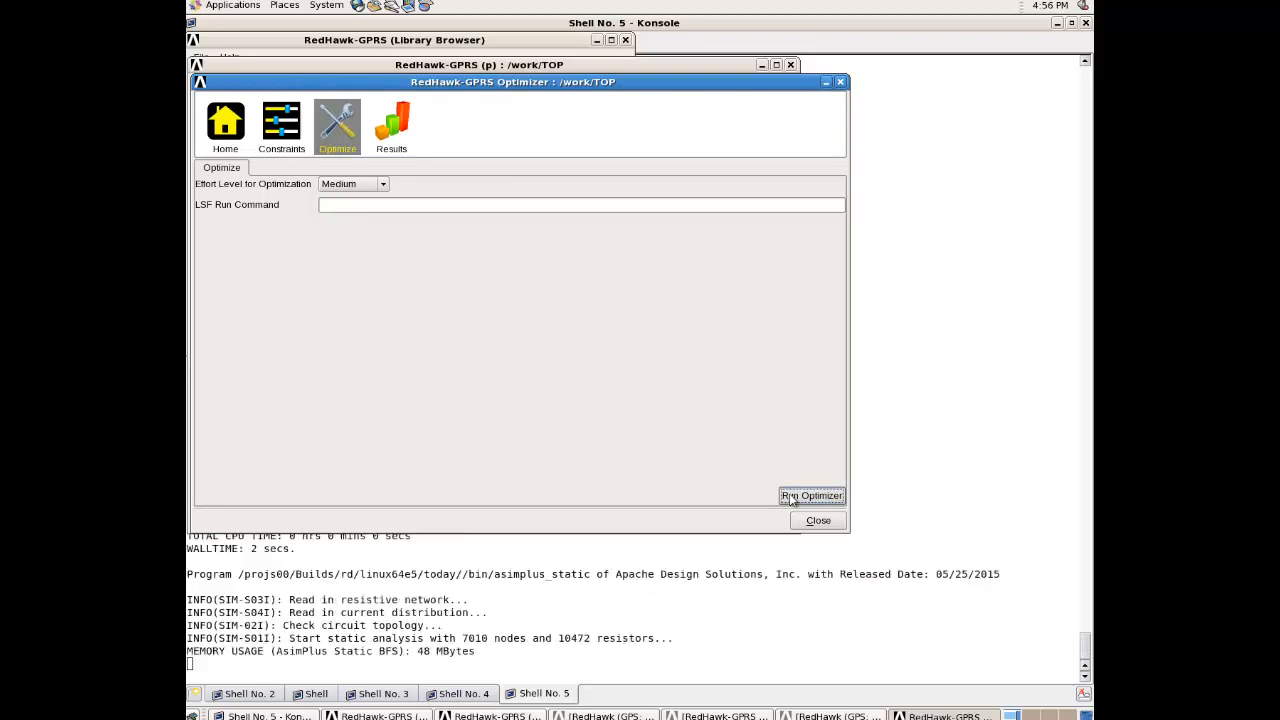
pyautogui.click(812, 496)
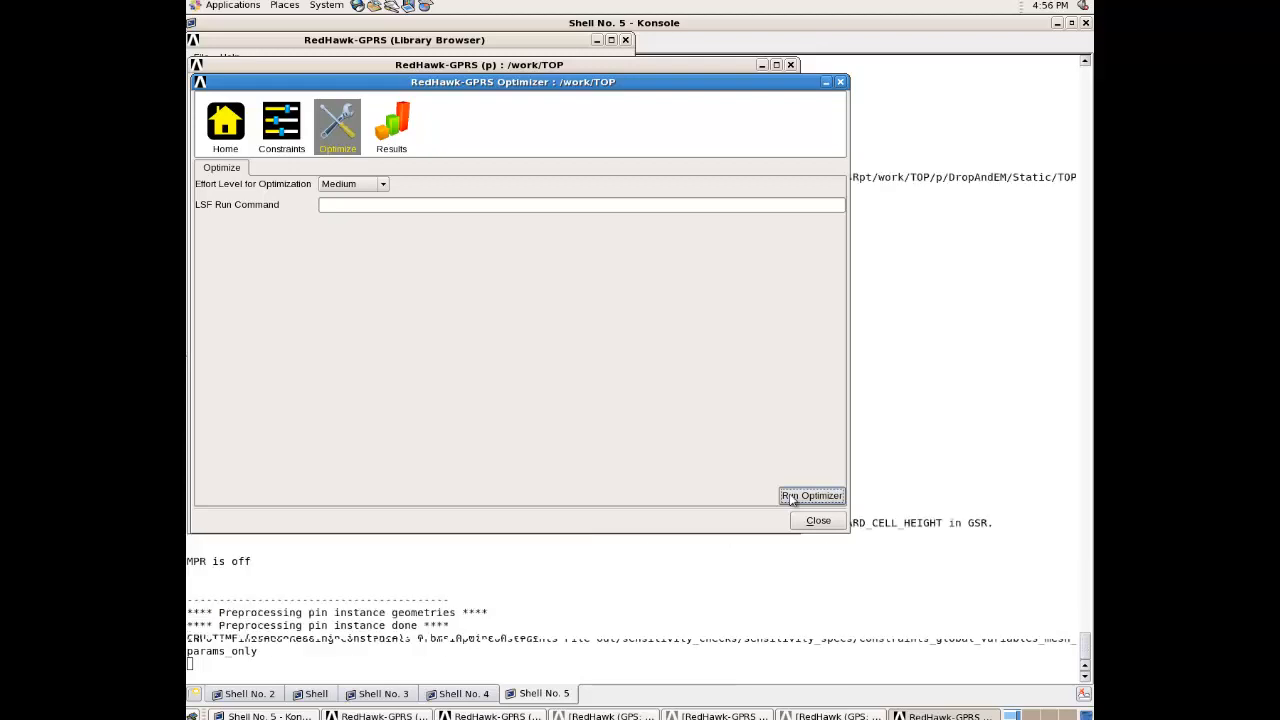
pyautogui.click(811, 496)
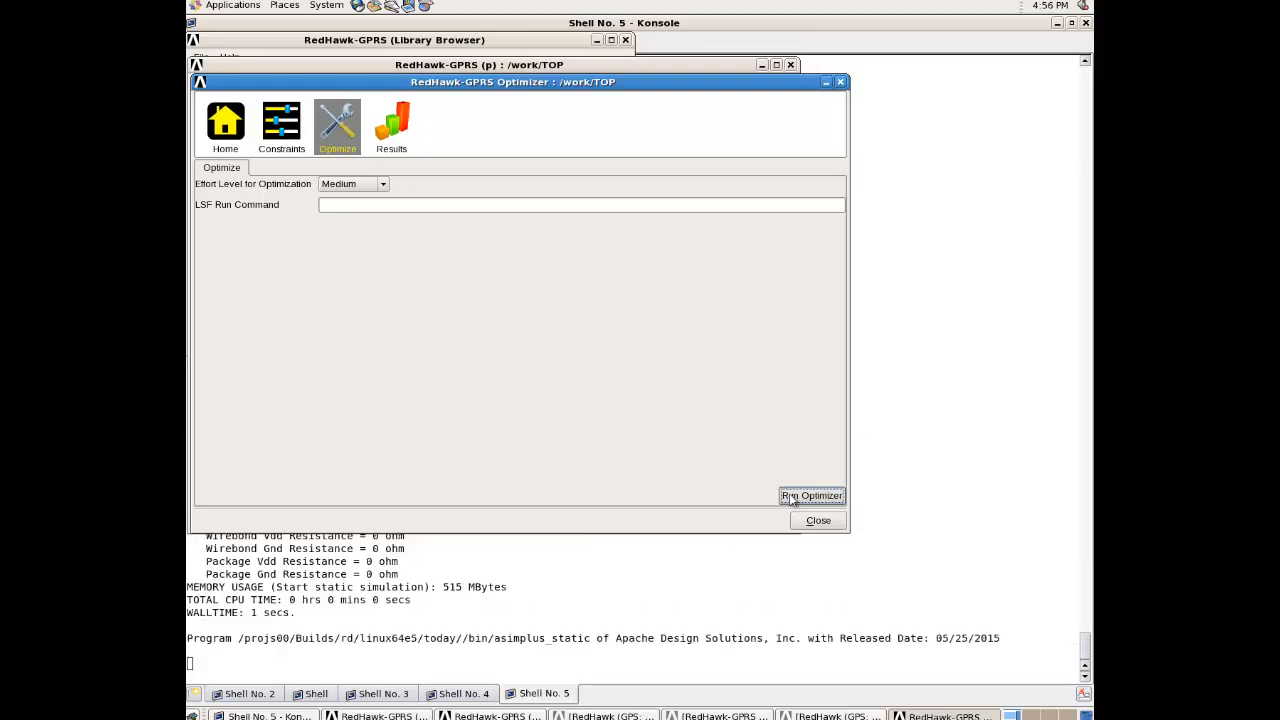
pyautogui.click(303, 125)
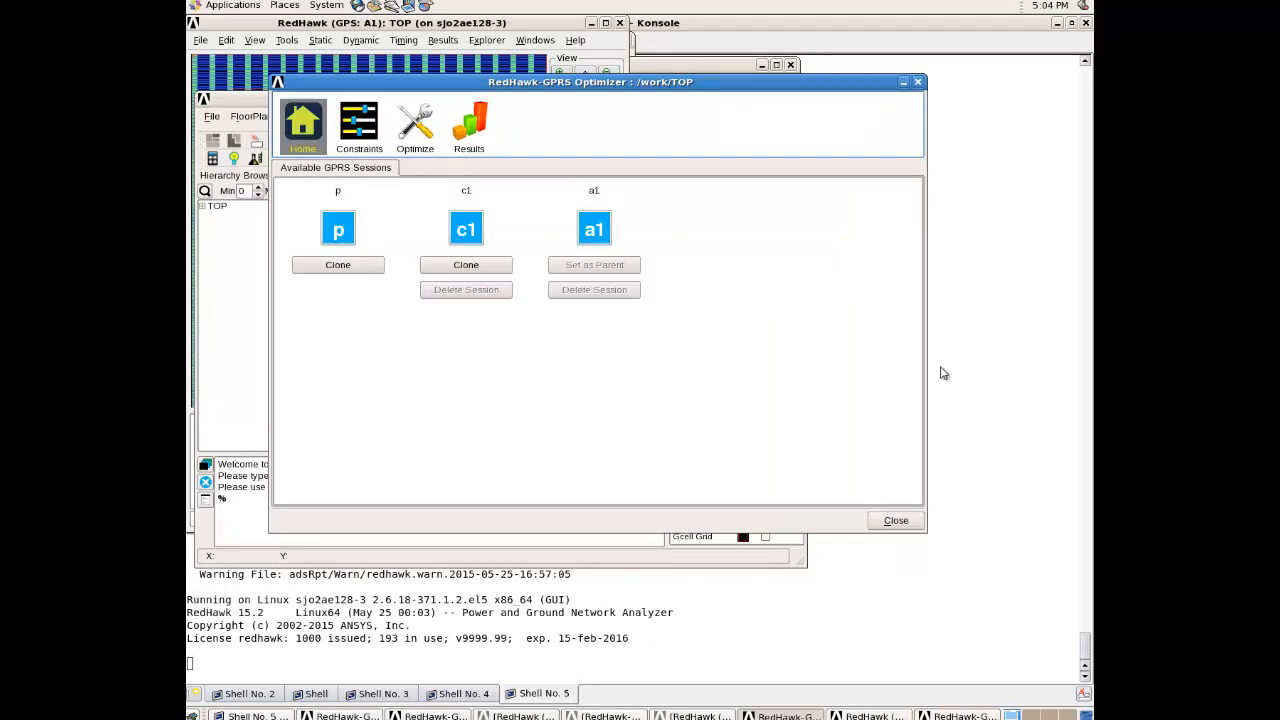
pyautogui.moveTo(680, 259)
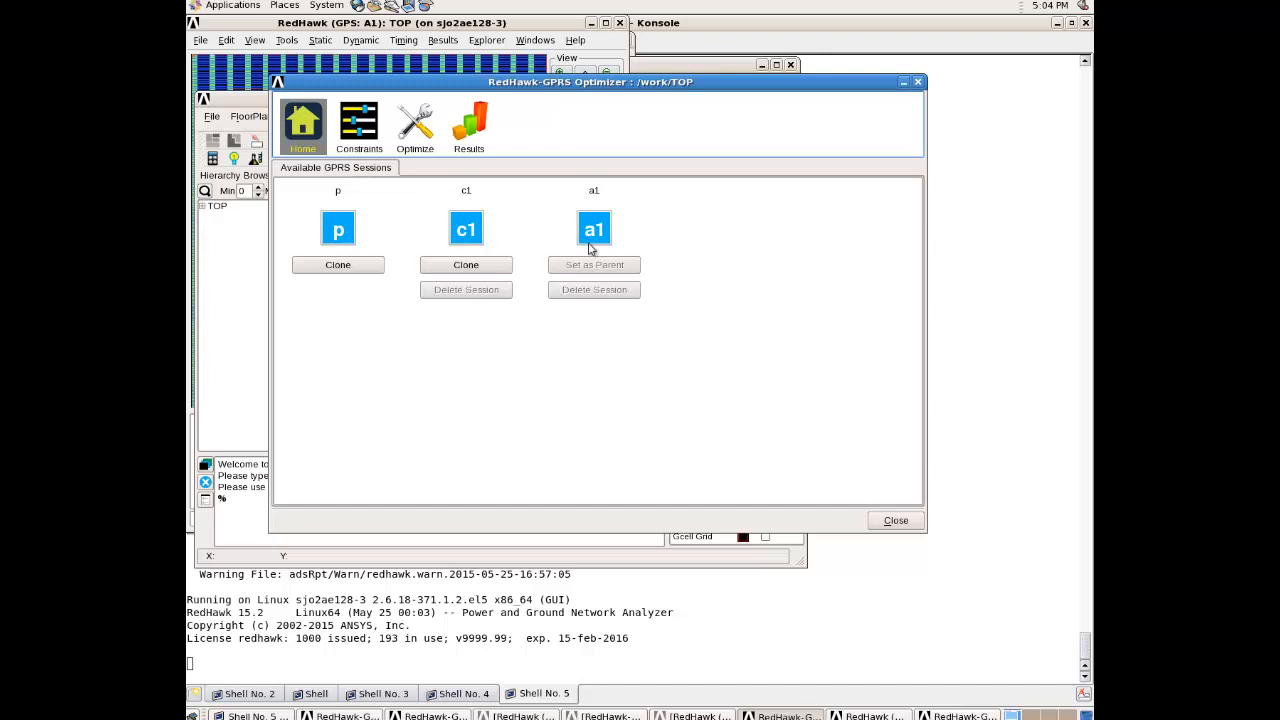
pyautogui.moveTo(337, 186)
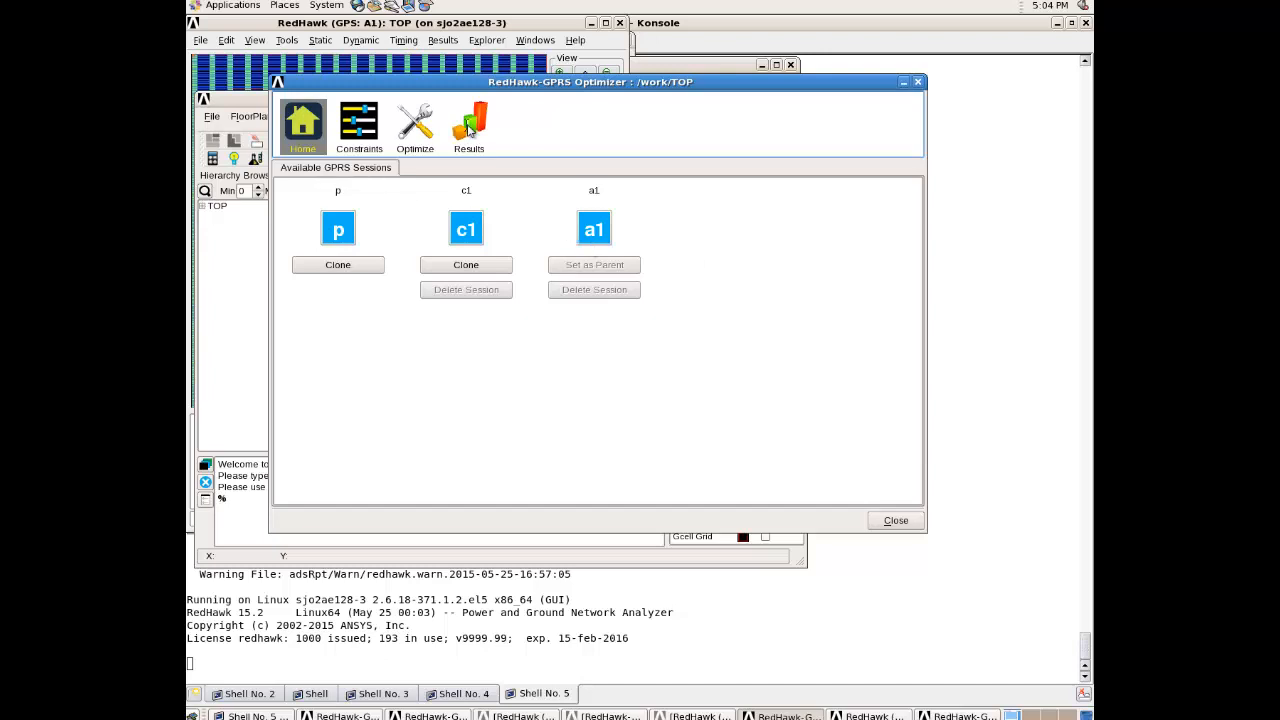
# Show the metal density comparison for sessions p, c1 and a1 (a1 at 23.444 on m2)
pyautogui.click(468, 125)
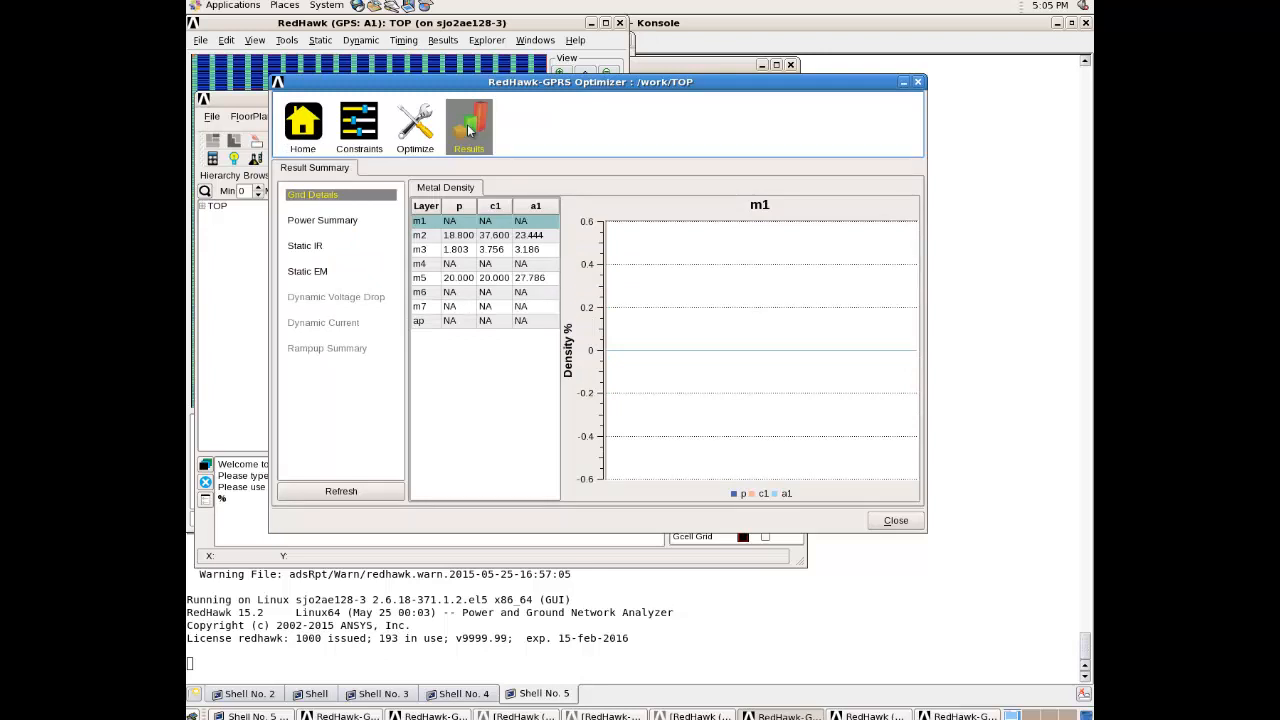
pyautogui.moveTo(533, 268)
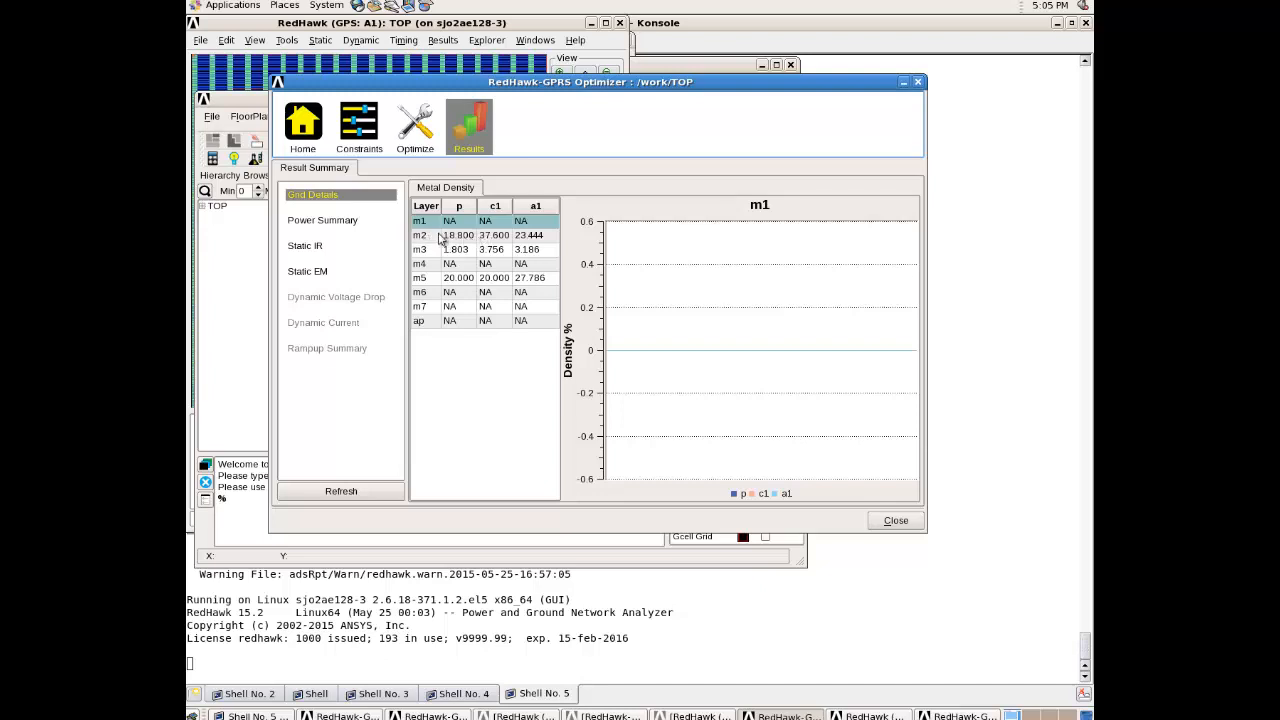
pyautogui.moveTo(528, 240)
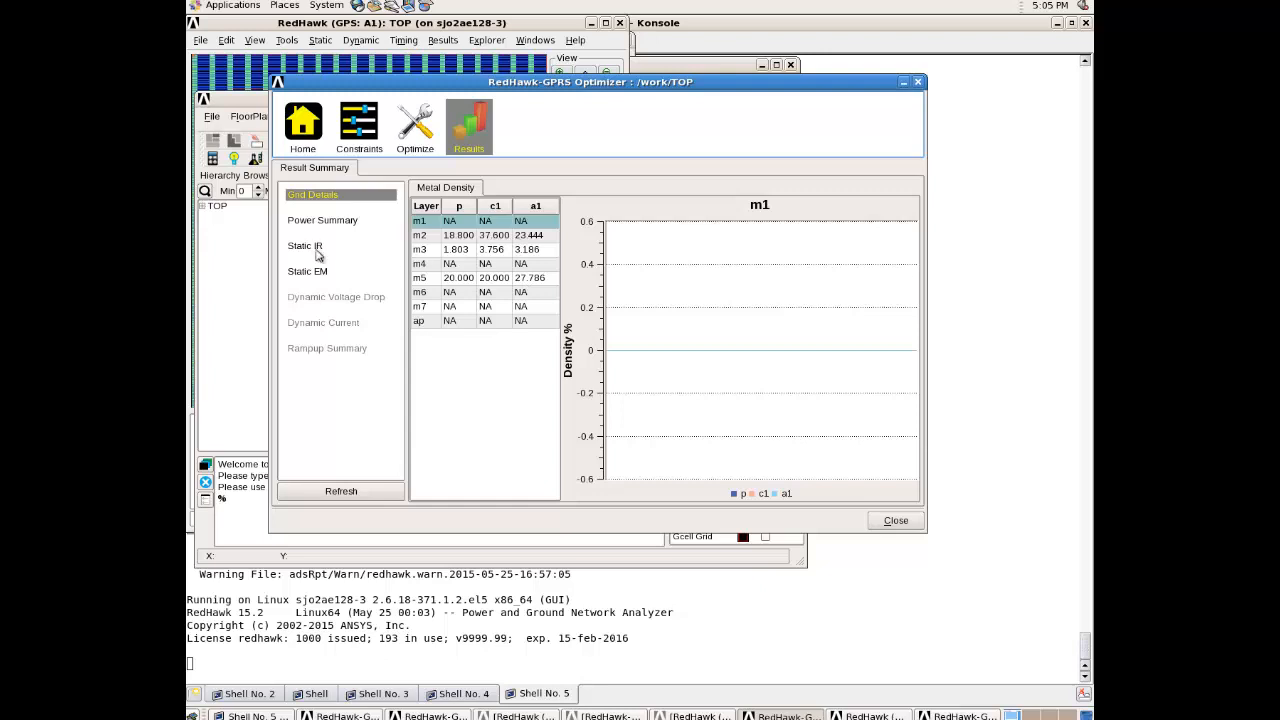
# Switch to Static IR: a1 shows 148.70 mV VDD wire drop versus 195 (p) and 150.30 (c1)
pyautogui.click(305, 246)
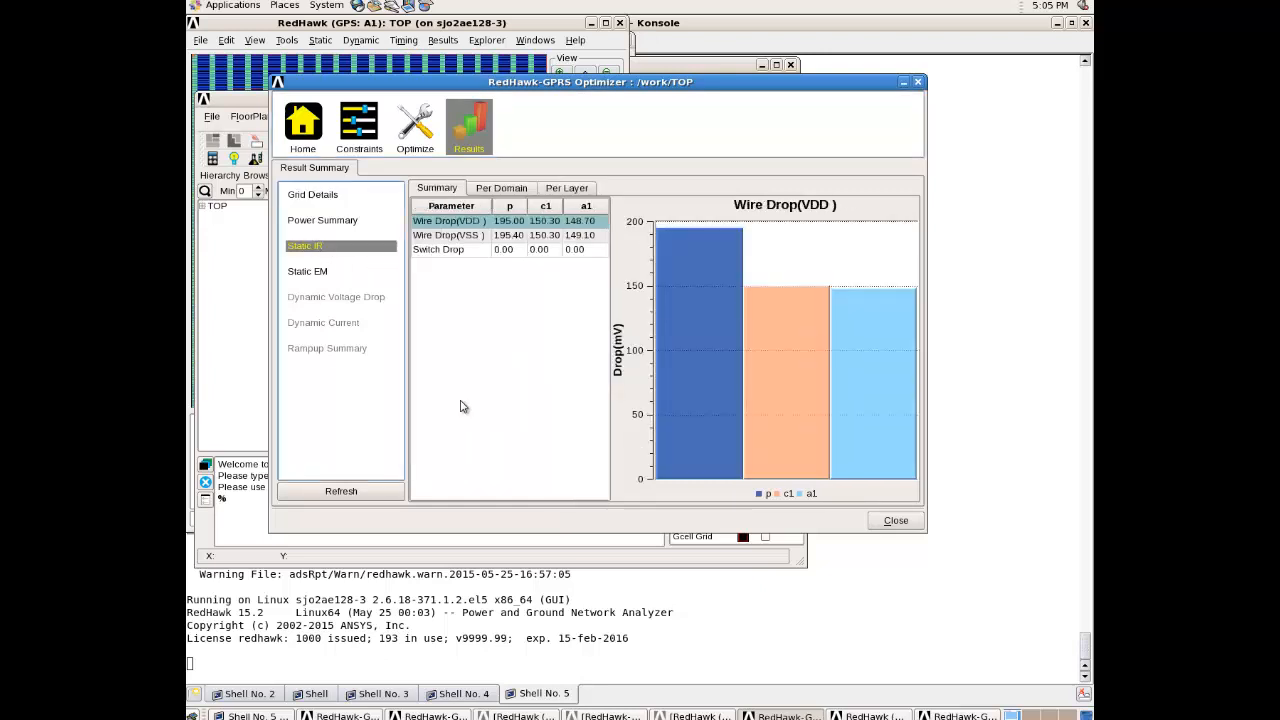